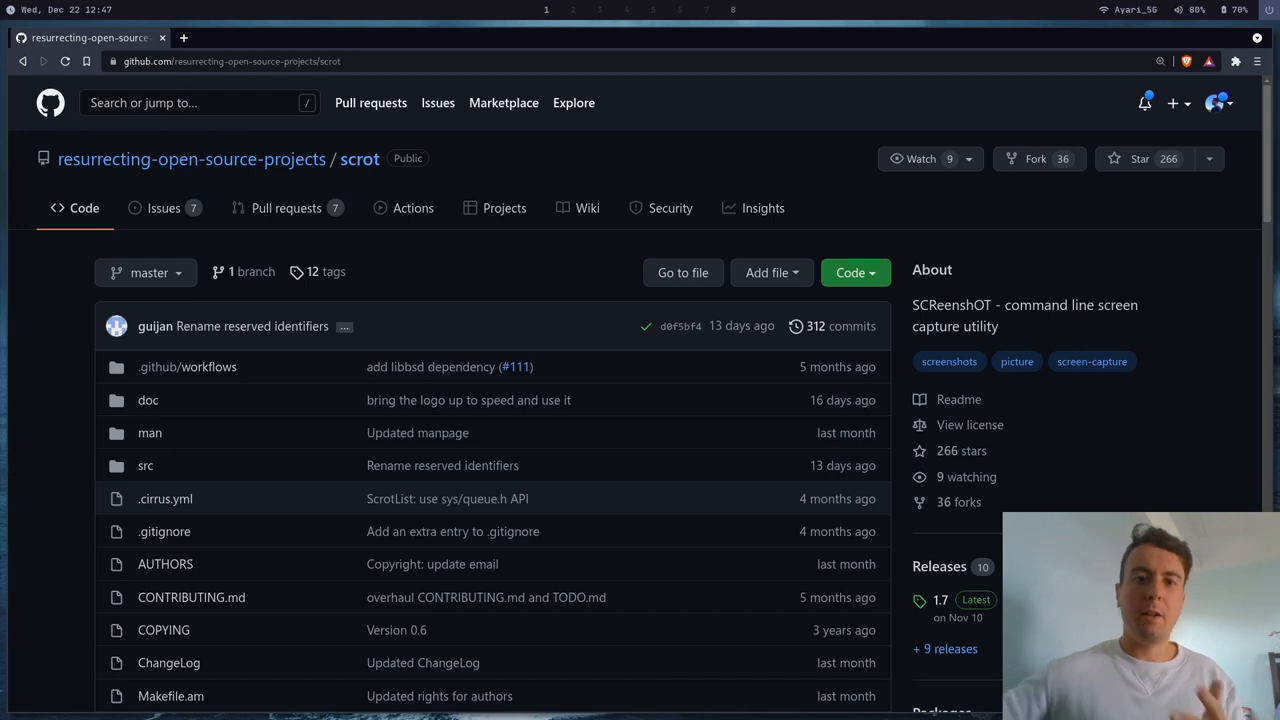
{"action": "mouse_move", "coordinate": [740, 572]}
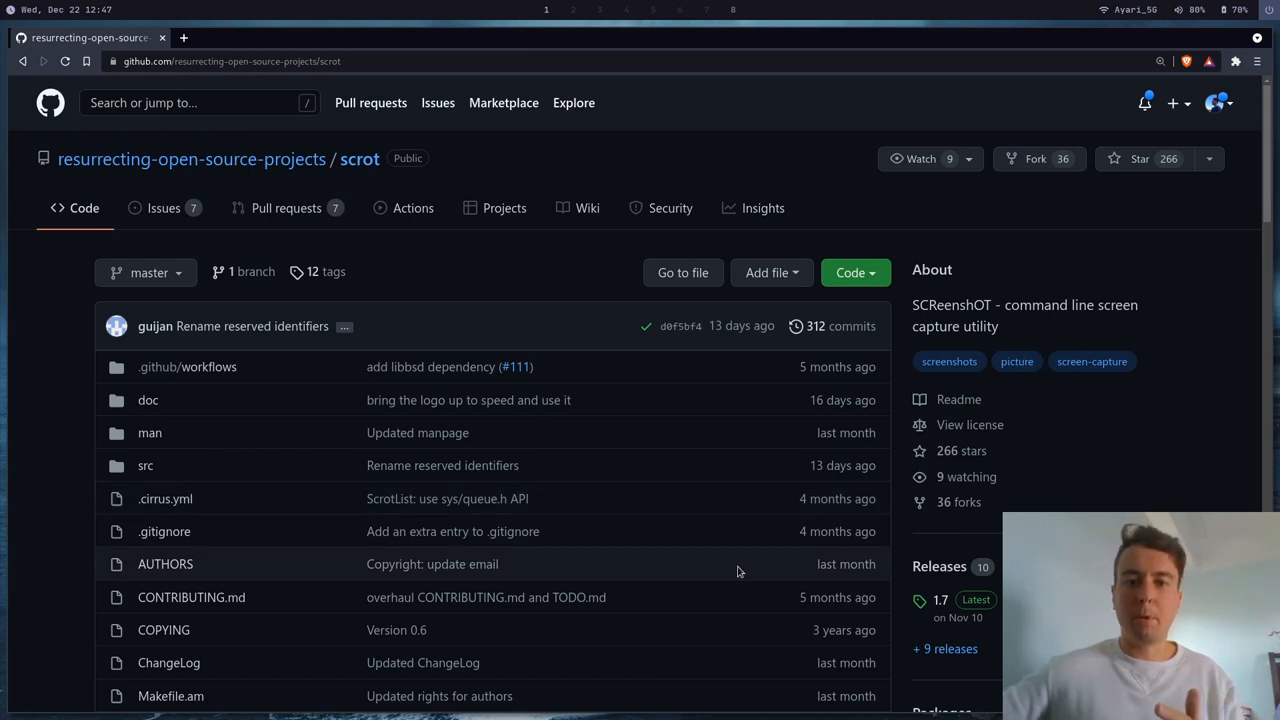
{"action": "mouse_move", "coordinate": [524, 258]}
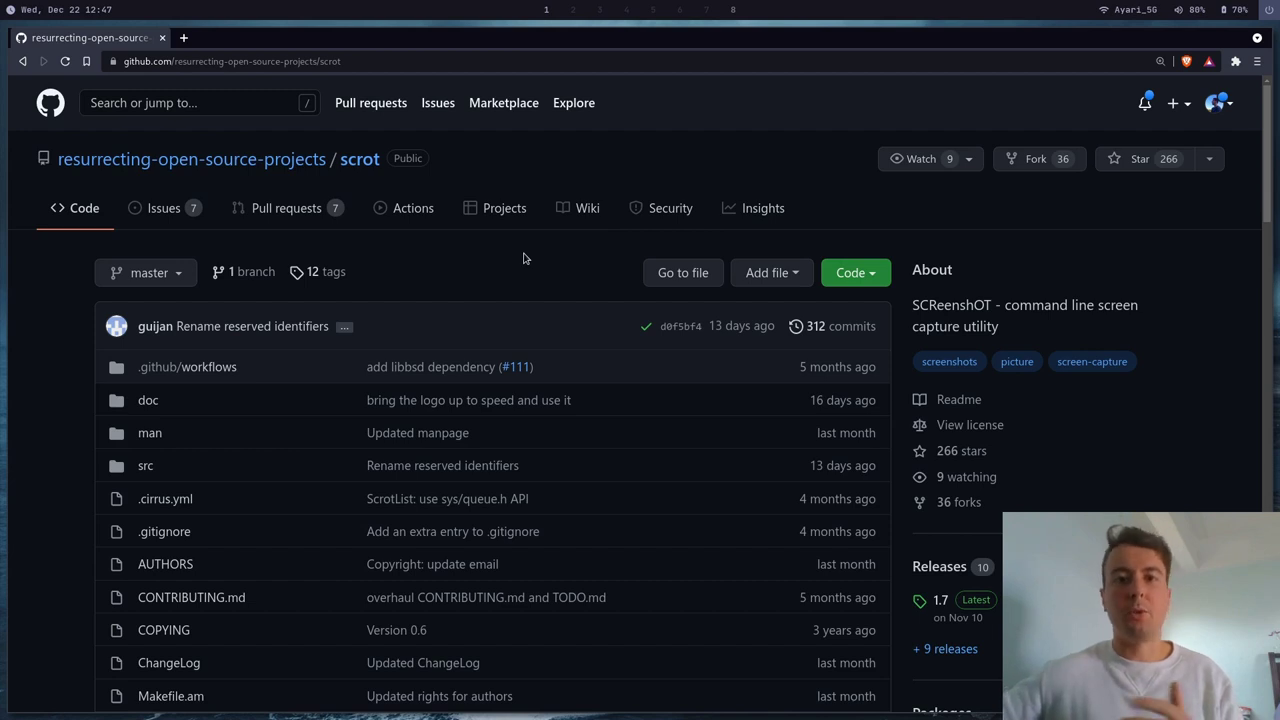
{"action": "mouse_move", "coordinate": [910, 208]}
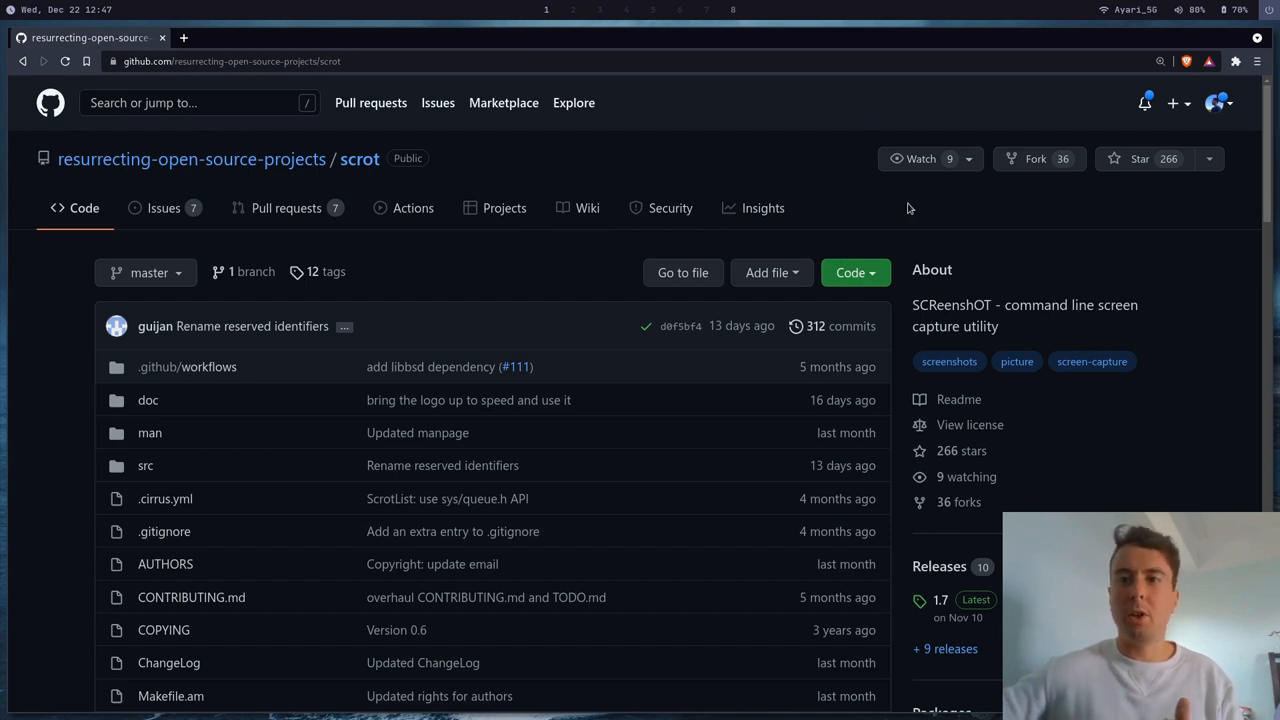
{"action": "mouse_move", "coordinate": [770, 154]}
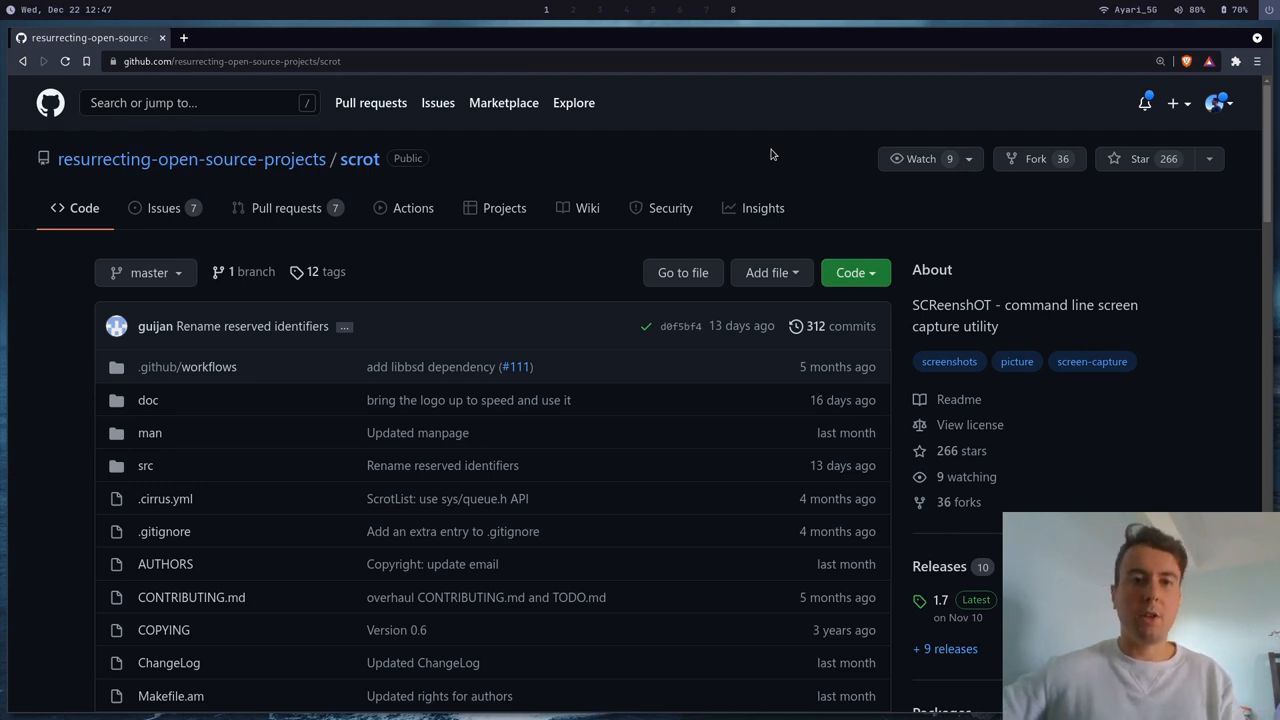
{"action": "scroll", "scroll_direction": "down", "scroll_amount": 3}
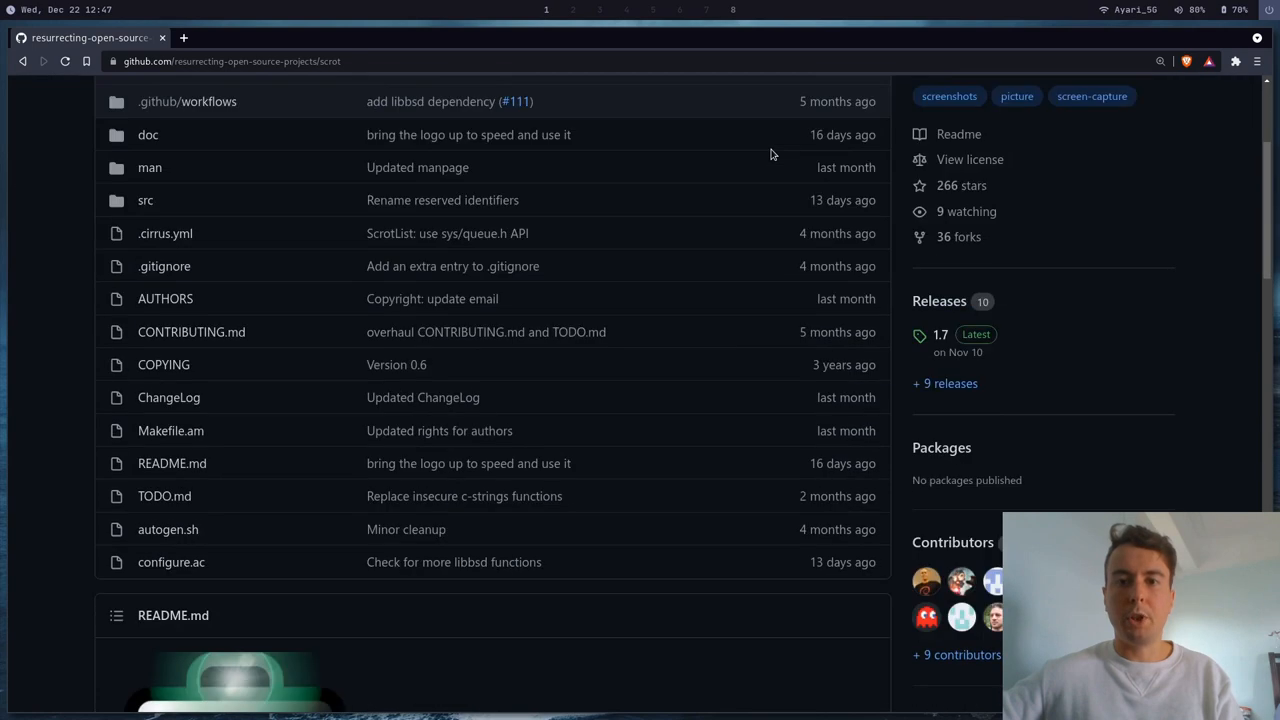
{"action": "scroll", "scroll_direction": "down", "scroll_amount": 3}
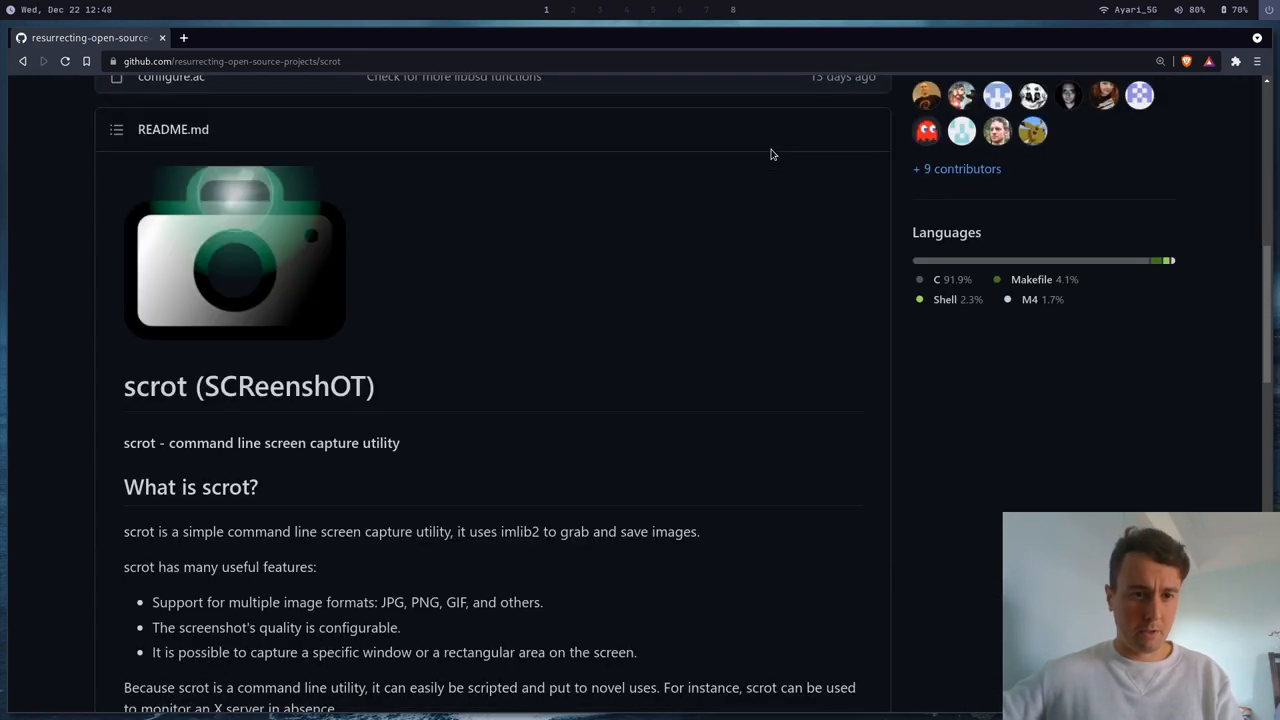
{"action": "mouse_move", "coordinate": [156, 412]}
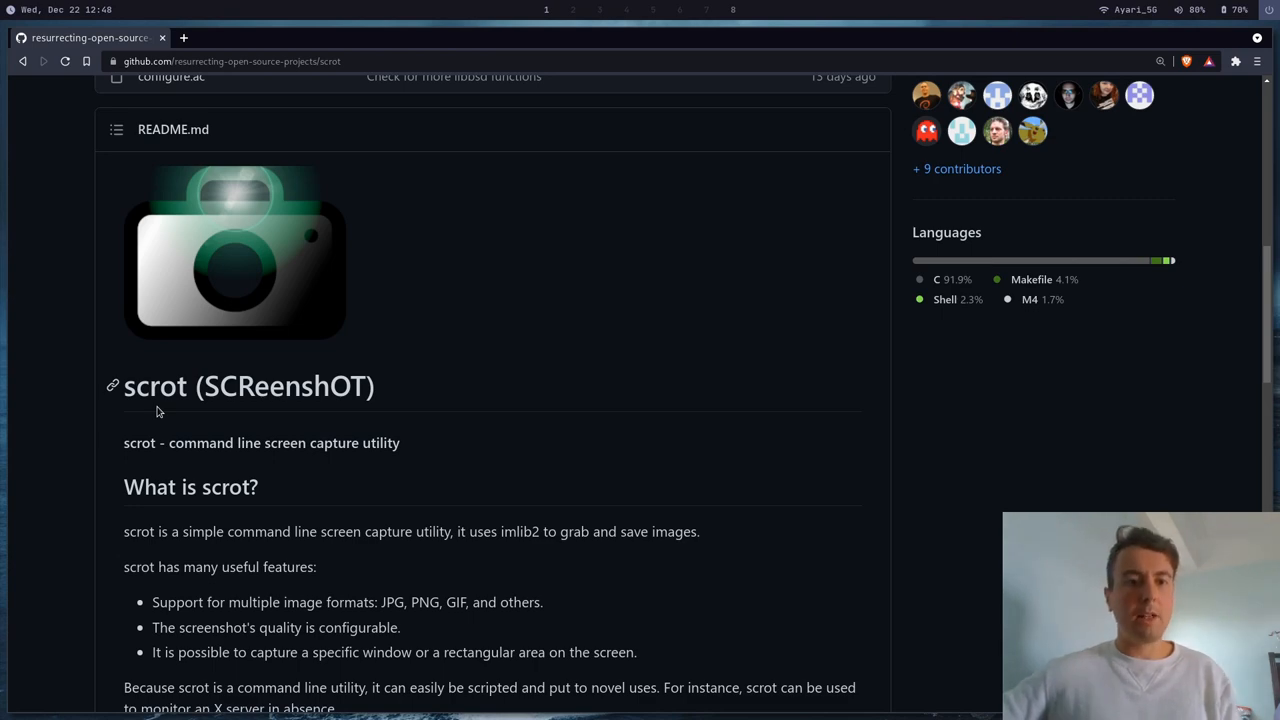
{"action": "scroll", "scroll_direction": "up", "scroll_amount": 3}
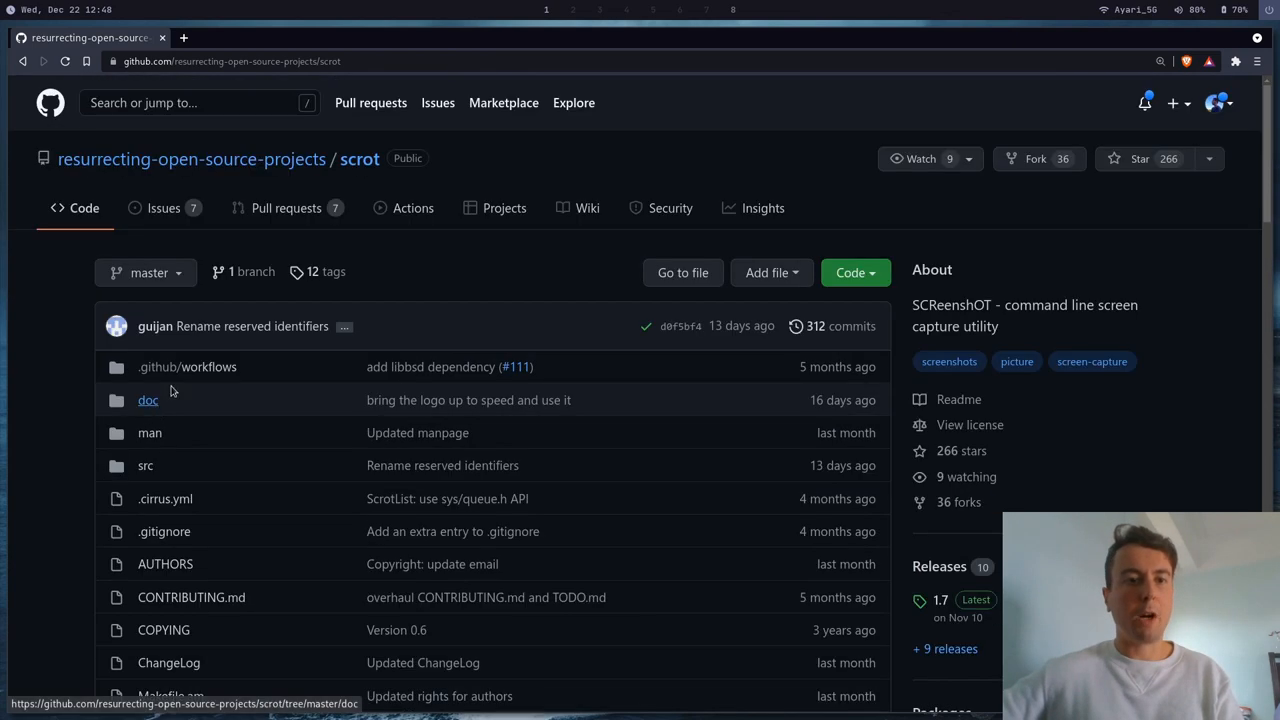
{"action": "mouse_move", "coordinate": [80, 180]}
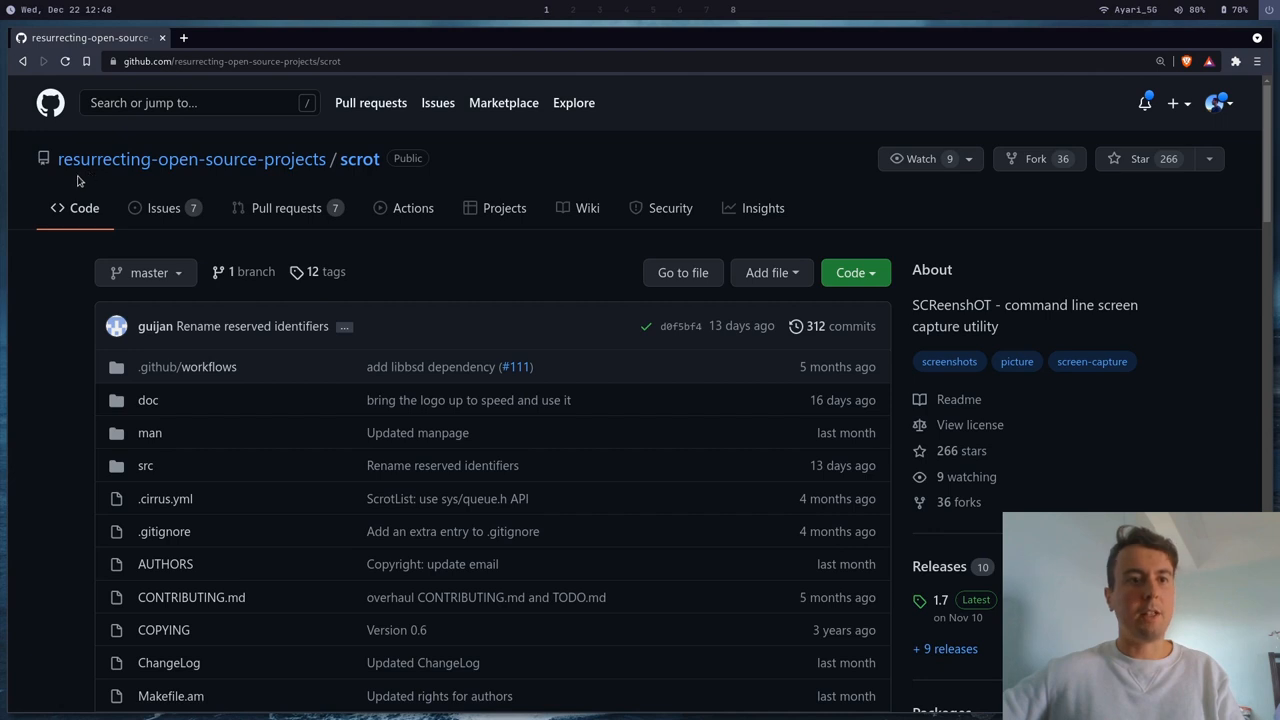
{"action": "mouse_move", "coordinate": [280, 180]}
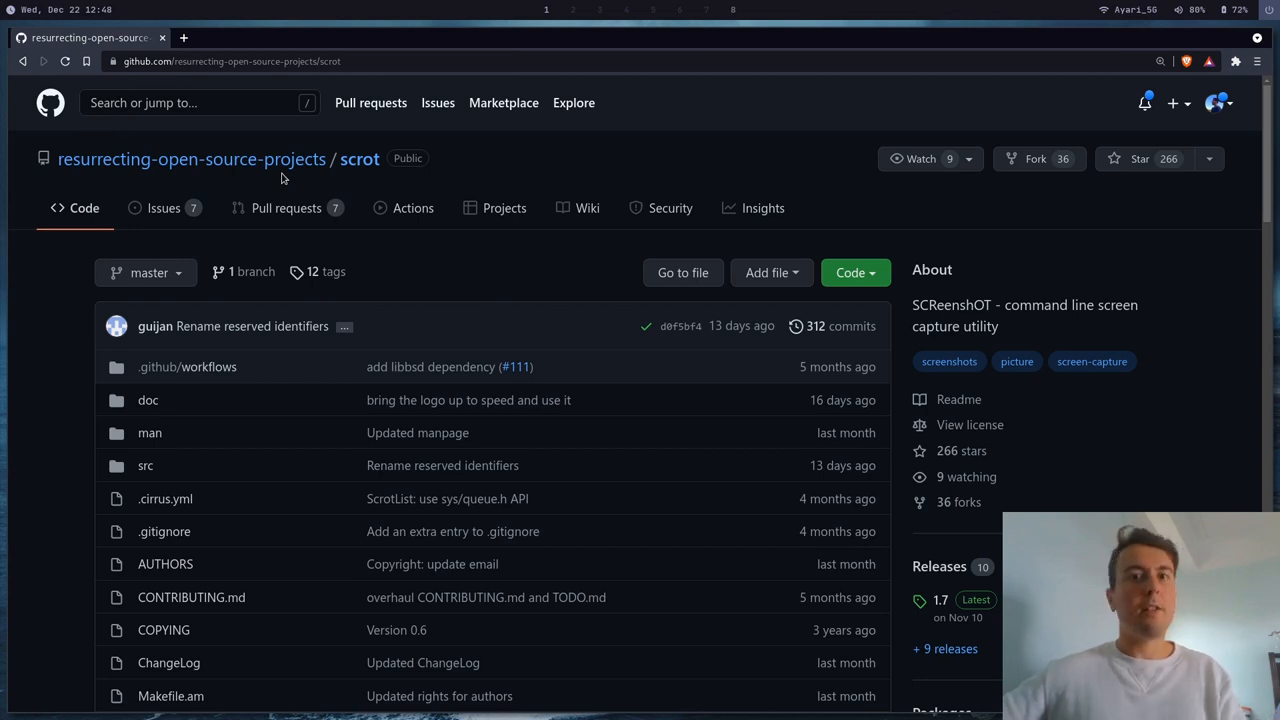
{"action": "scroll", "scroll_direction": "down", "scroll_amount": 3}
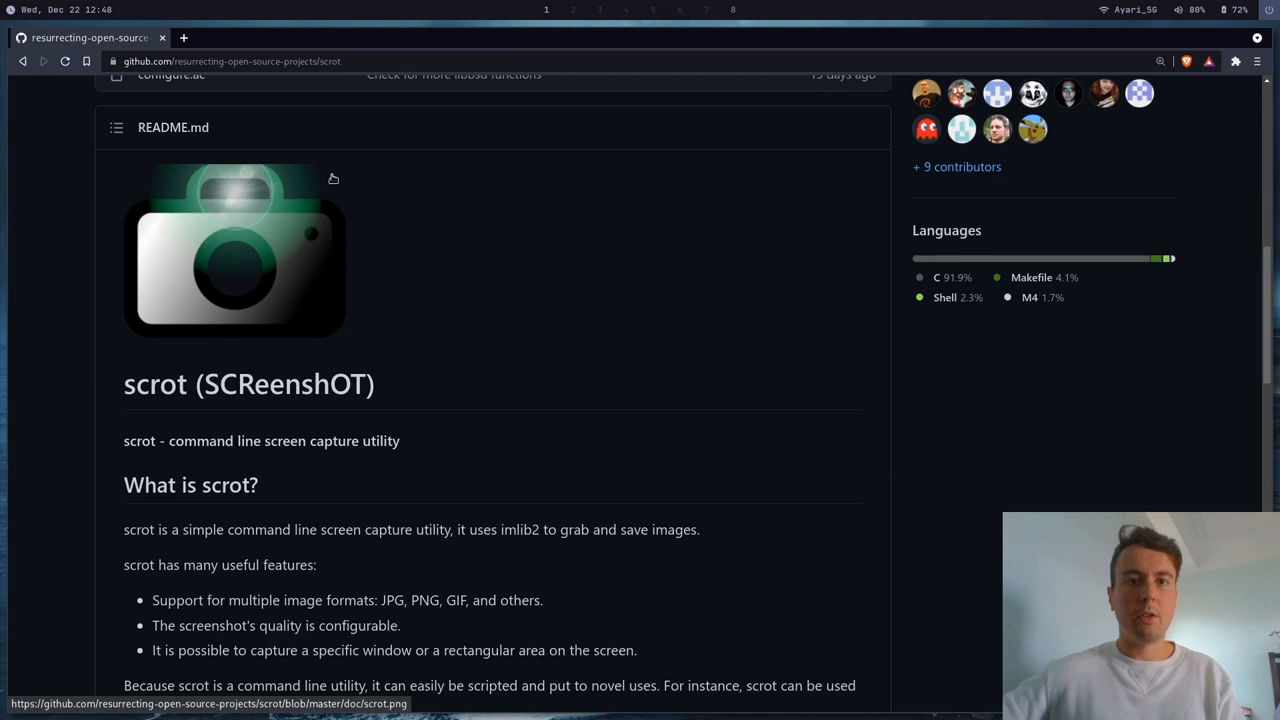
{"action": "scroll", "scroll_direction": "down", "scroll_amount": 3}
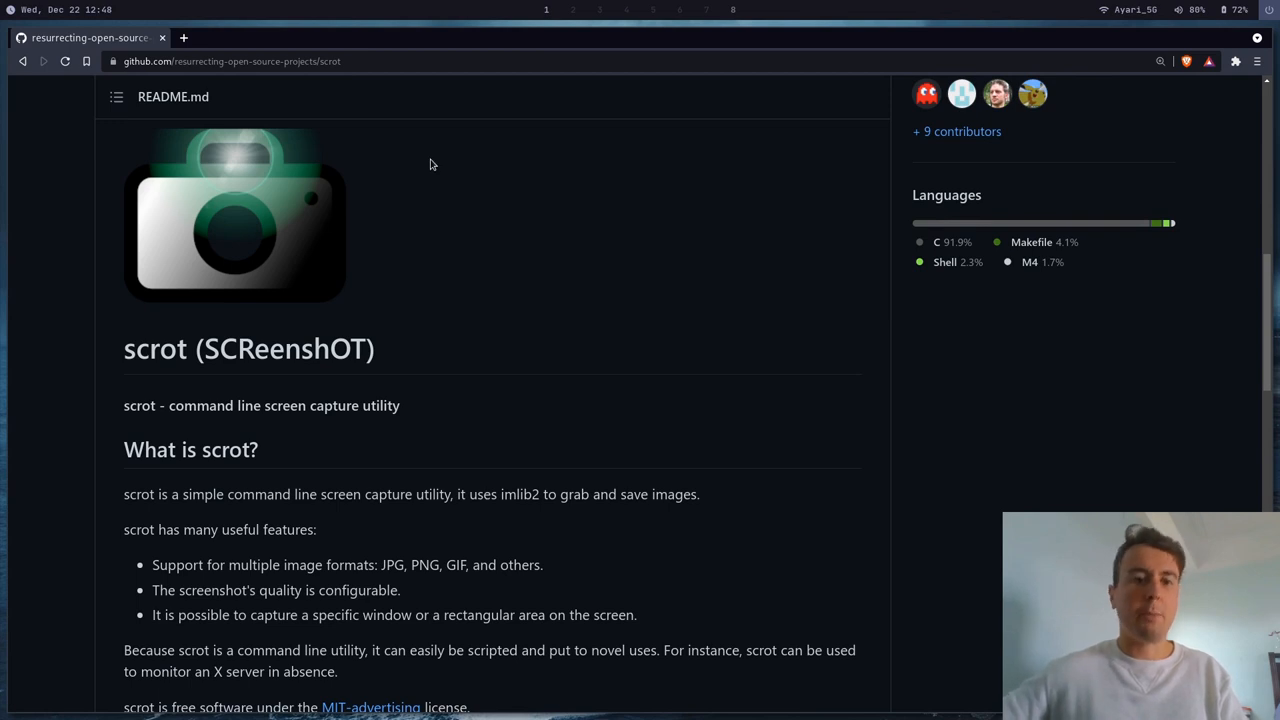
{"action": "scroll", "scroll_direction": "down", "scroll_amount": 3}
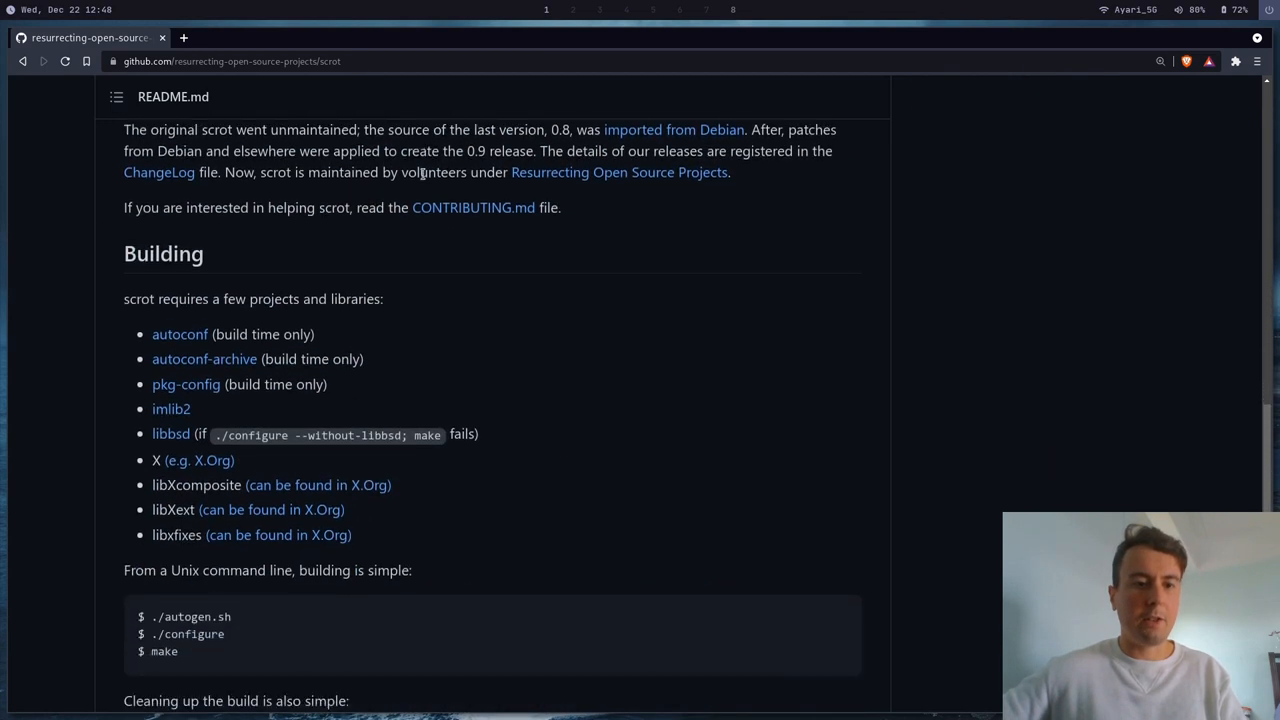
{"action": "scroll", "scroll_direction": "down", "scroll_amount": 3}
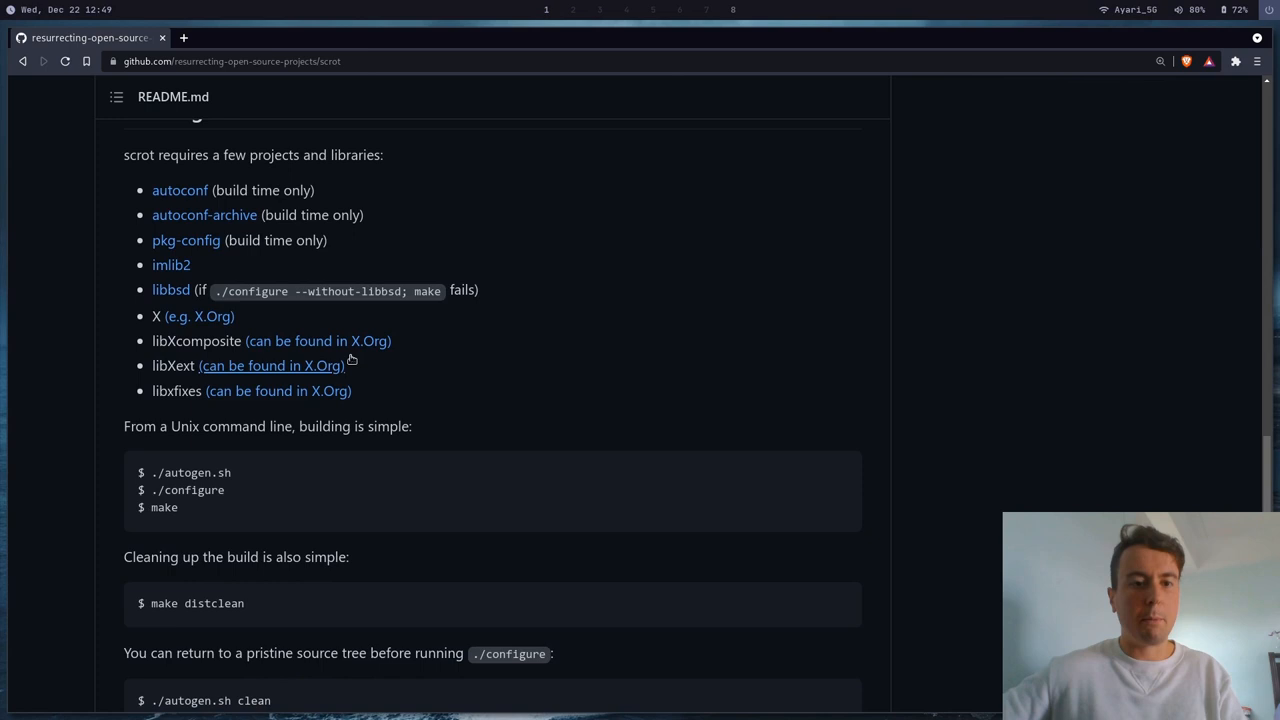
{"action": "scroll", "scroll_direction": "down", "scroll_amount": 3}
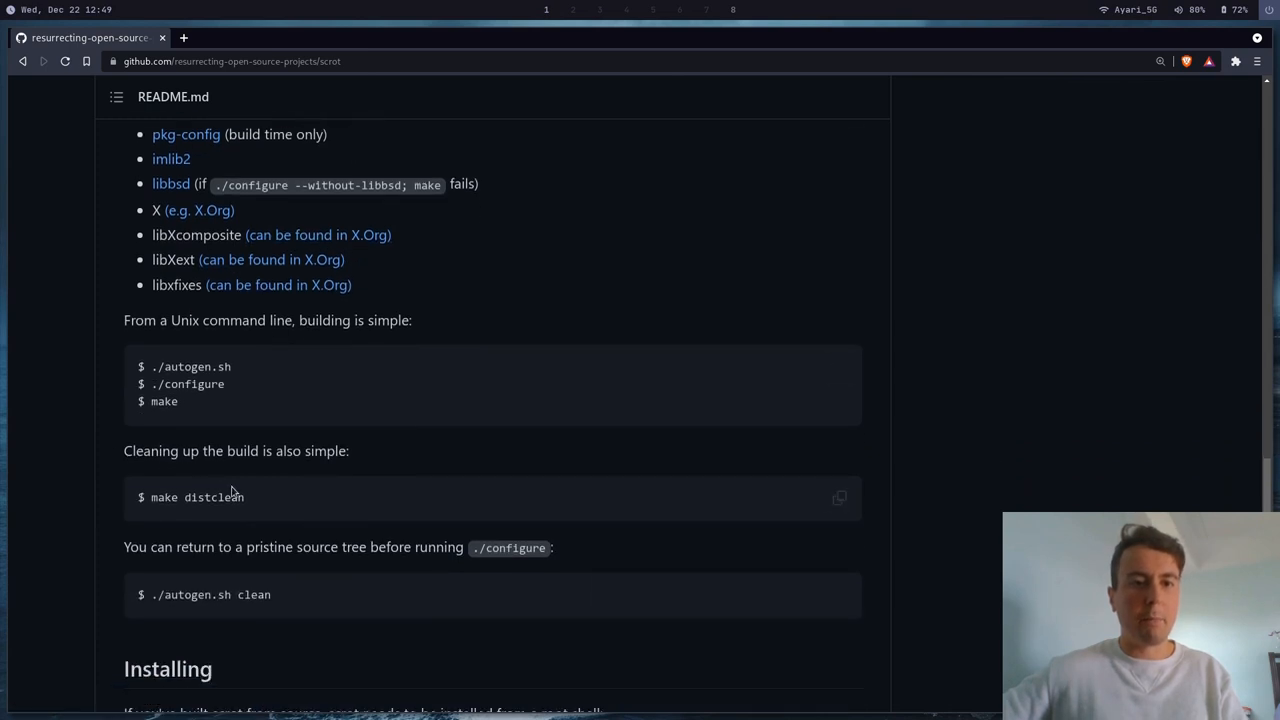
{"action": "mouse_move", "coordinate": [548, 240]}
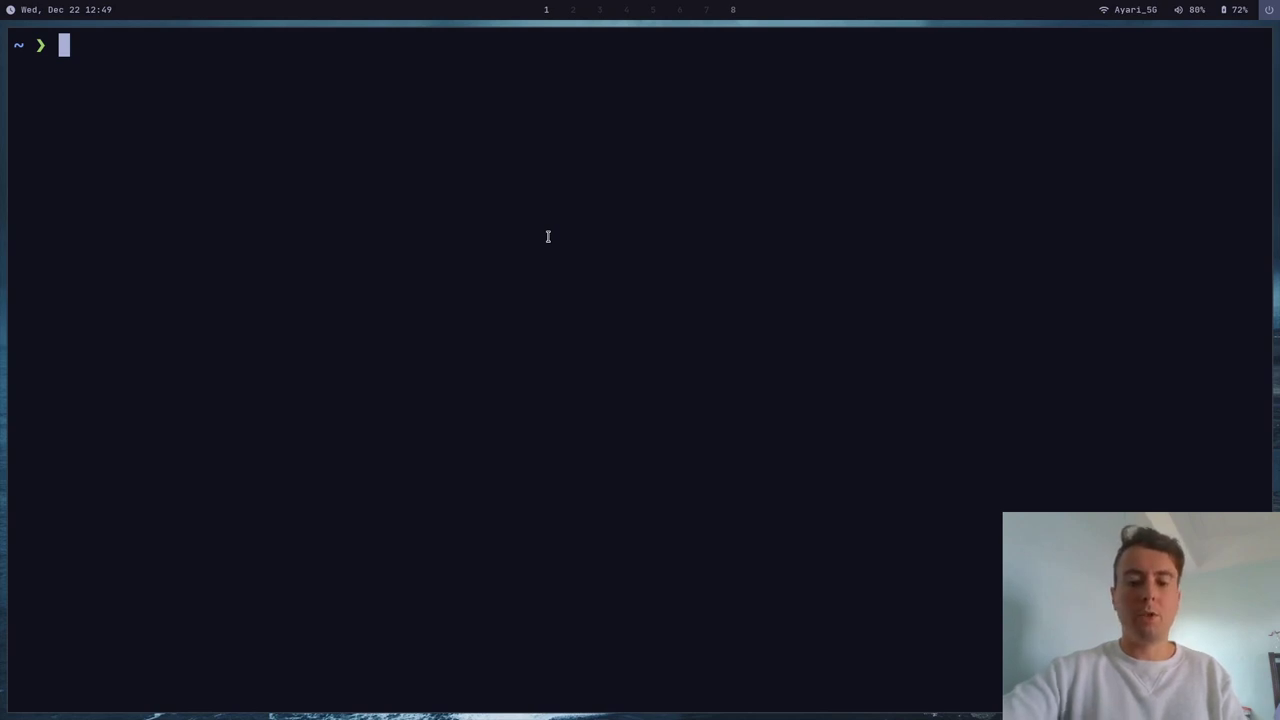
{"action": "type", "text": "scrot --select"}
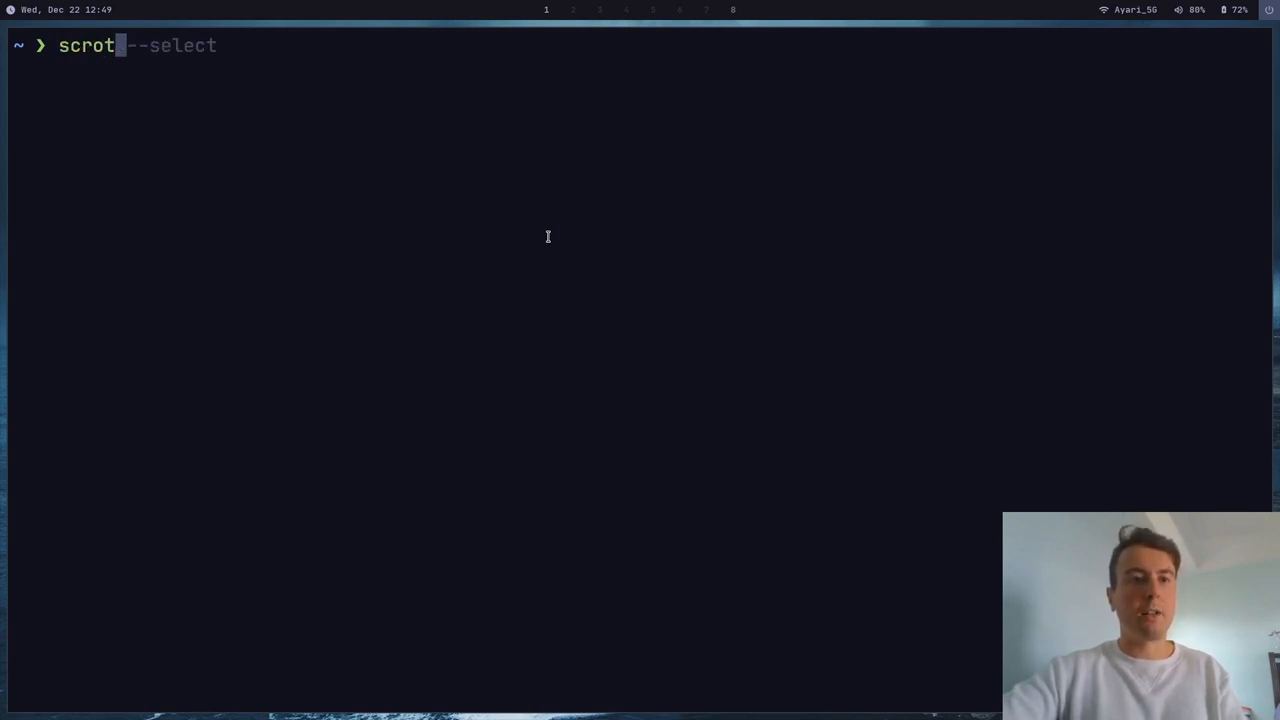
{"action": "key", "text": "Return"}
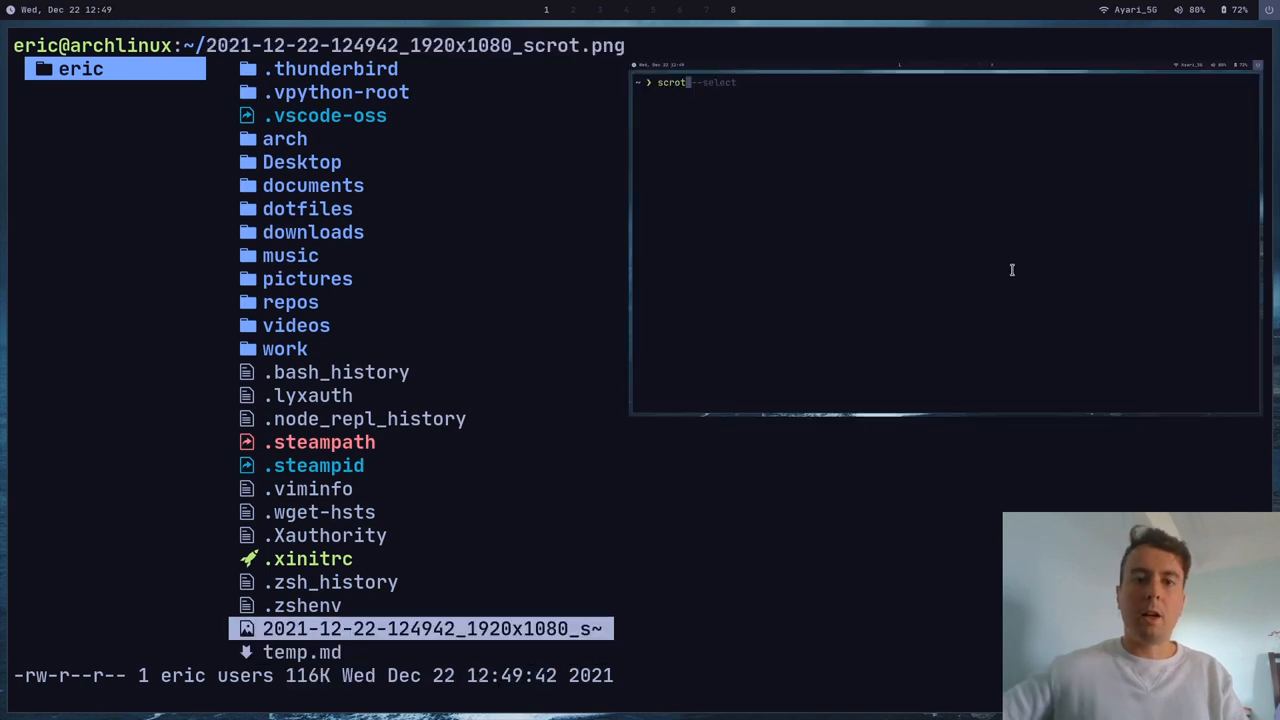
{"action": "mouse_move", "coordinate": [730, 168]}
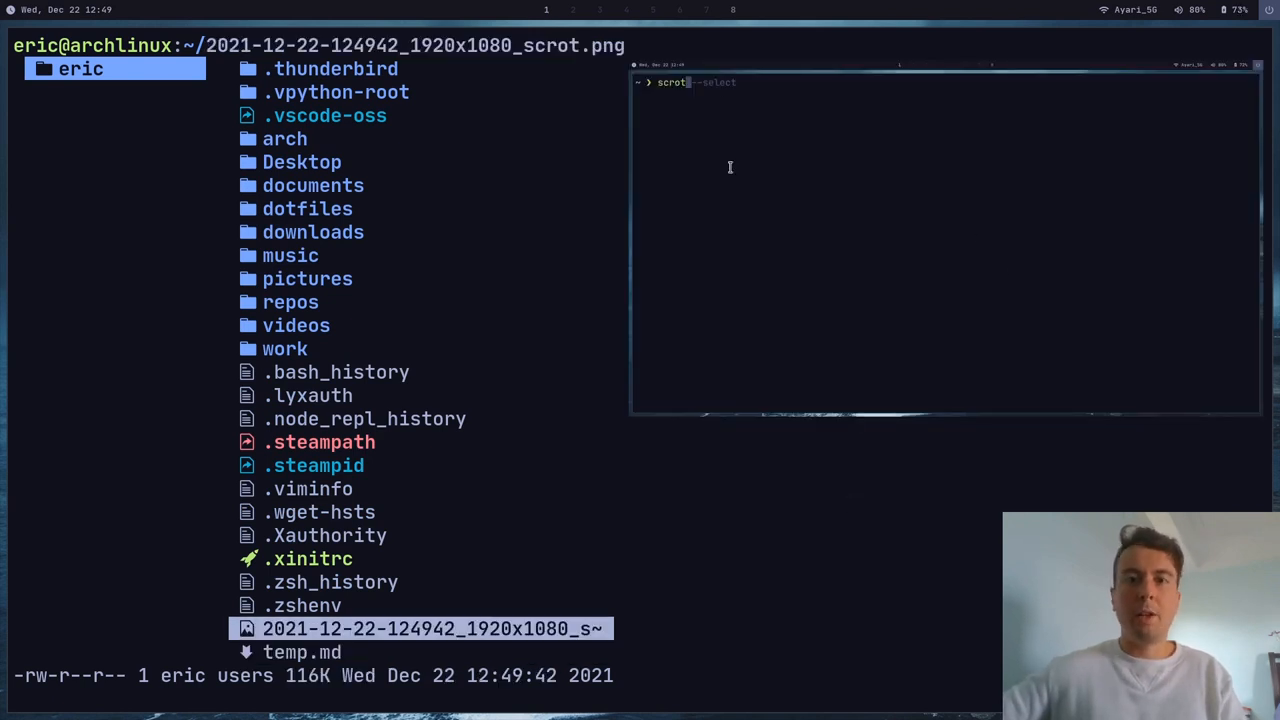
{"action": "mouse_move", "coordinate": [768, 524]}
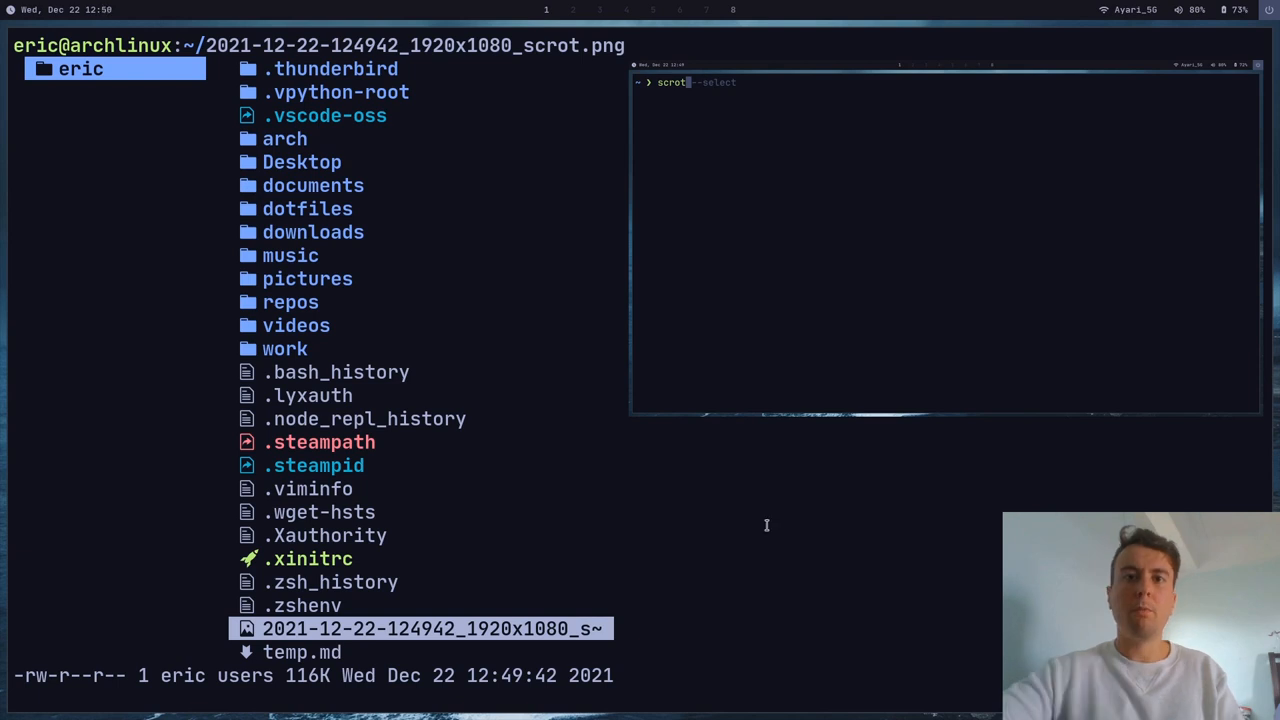
{"action": "mouse_move", "coordinate": [700, 656]}
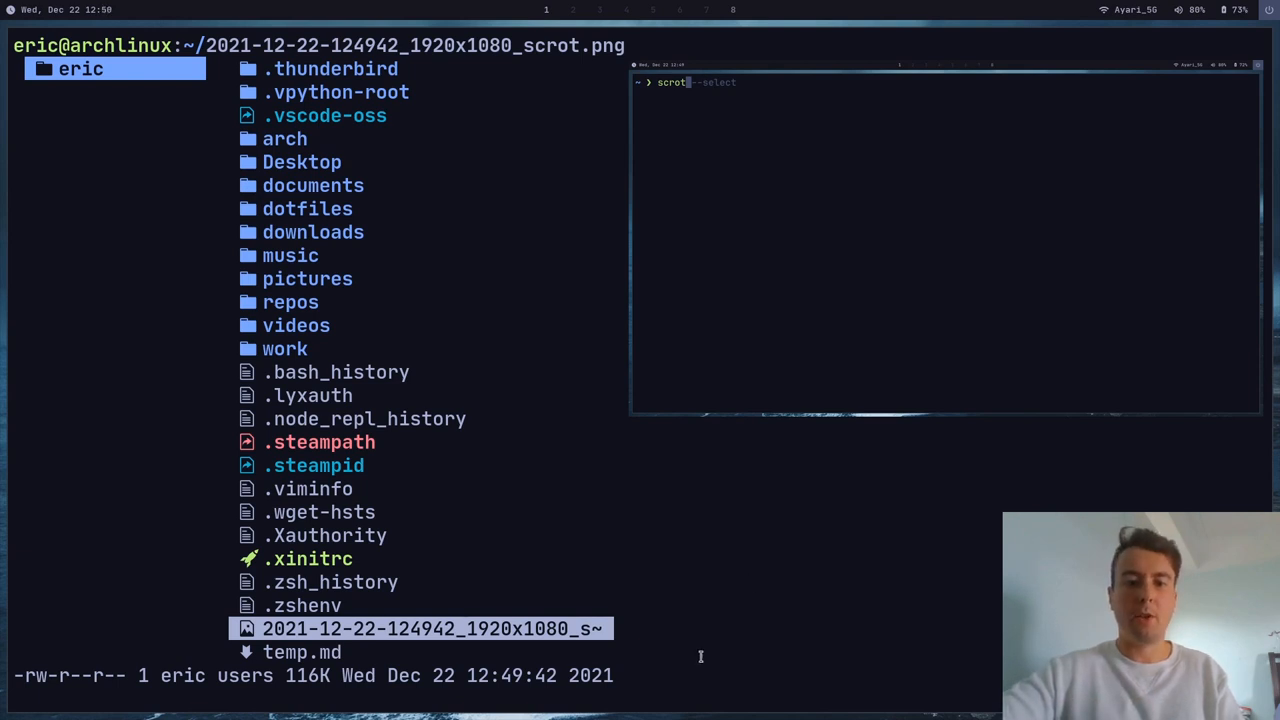
Quit lf and enter a scrot command targeting ~/pictures/screenshots/.
{"action": "key", "text": "q"}
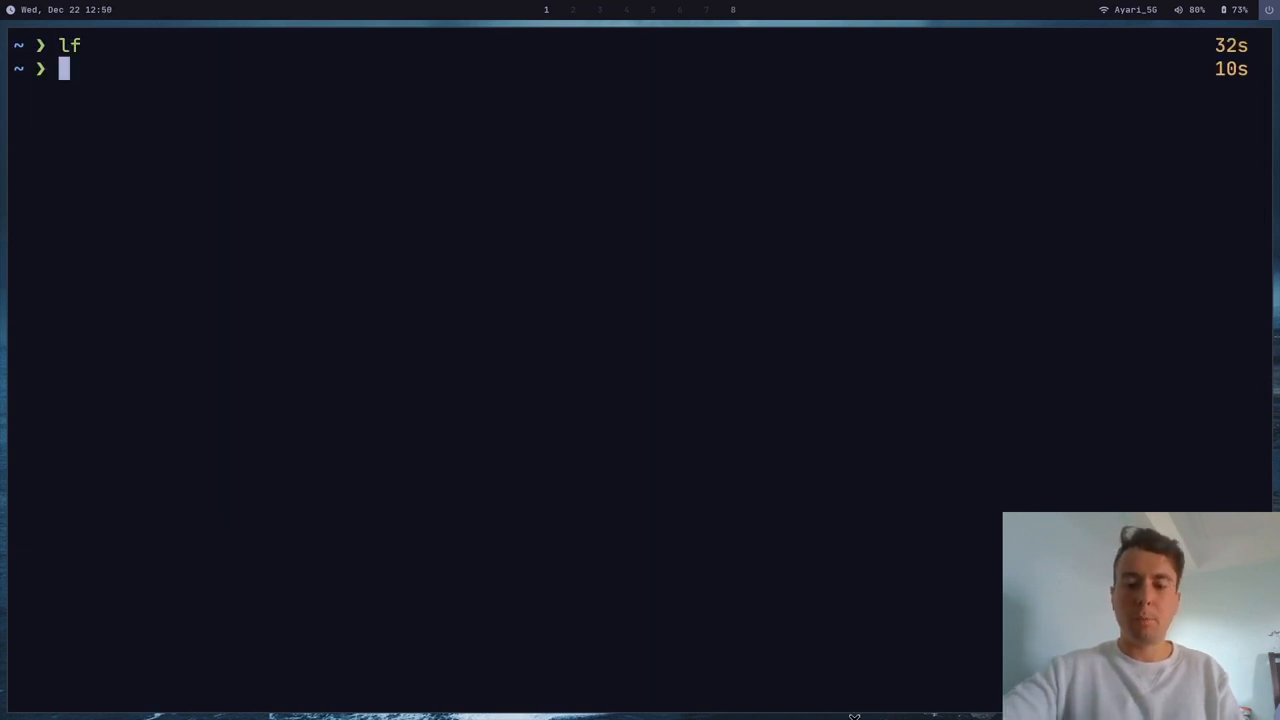
{"action": "type", "text": "scrot"}
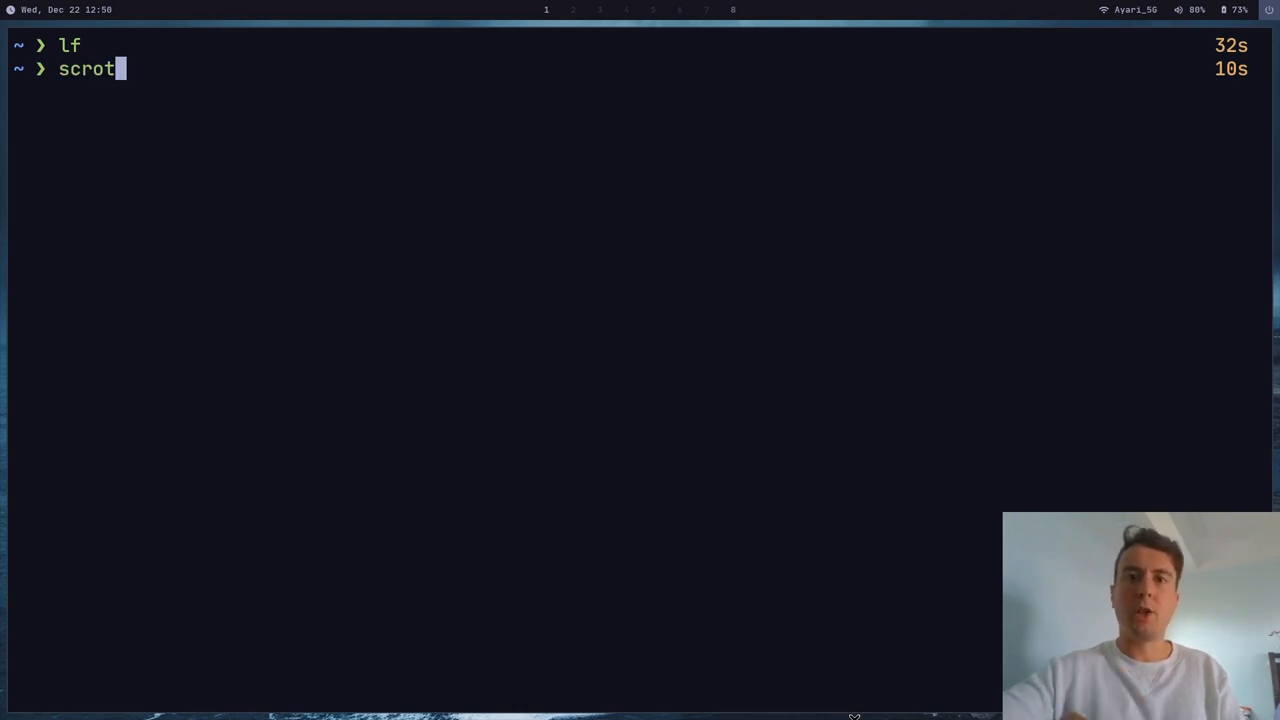
{"action": "type", "text": "--select"}
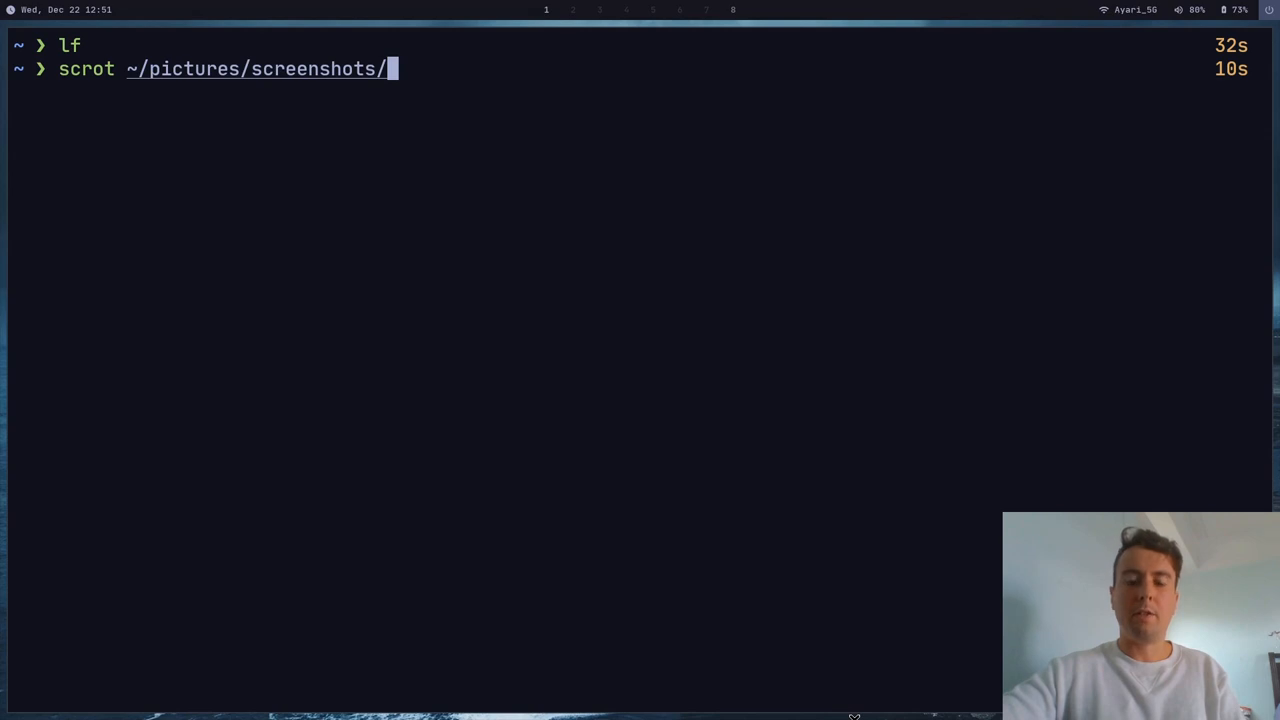
{"action": "type", "text": "scrot"}
{"action": "type", "text": "cd"}
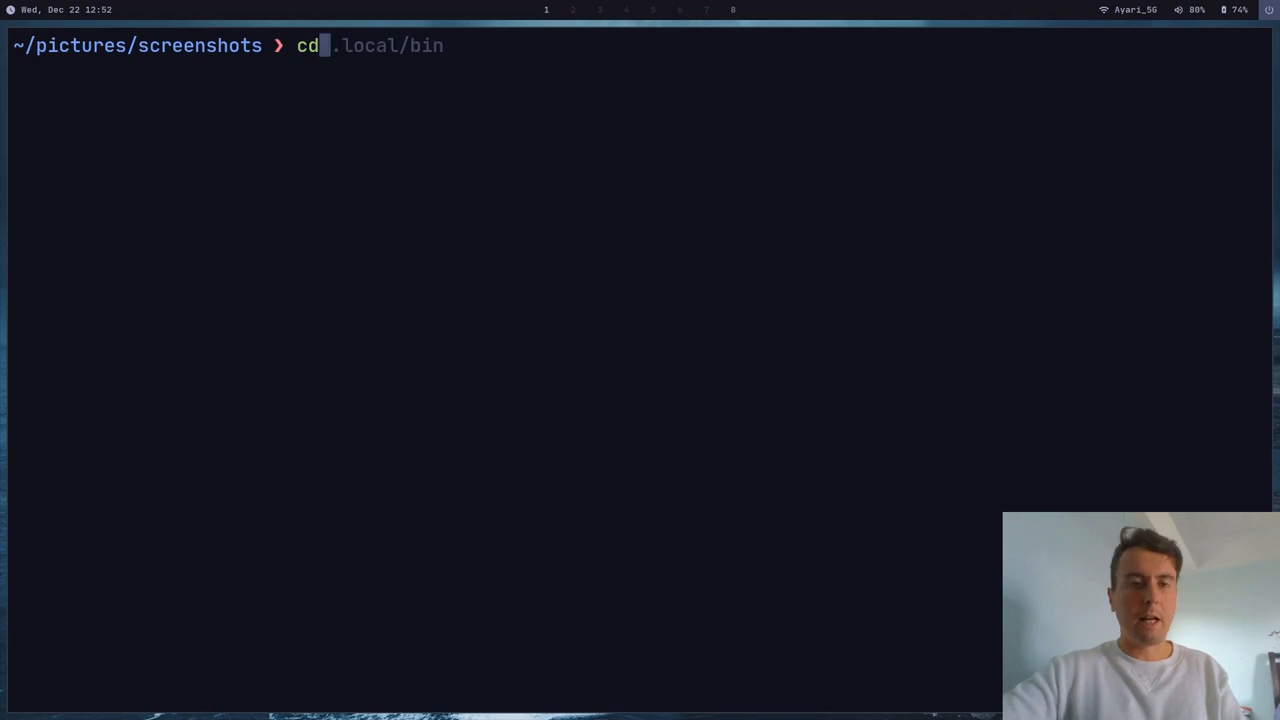
Move into ~/.local/bin and open the screenshot script in Vim.
{"action": "key", "text": "Return"}
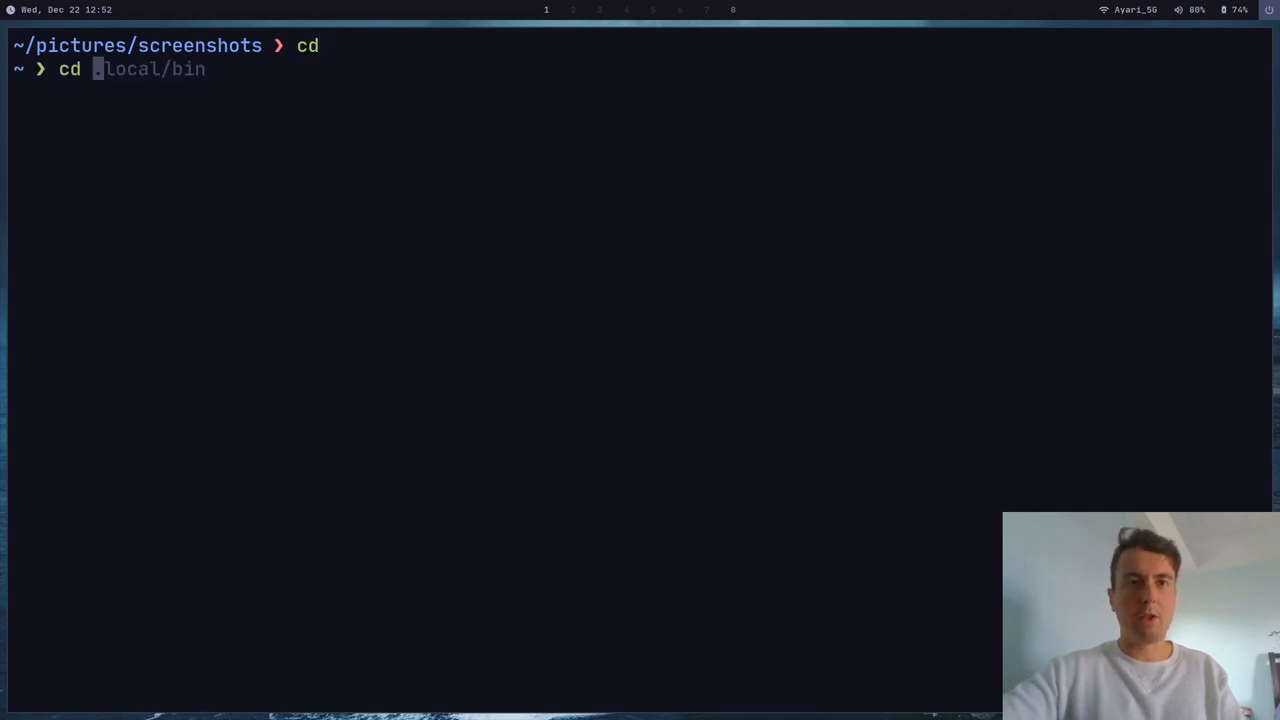
{"action": "key", "text": "Return"}
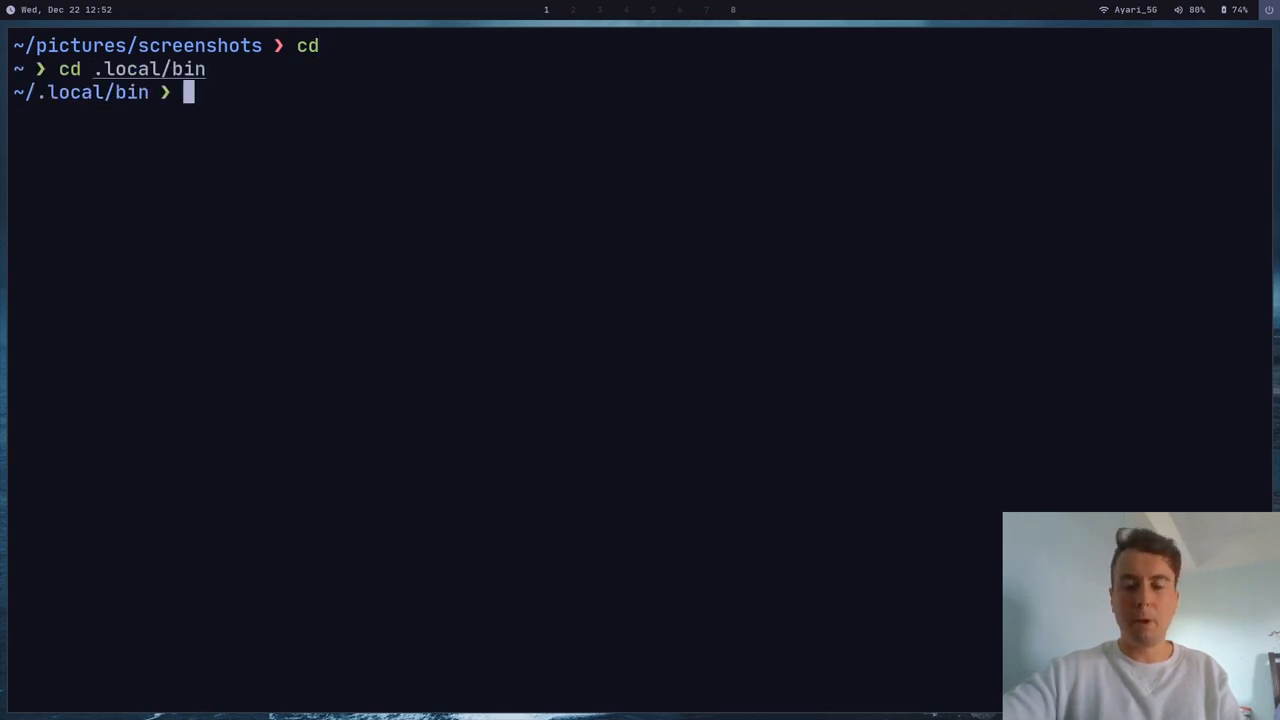
{"action": "type", "text": "vim .local/bin/screenshot"}
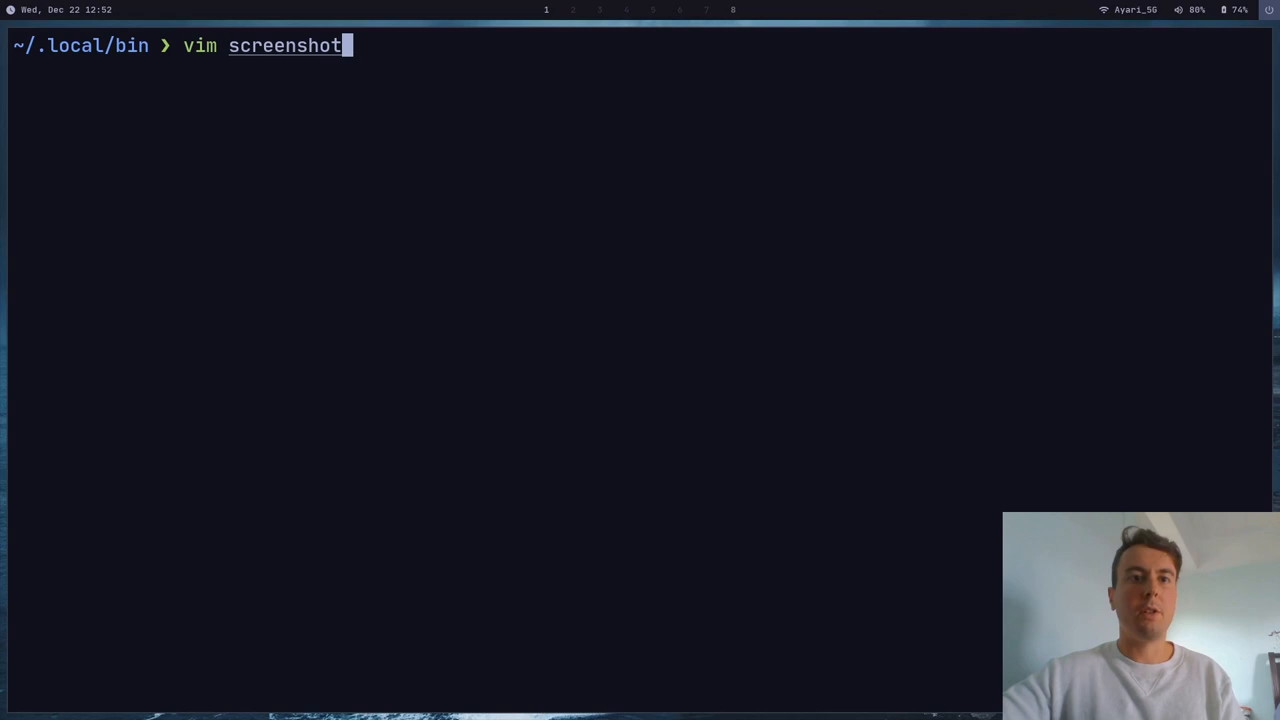
{"action": "key", "text": "Return"}
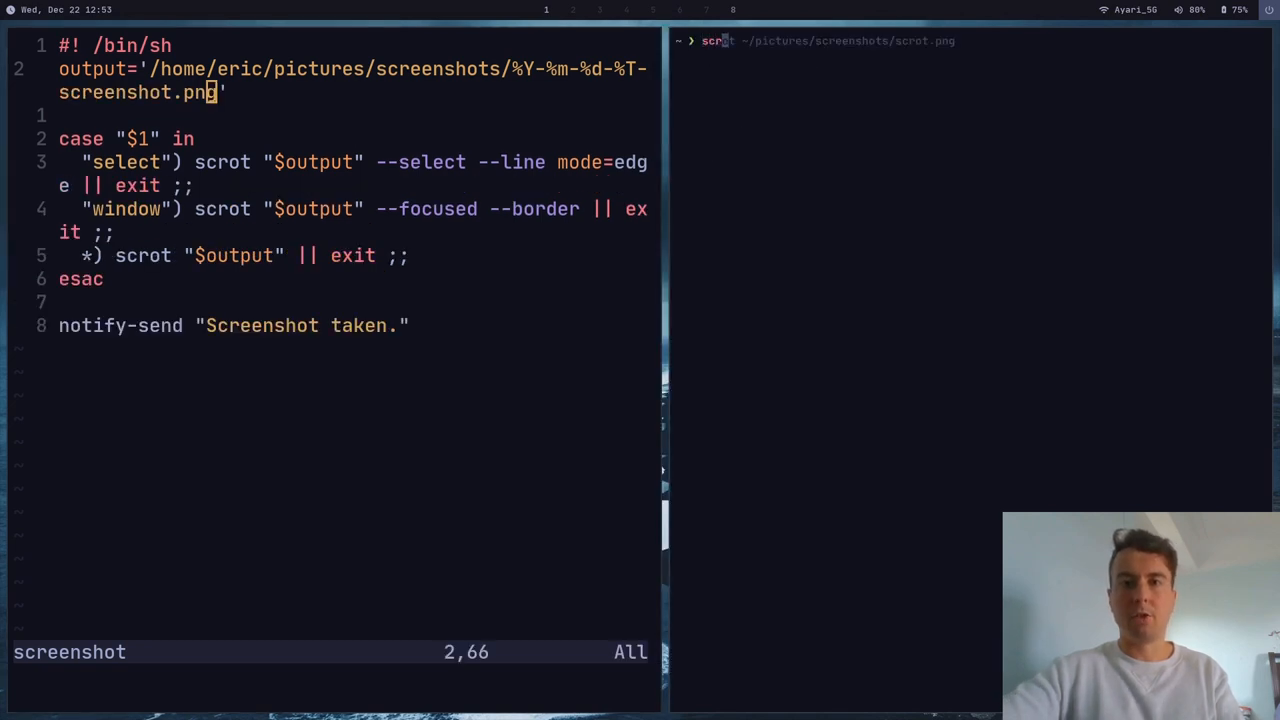
Run the screenshot script with no mode for a full-screen capture.
{"action": "type", "text": "screenshot"}
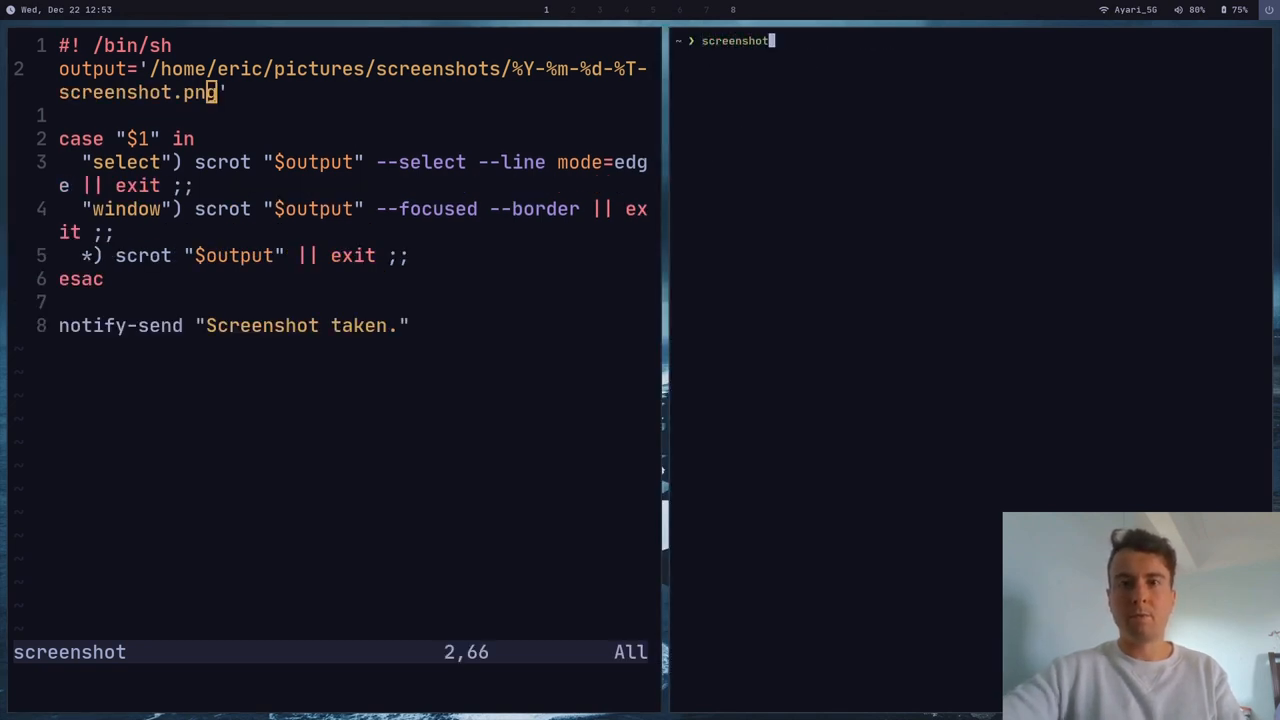
{"action": "key", "text": "Return"}
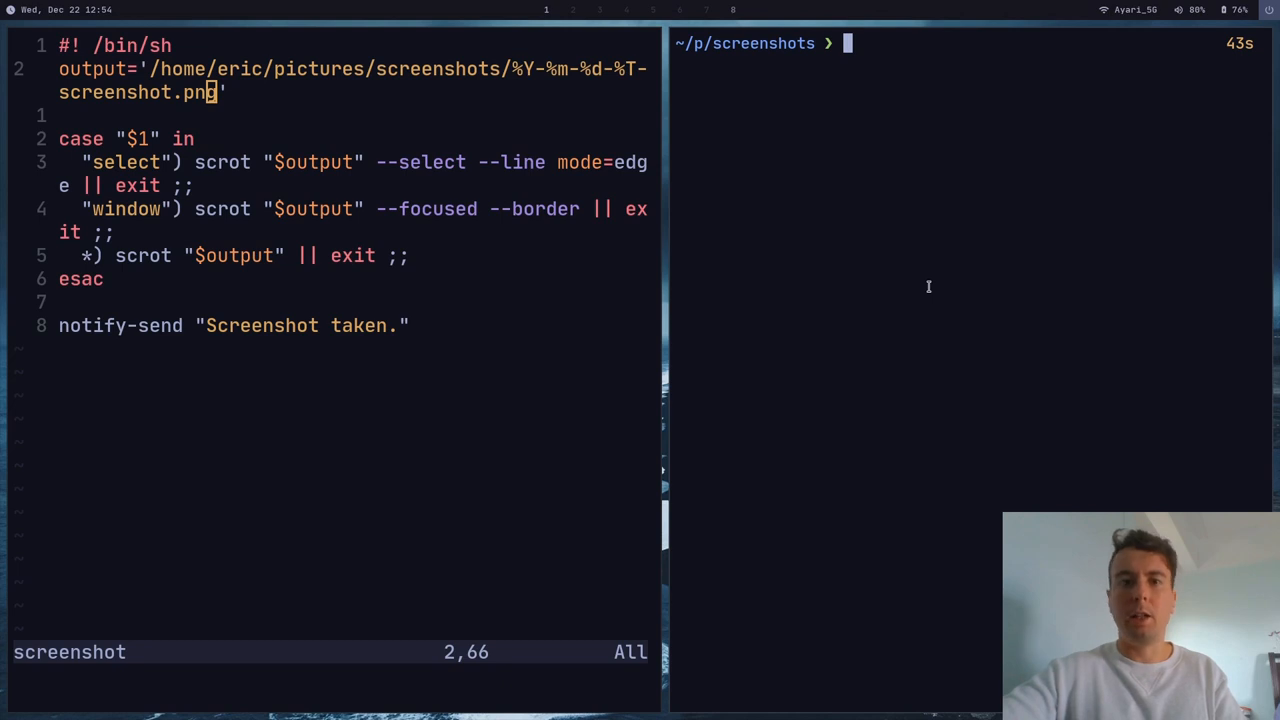
{"action": "type", "text": "vim .config/polybar/config.ini"}
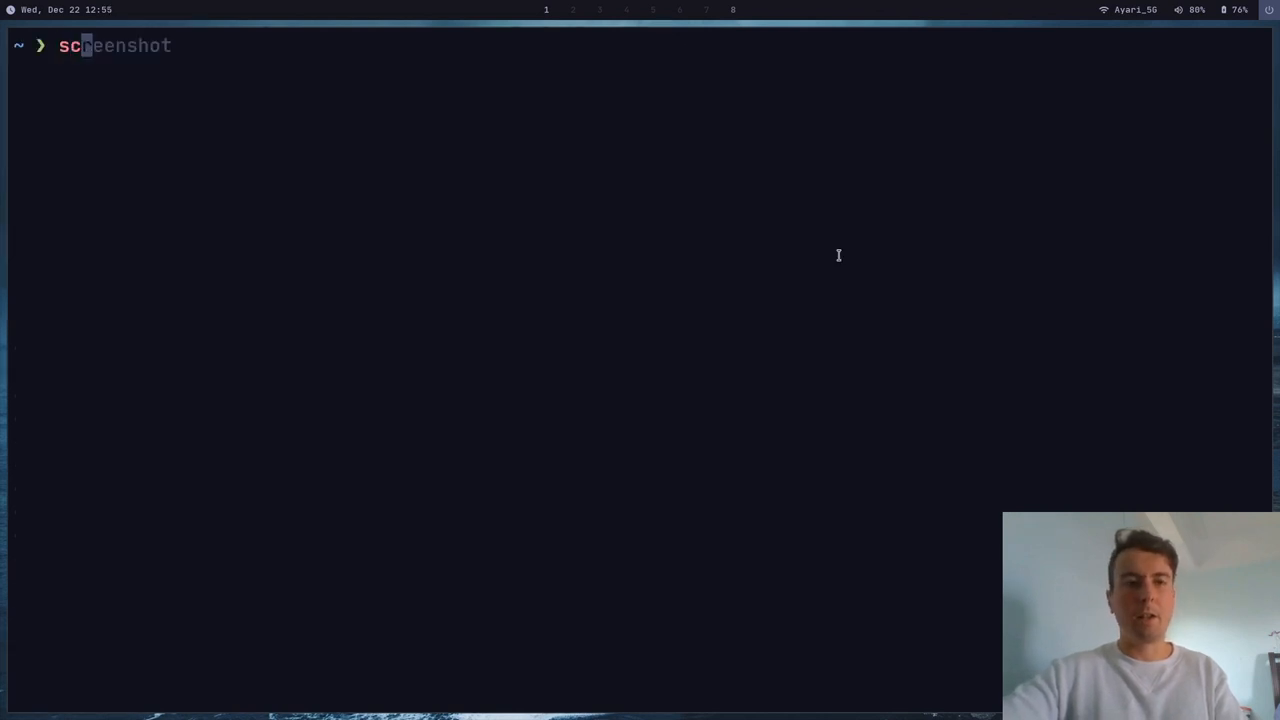
Run scrot --select, drag a 344x203 region, then list the new PNG in lf.
{"action": "type", "text": "scrot --select"}
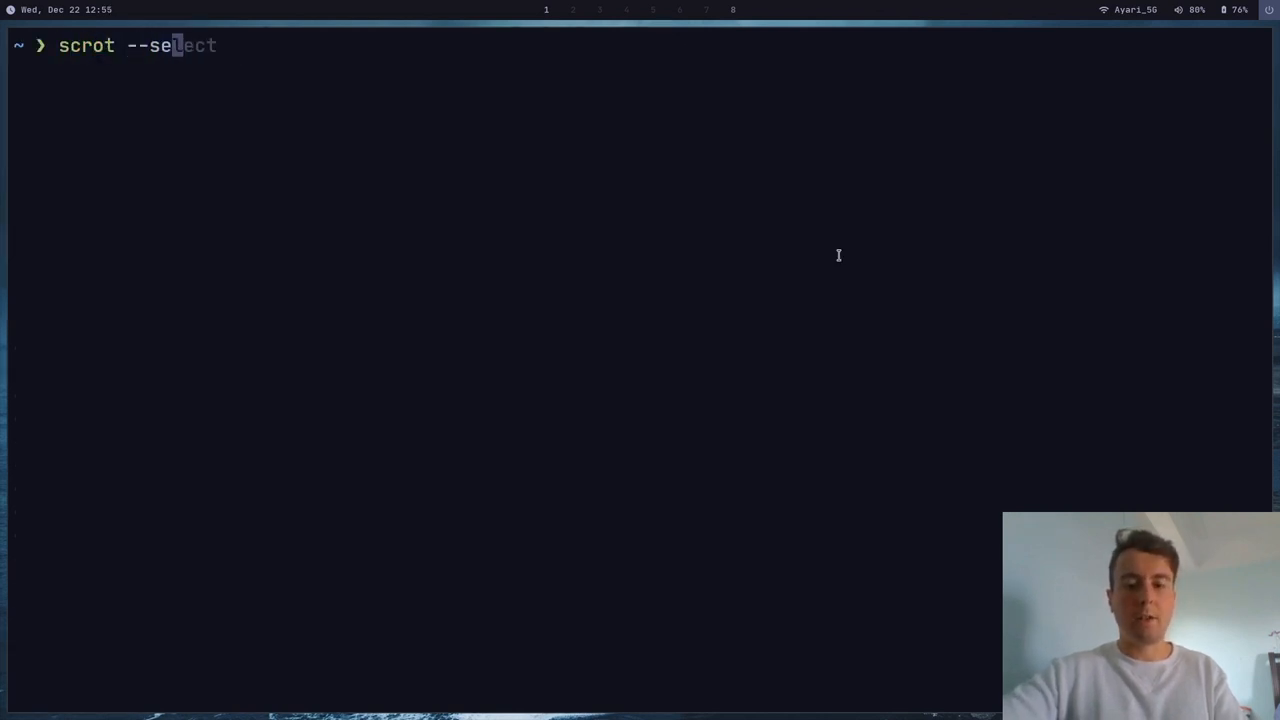
{"action": "key", "text": "Return"}
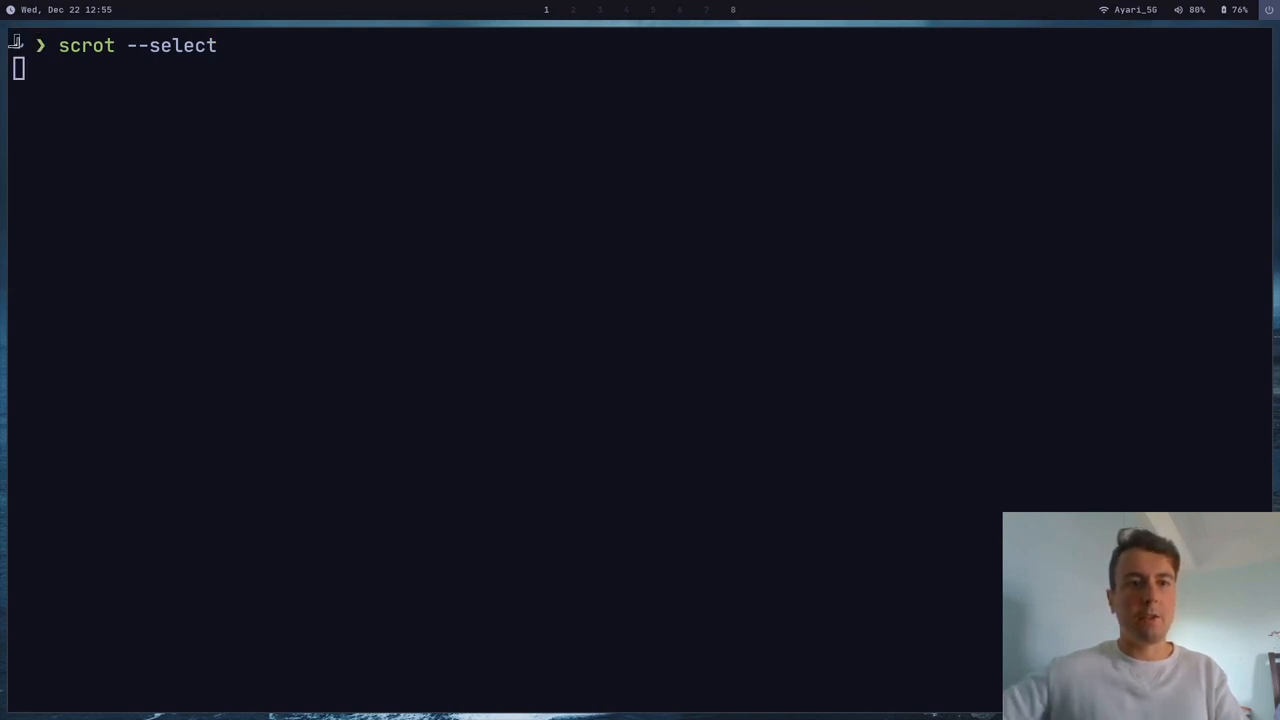
{"action": "left_click_drag", "start_coordinate": [16, 56], "coordinate": [176, 344]}
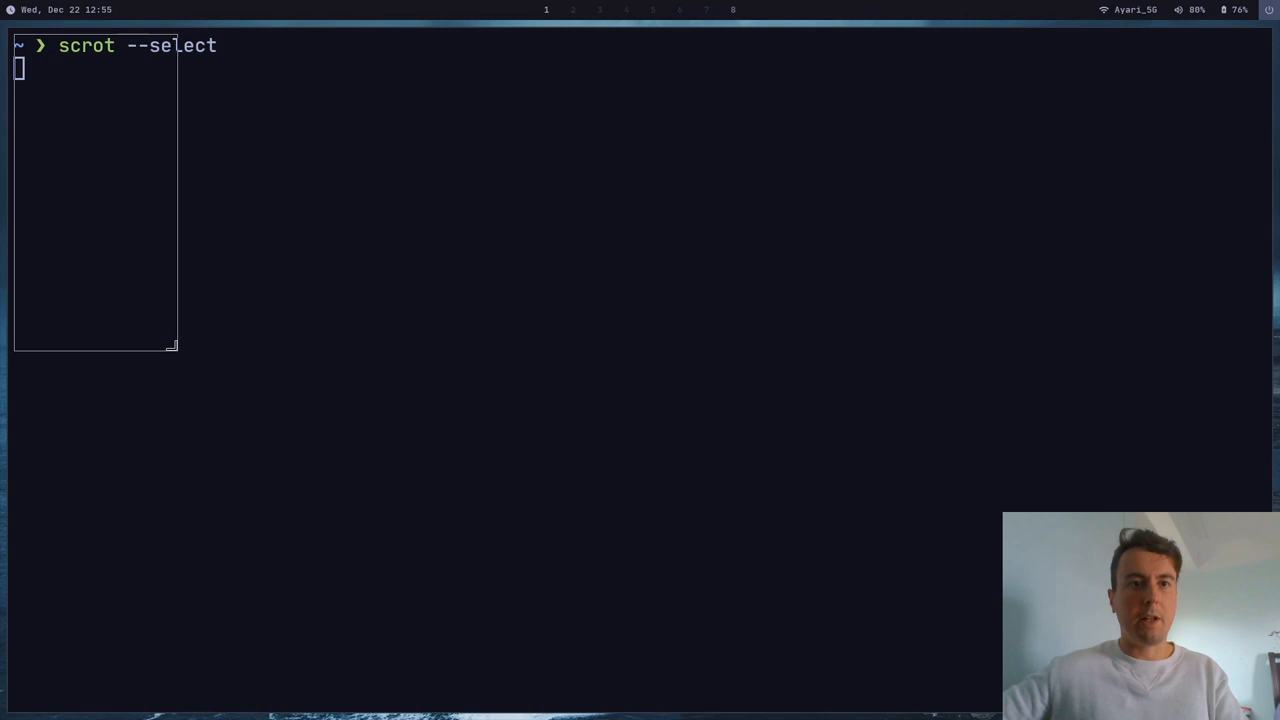
{"action": "left_click_drag", "start_coordinate": [170, 344], "coordinate": [240, 168]}
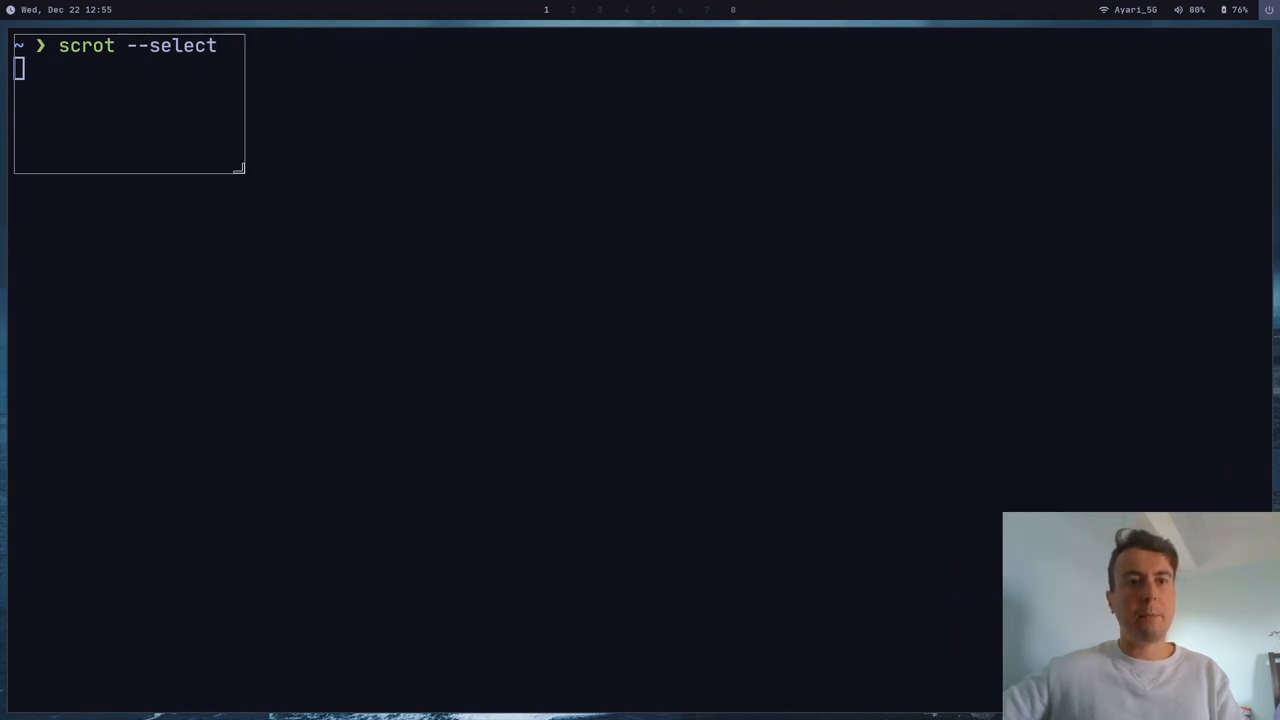
{"action": "key", "text": "Return"}
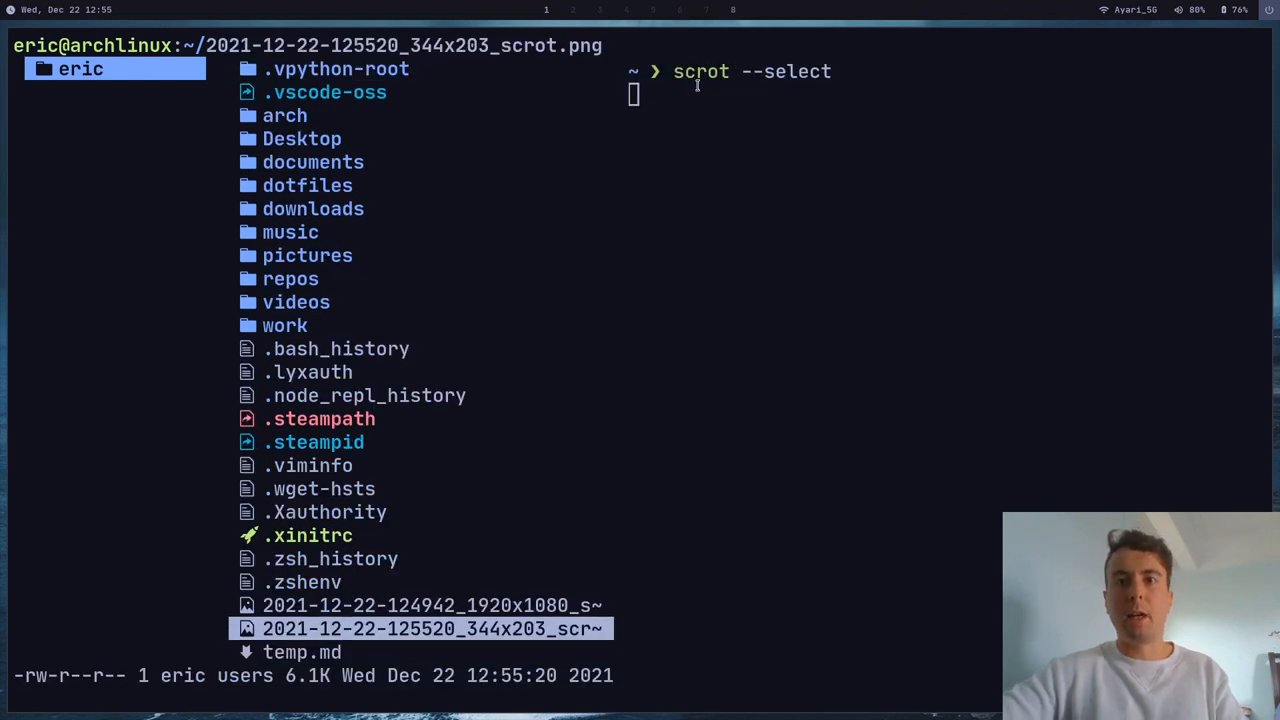
{"action": "mouse_move", "coordinate": [784, 136]}
{"action": "type", "text": "scrot --select"}
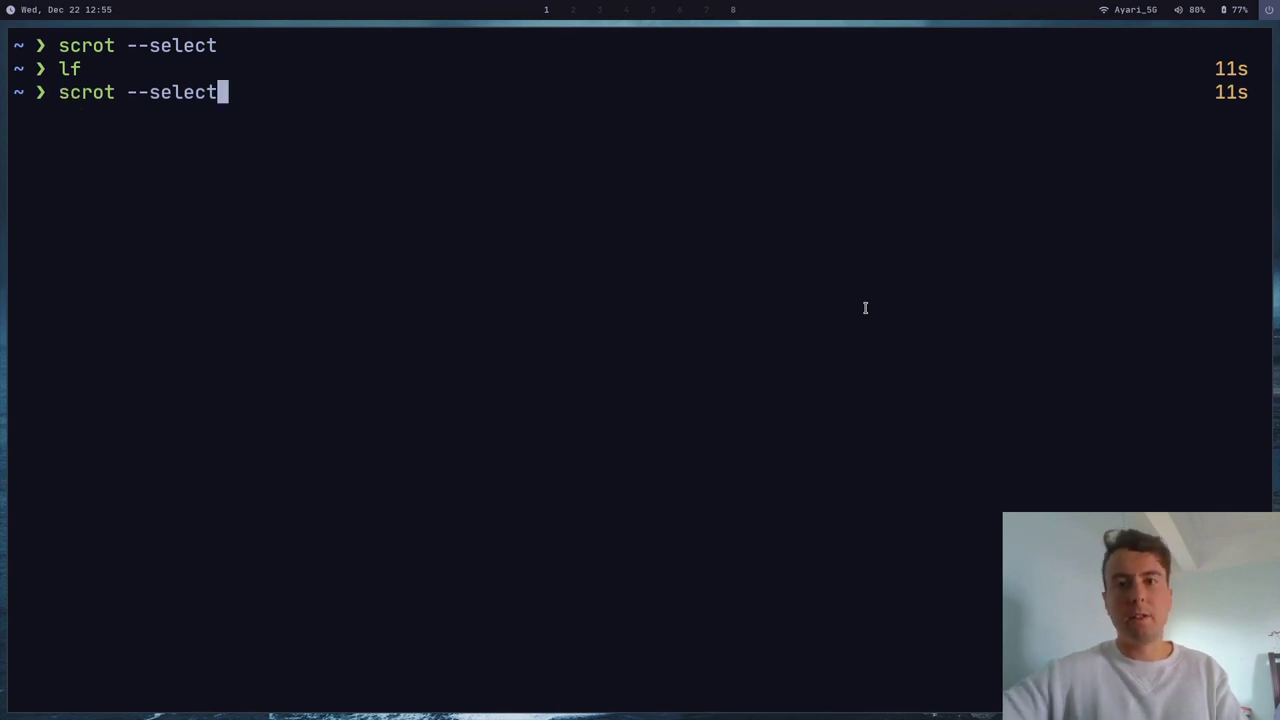
{"action": "mouse_move", "coordinate": [236, 132]}
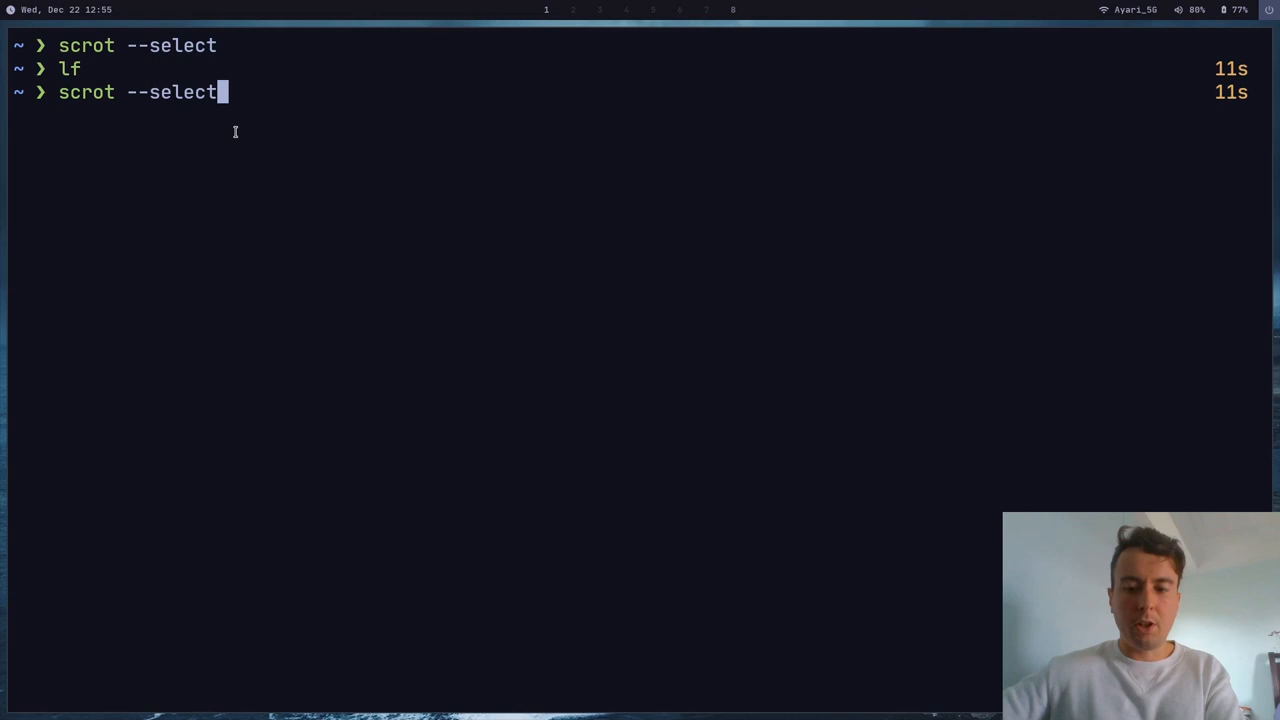
Start a scrot --select capture, adjust the region and abort it with no image grabbed.
{"action": "key", "text": "Return"}
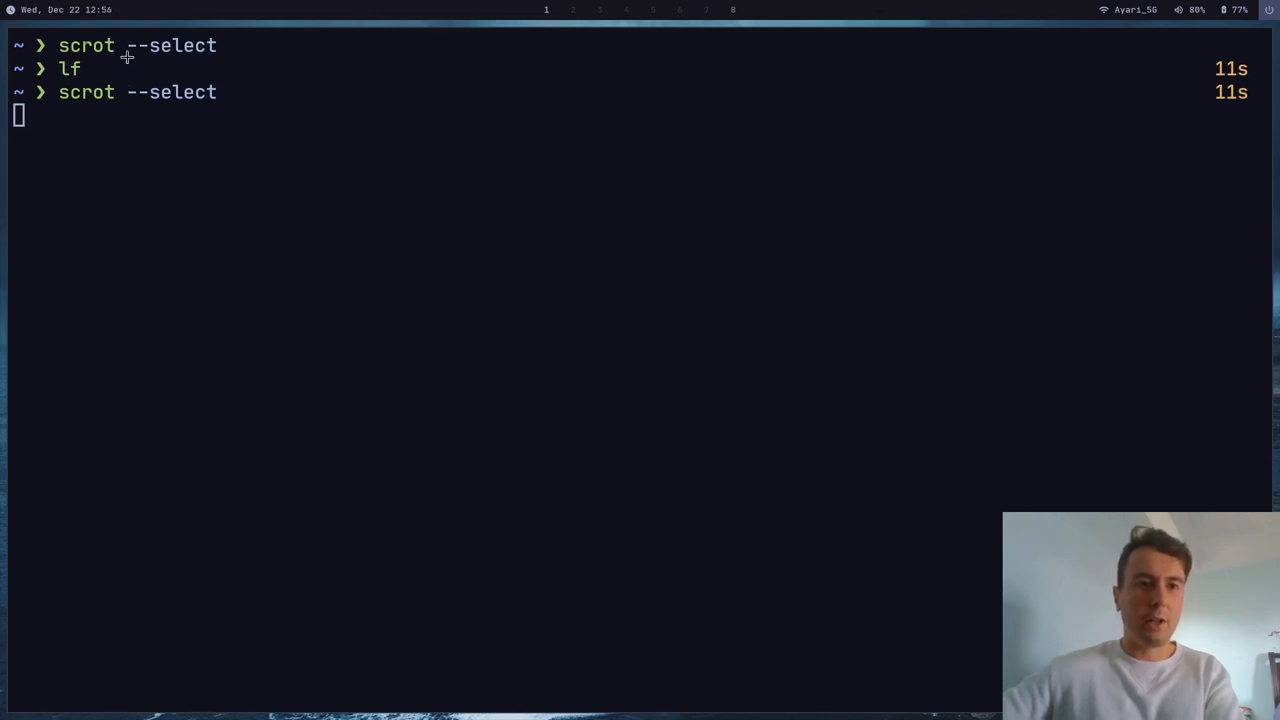
{"action": "left_click_drag", "start_coordinate": [128, 56], "coordinate": [936, 548]}
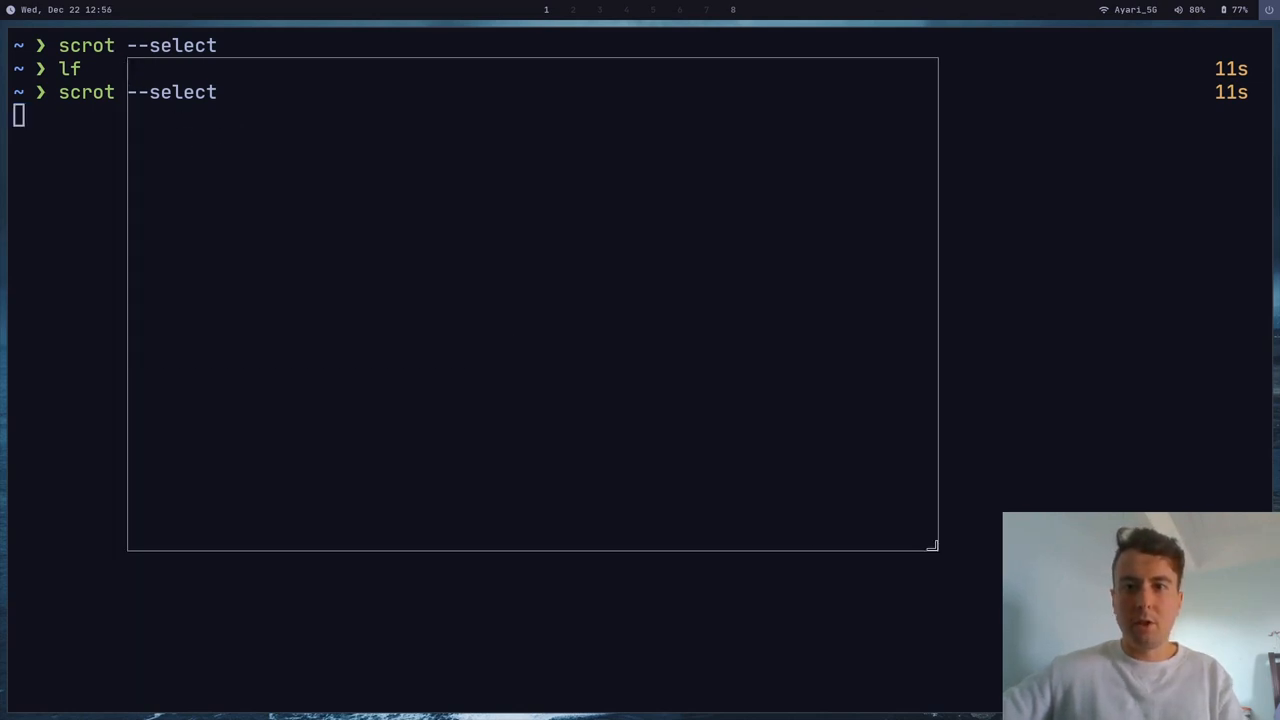
{"action": "left_click_drag", "start_coordinate": [936, 544], "coordinate": [464, 278]}
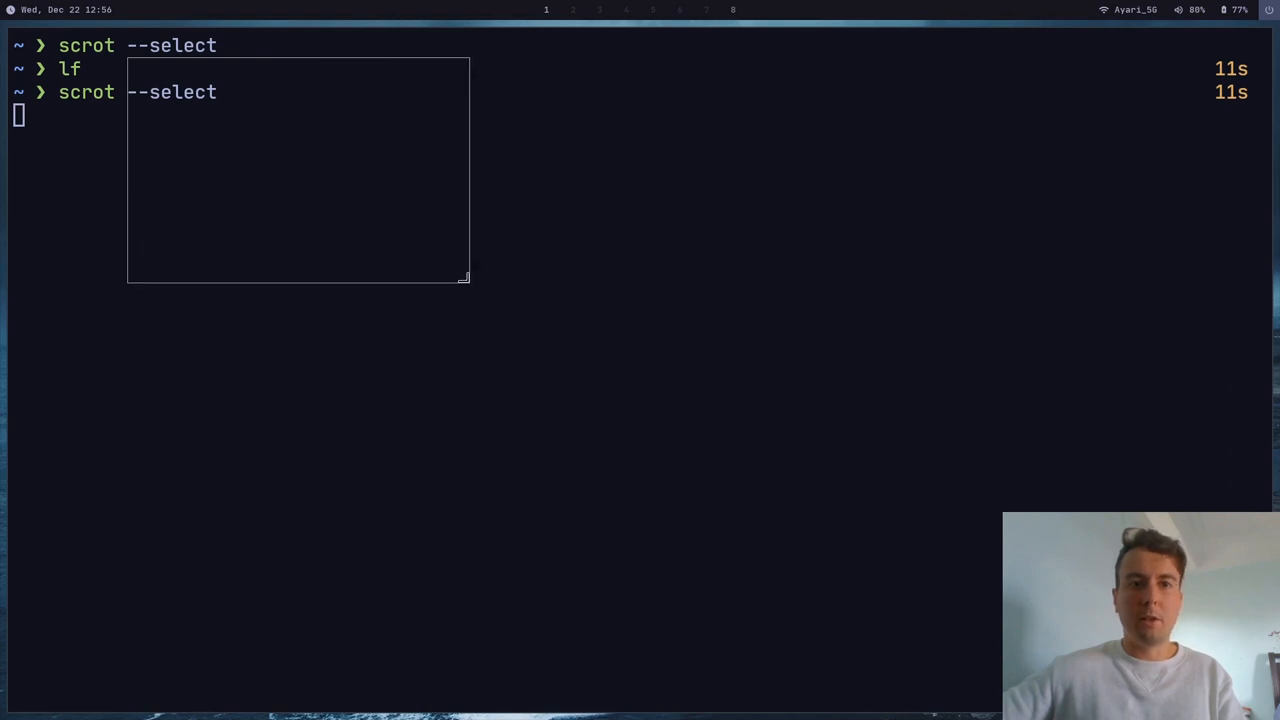
{"action": "left_click_drag", "start_coordinate": [464, 276], "coordinate": [544, 344]}
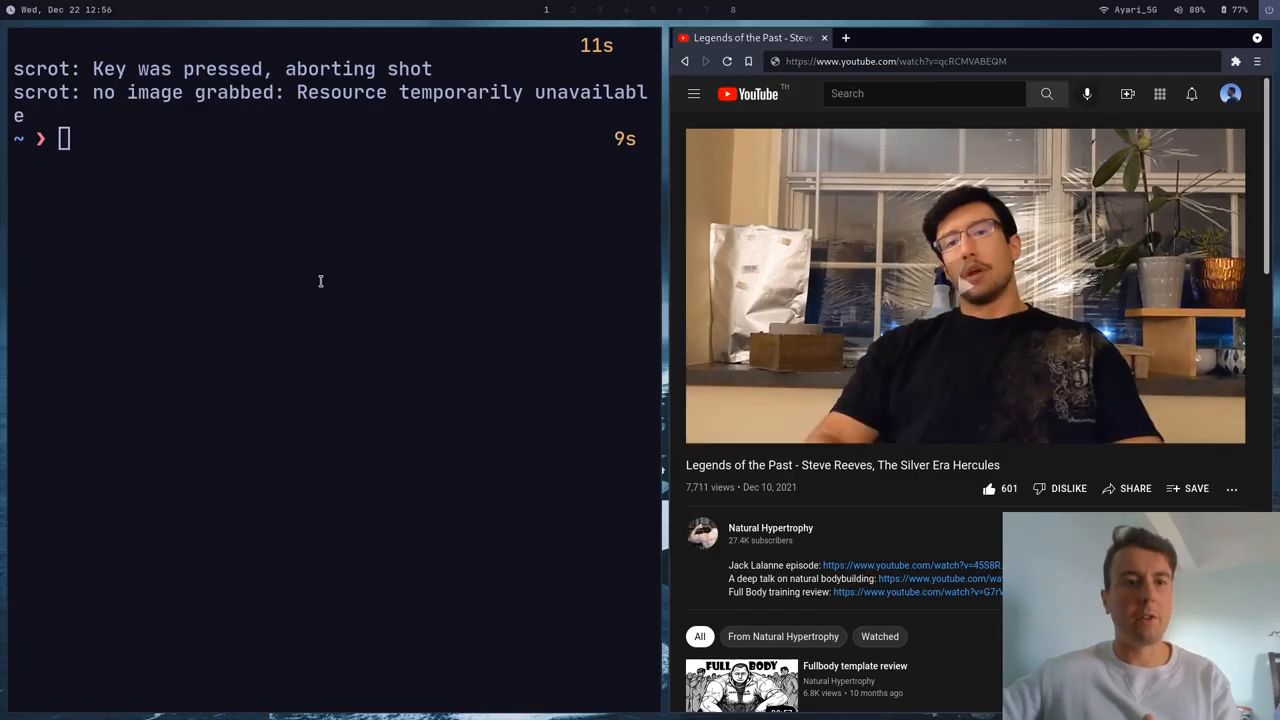
Run scrot --select again and check the result in lf.
{"action": "type", "text": "scrot --select"}
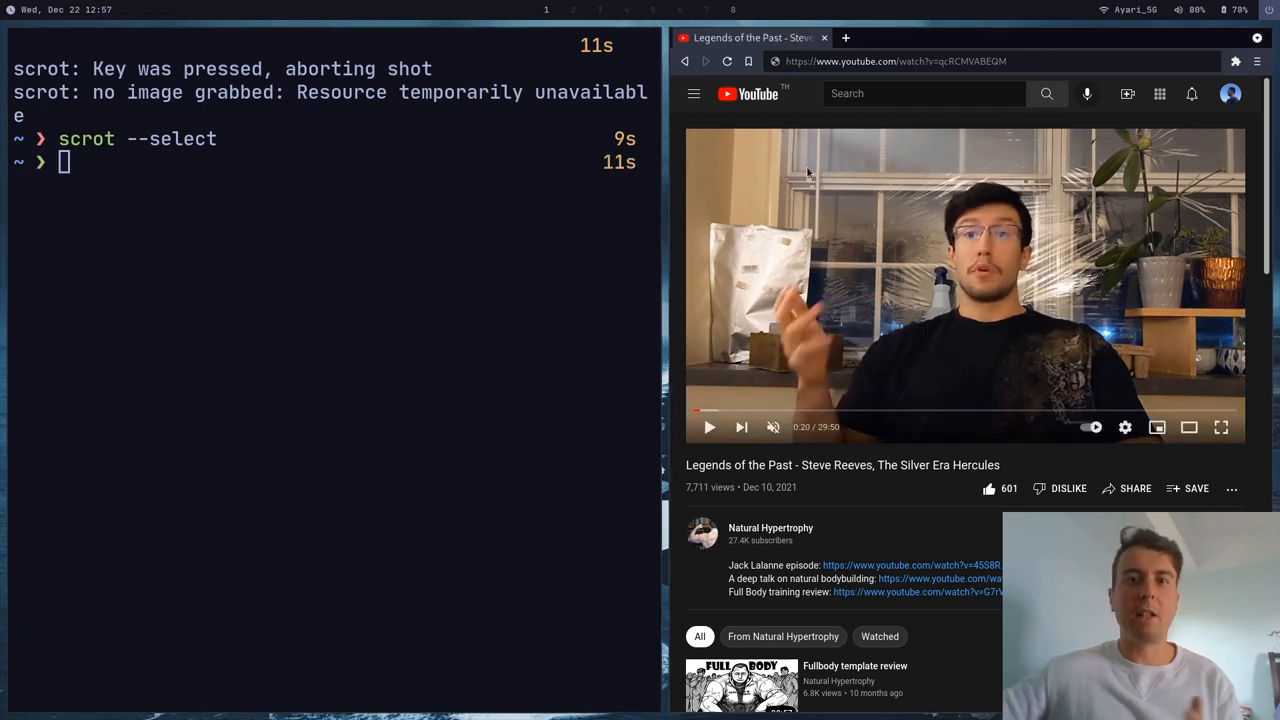
{"action": "type", "text": "lf"}
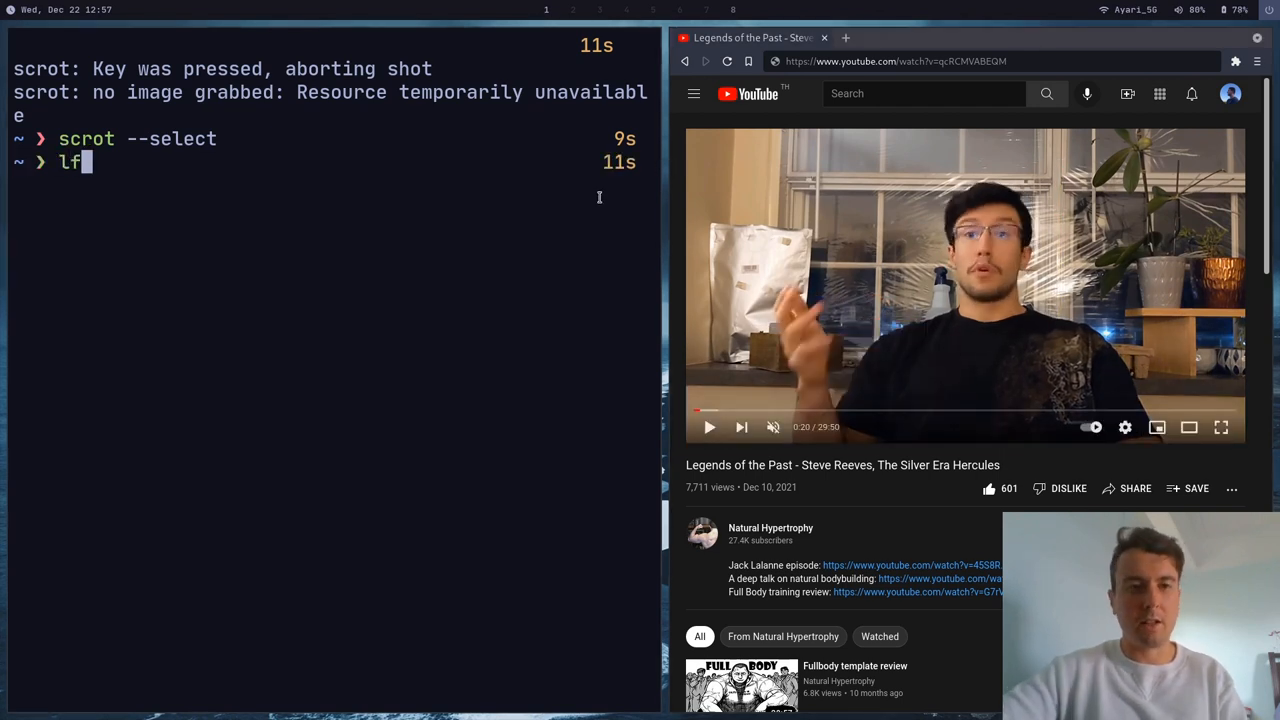
{"action": "key", "text": "Return"}
{"action": "type", "text": "scrot"}
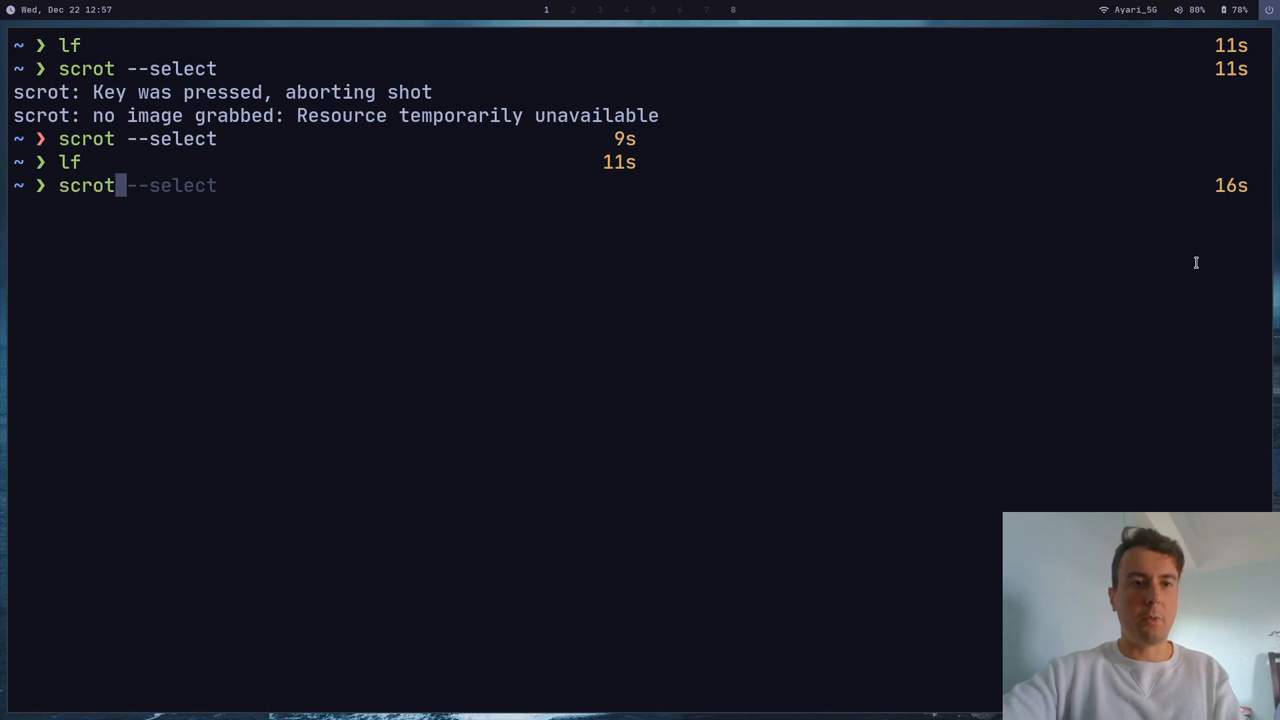
Try scrot --select --line mode=edge, drag a rectangle and cancel without grabbing an image.
{"action": "key", "text": "End"}
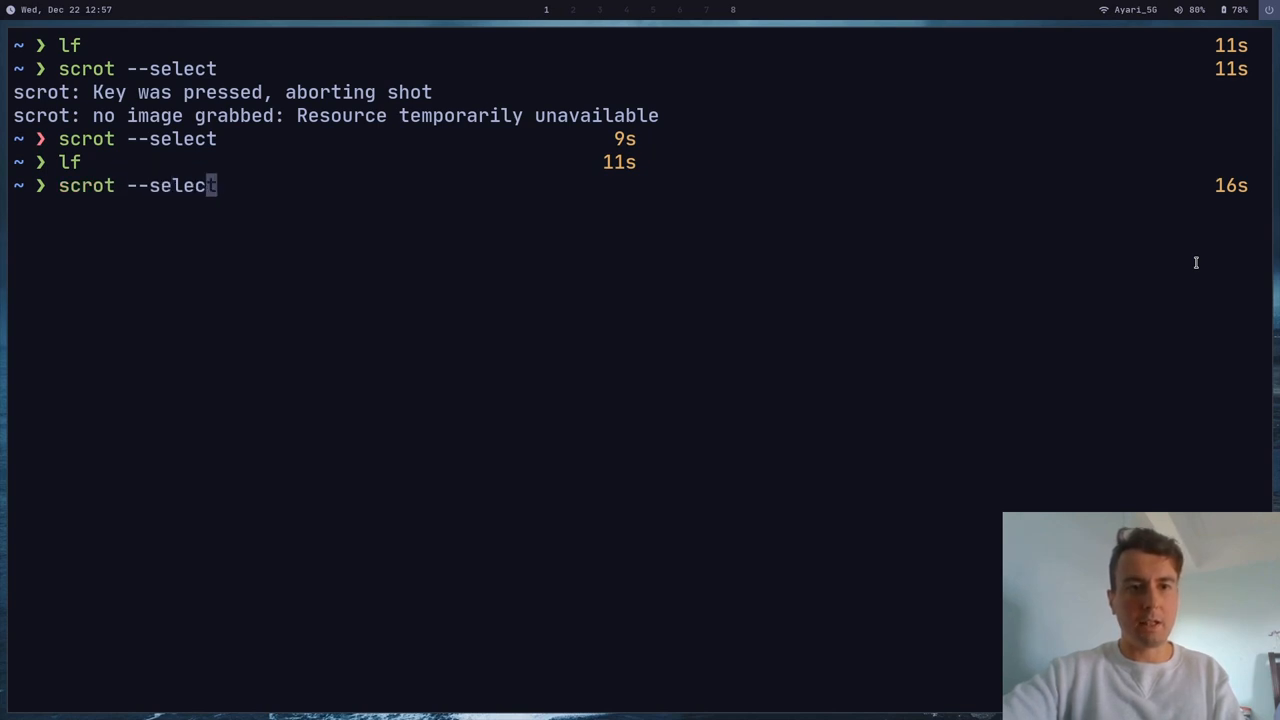
{"action": "type", "text": "--line mode=edge"}
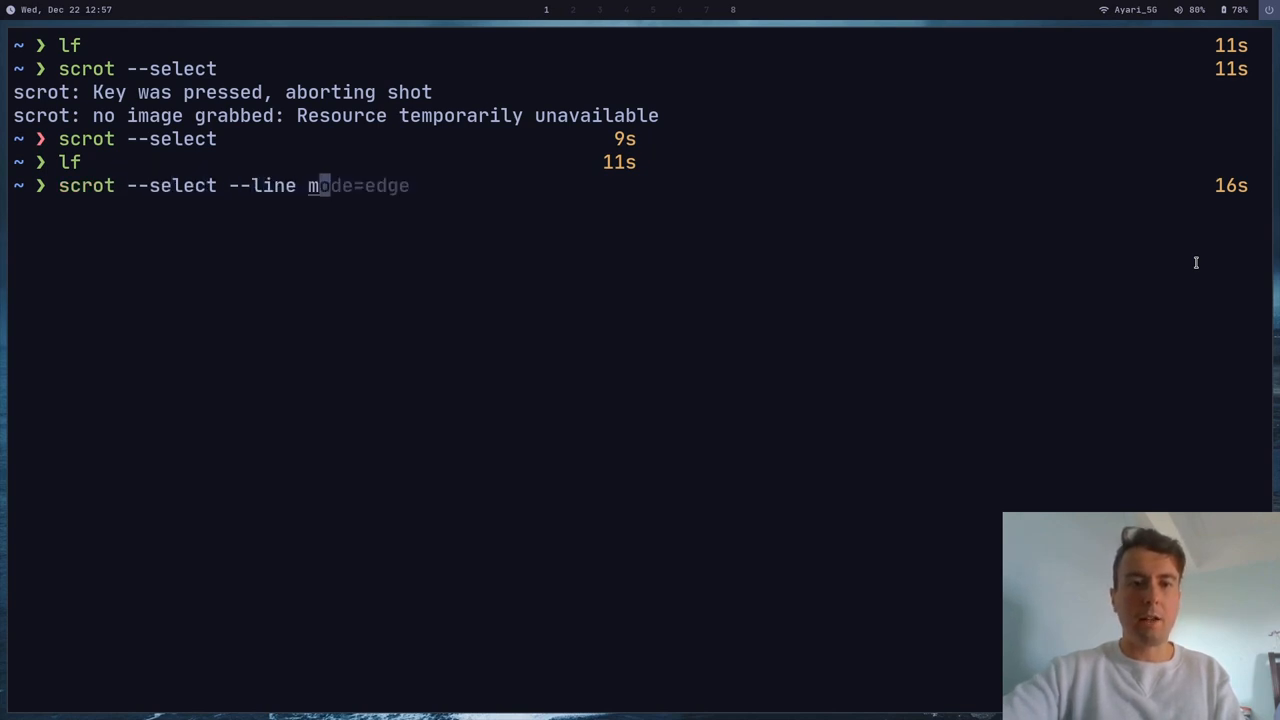
{"action": "key", "text": "Return"}
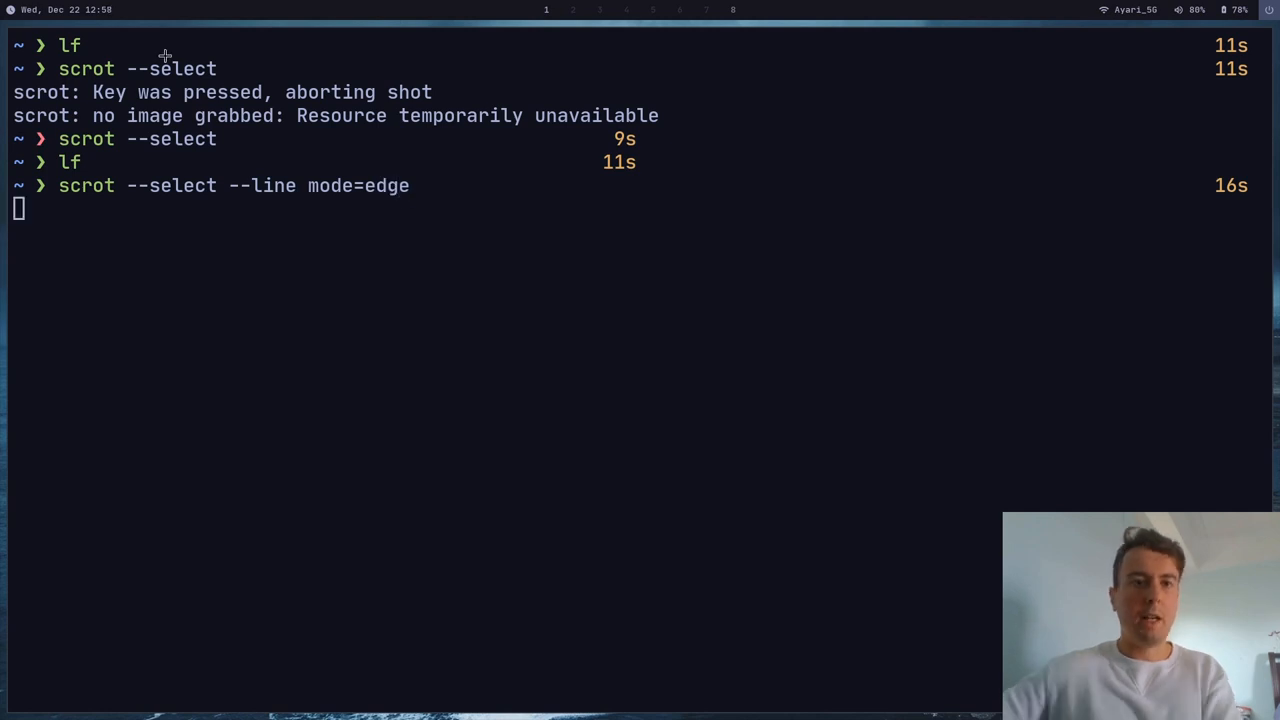
{"action": "left_click_drag", "start_coordinate": [148, 56], "coordinate": [738, 458]}
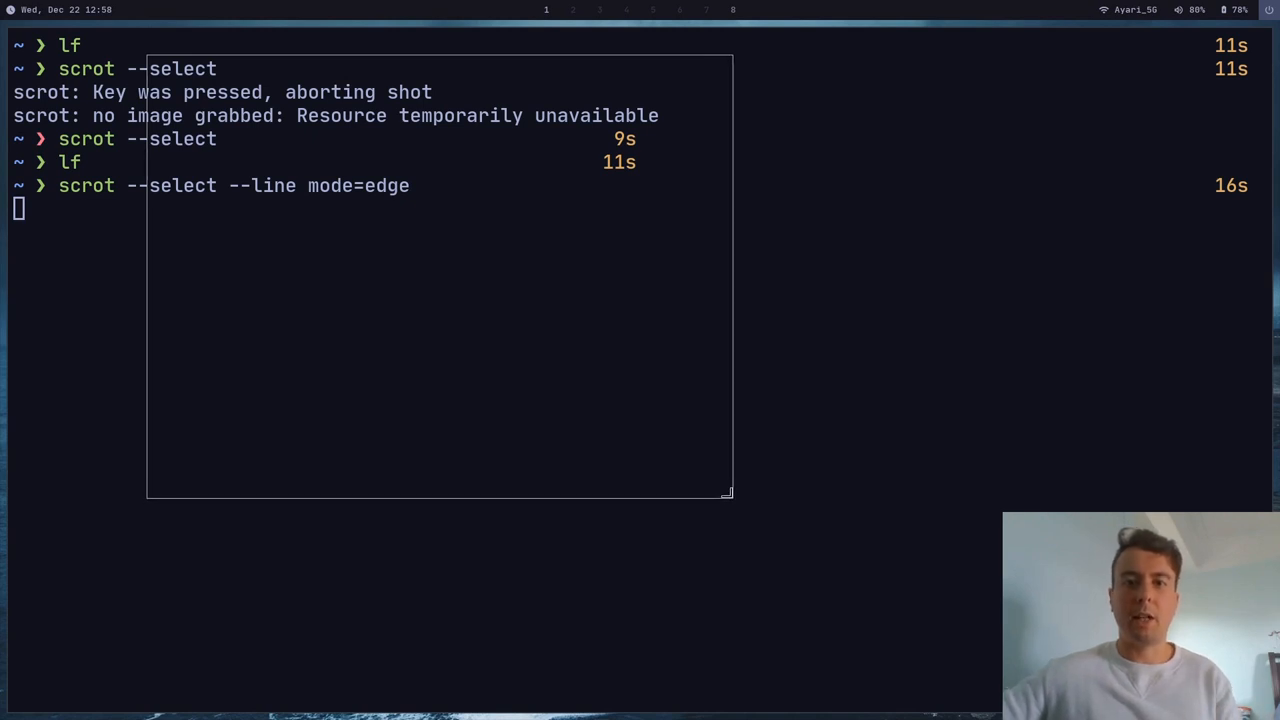
{"action": "left_click_drag", "start_coordinate": [728, 496], "coordinate": [648, 456]}
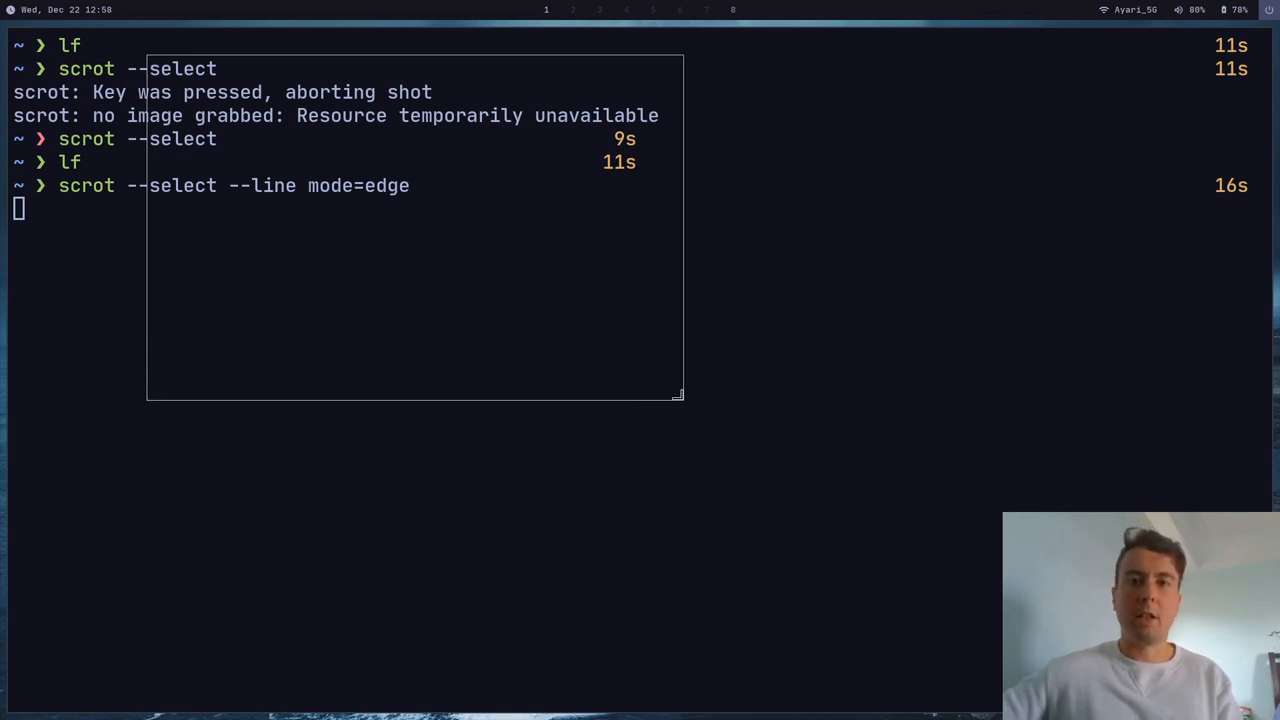
{"action": "key", "text": "Return"}
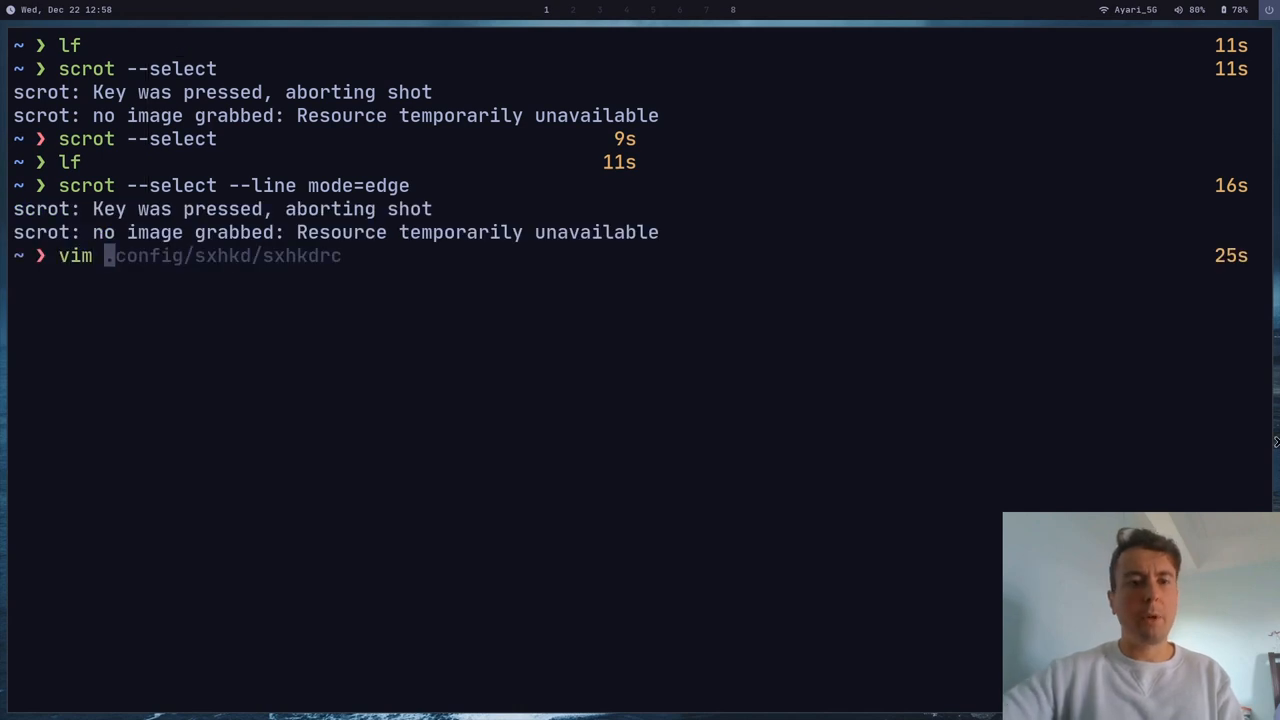
Run the screenshot script in select mode from the terminal beside Vim.
{"action": "key", "text": "Return"}
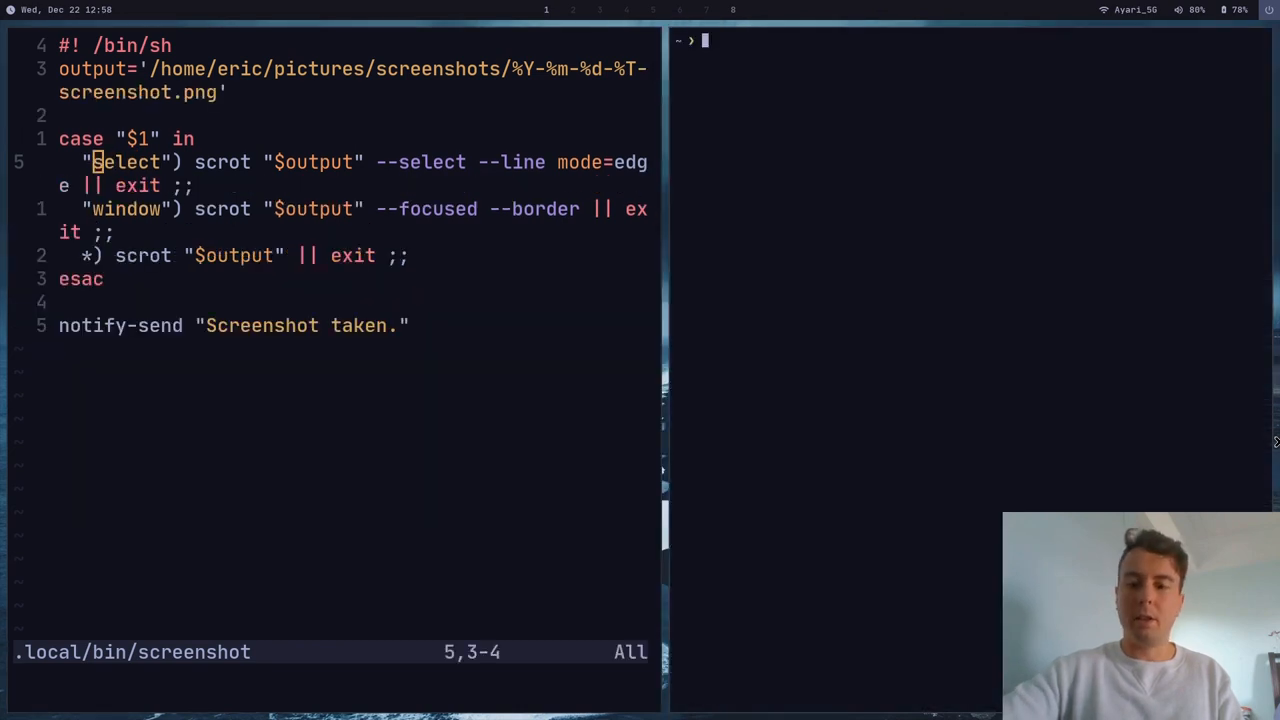
{"action": "type", "text": "scrot --select --line mode=edge"}
{"action": "type", "text": "screenshot"}
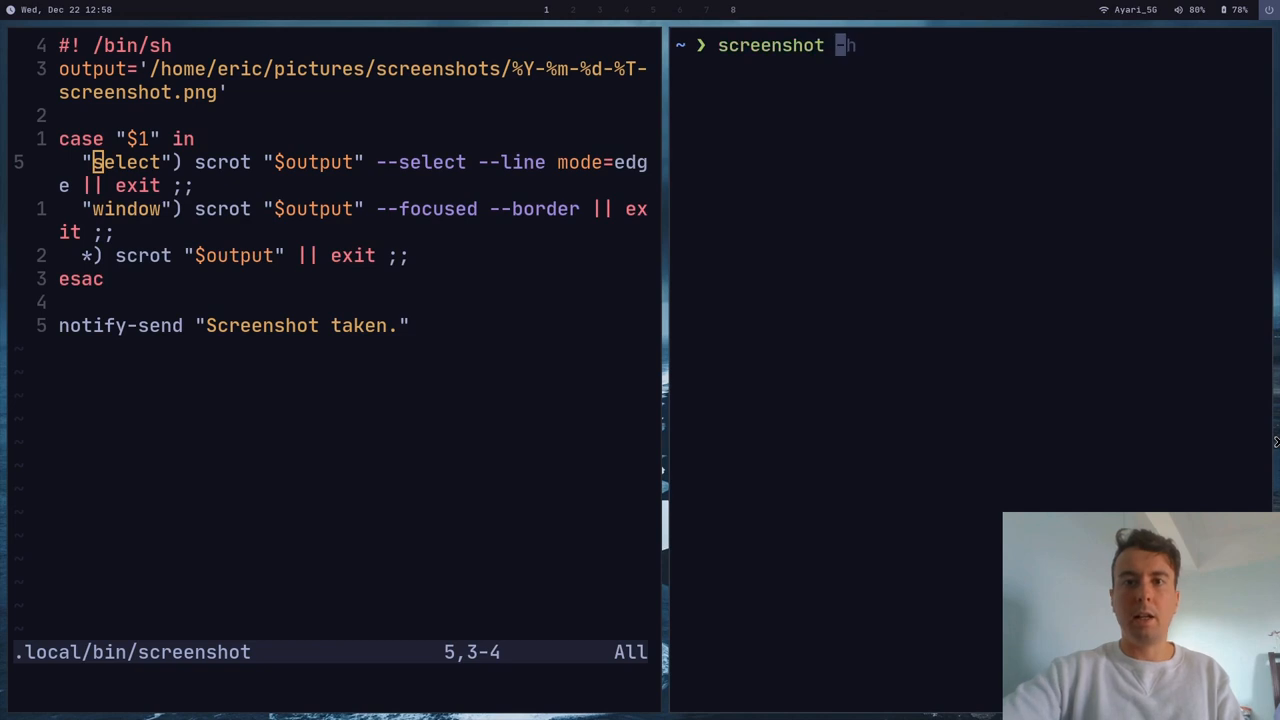
{"action": "type", "text": "select"}
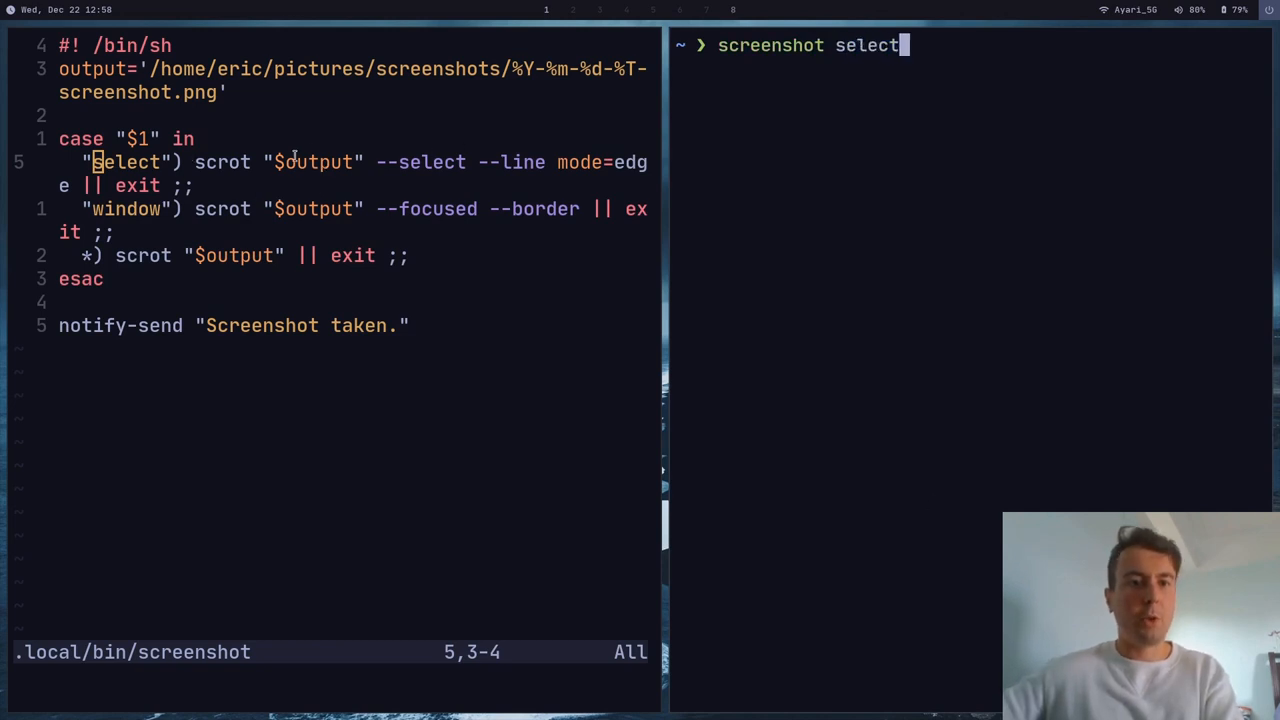
{"action": "key", "text": "Return"}
{"action": "type", "text": "scrot --foc"}
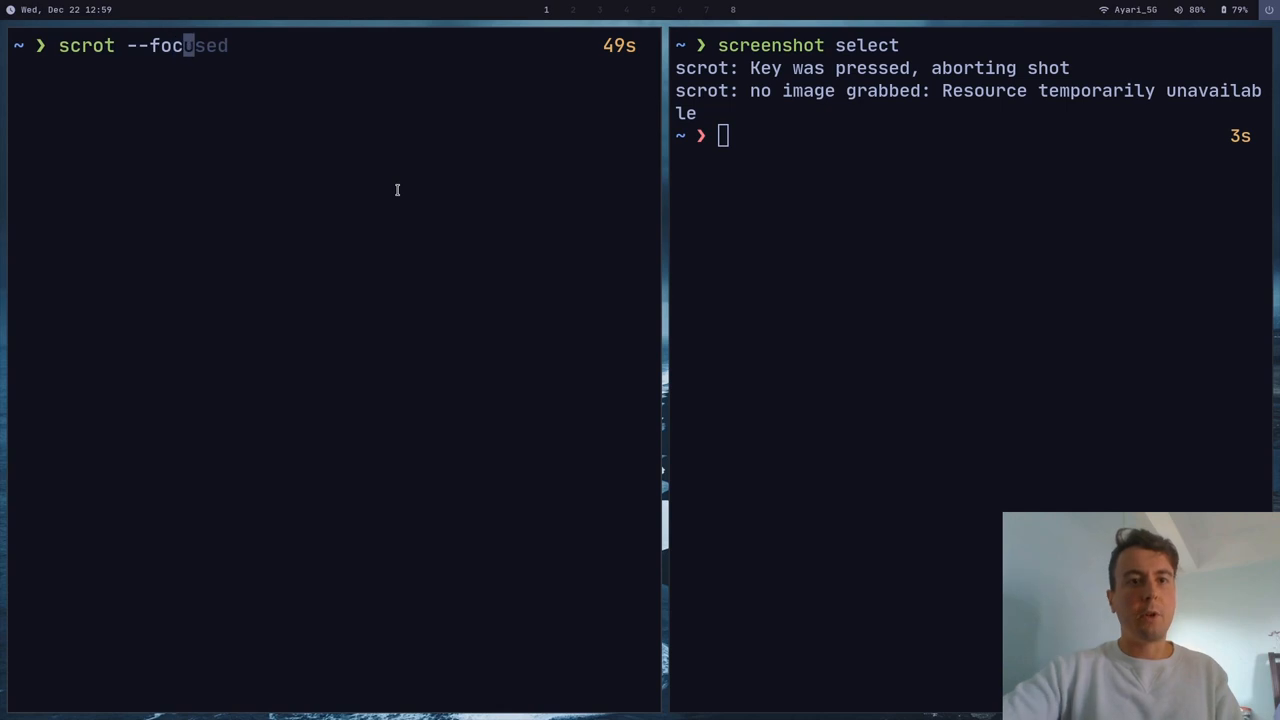
Capture the focused window with scrot --focused, then with --border, saving the 983x1030 PNG.
{"action": "key", "text": "End"}
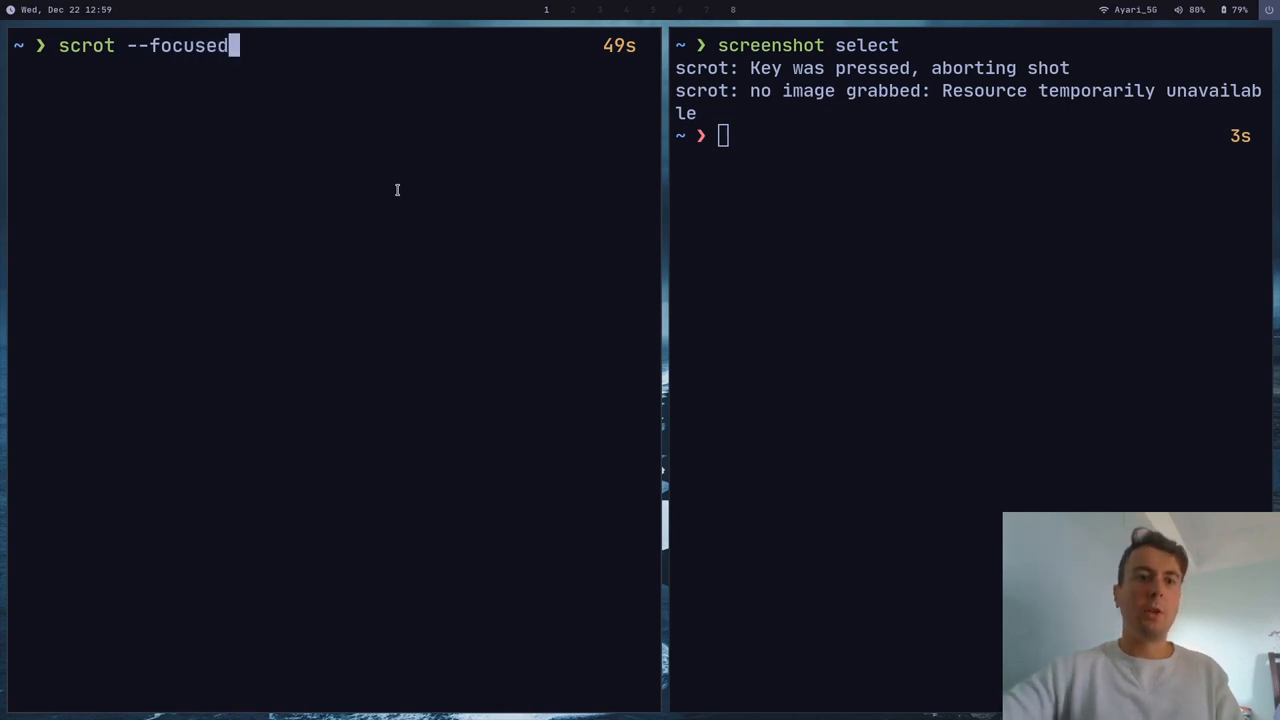
{"action": "key", "text": "Return"}
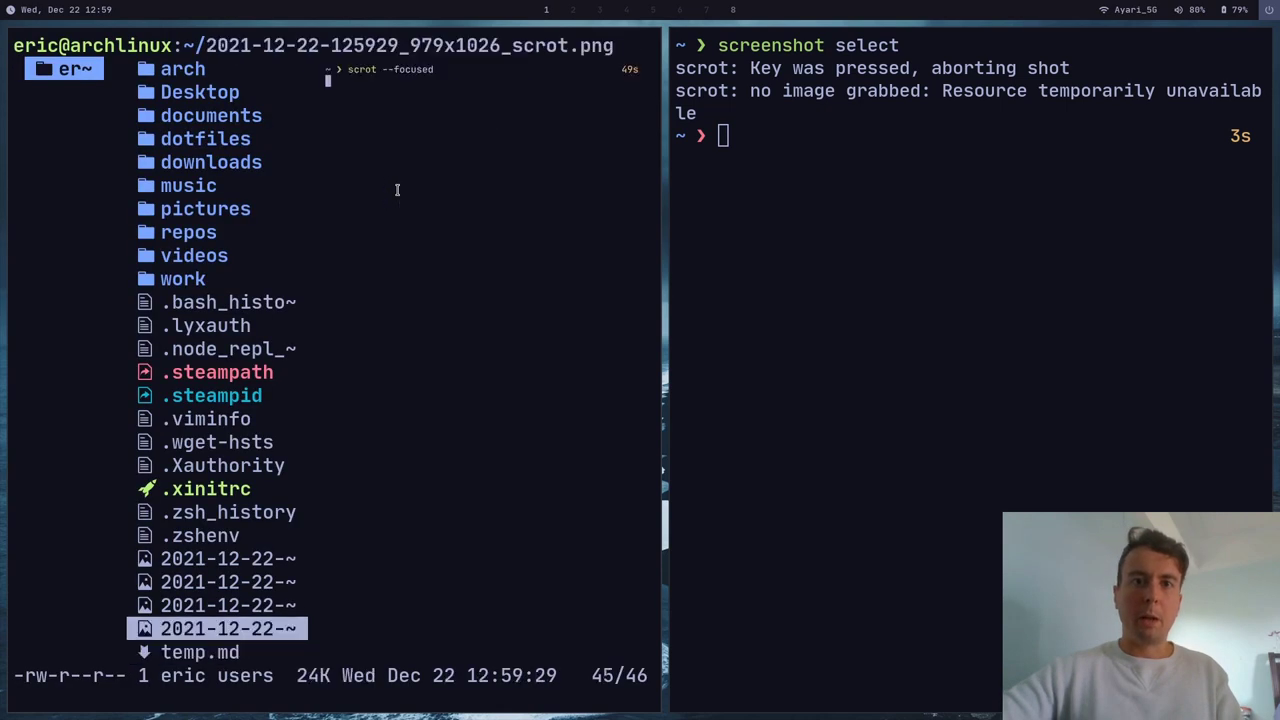
{"action": "mouse_move", "coordinate": [448, 124]}
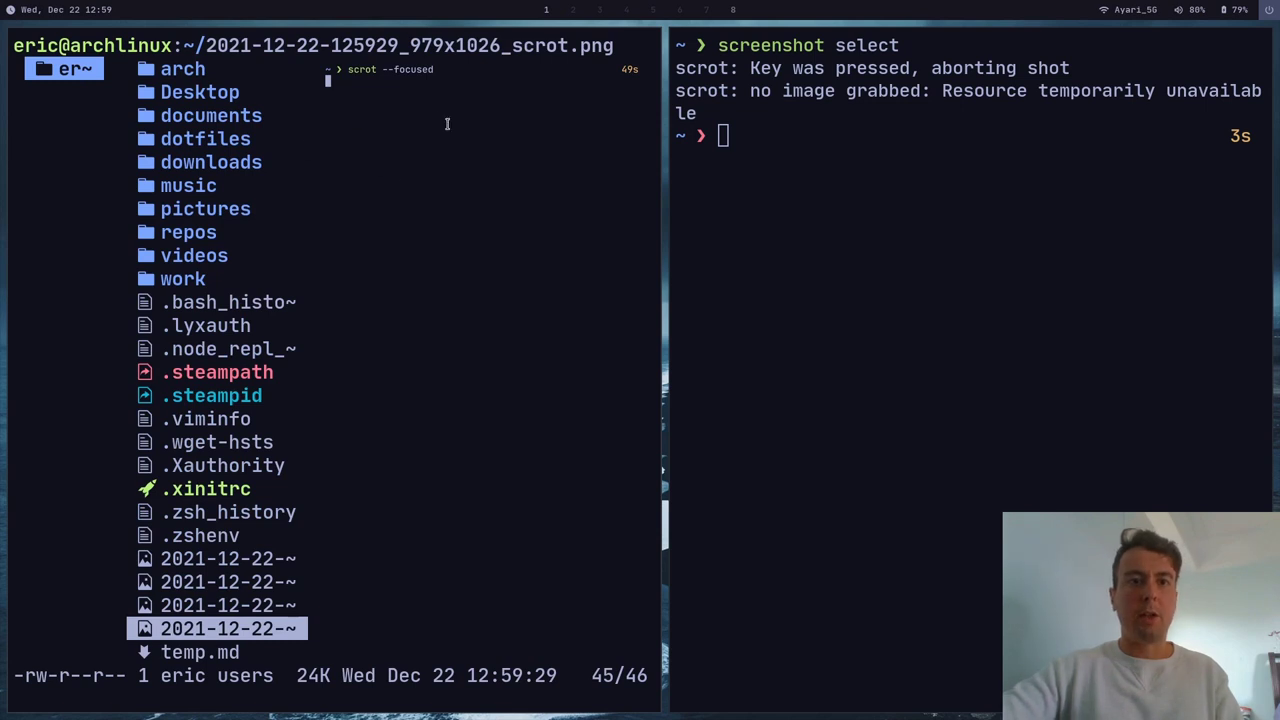
{"action": "mouse_move", "coordinate": [540, 252]}
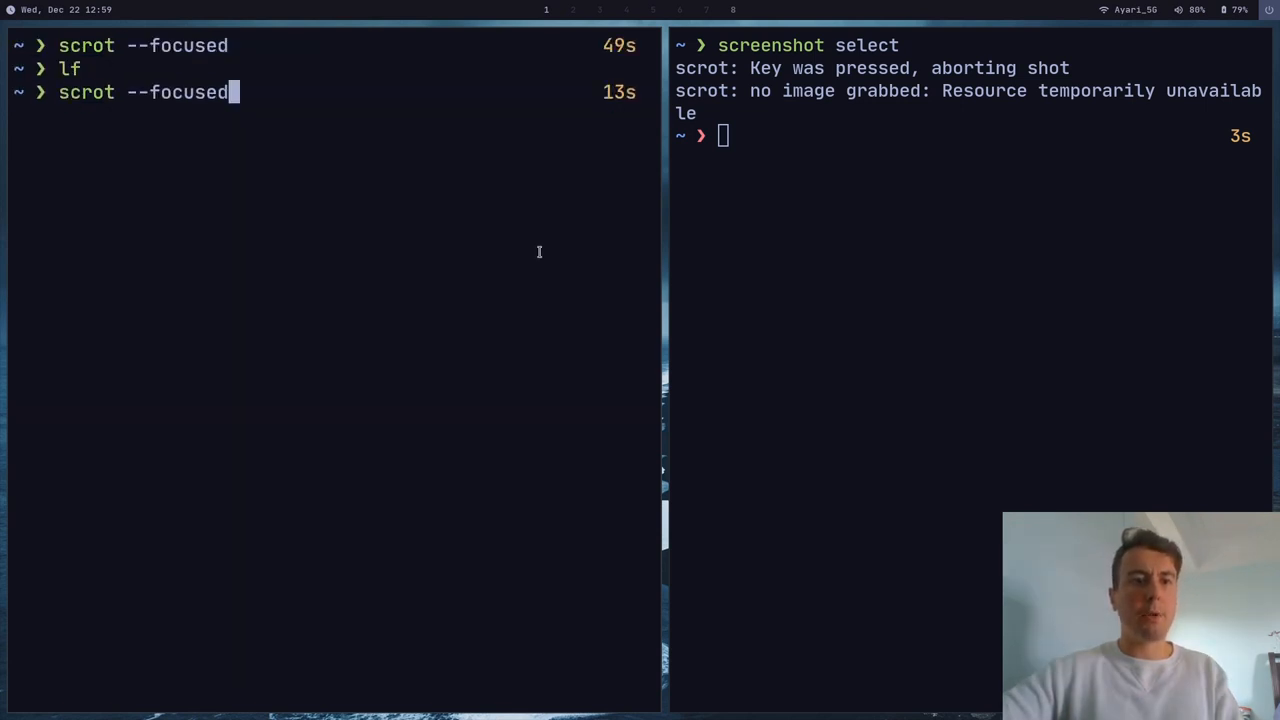
{"action": "type", "text": "--border"}
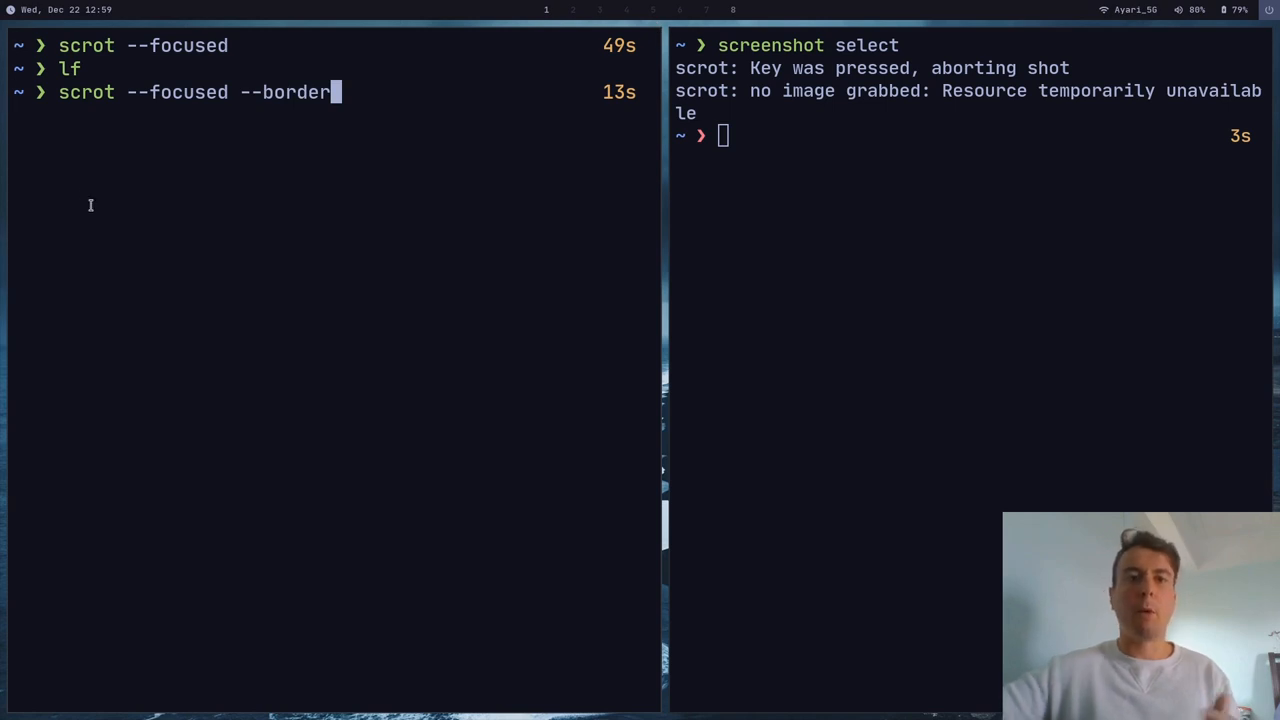
{"action": "mouse_move", "coordinate": [414, 400]}
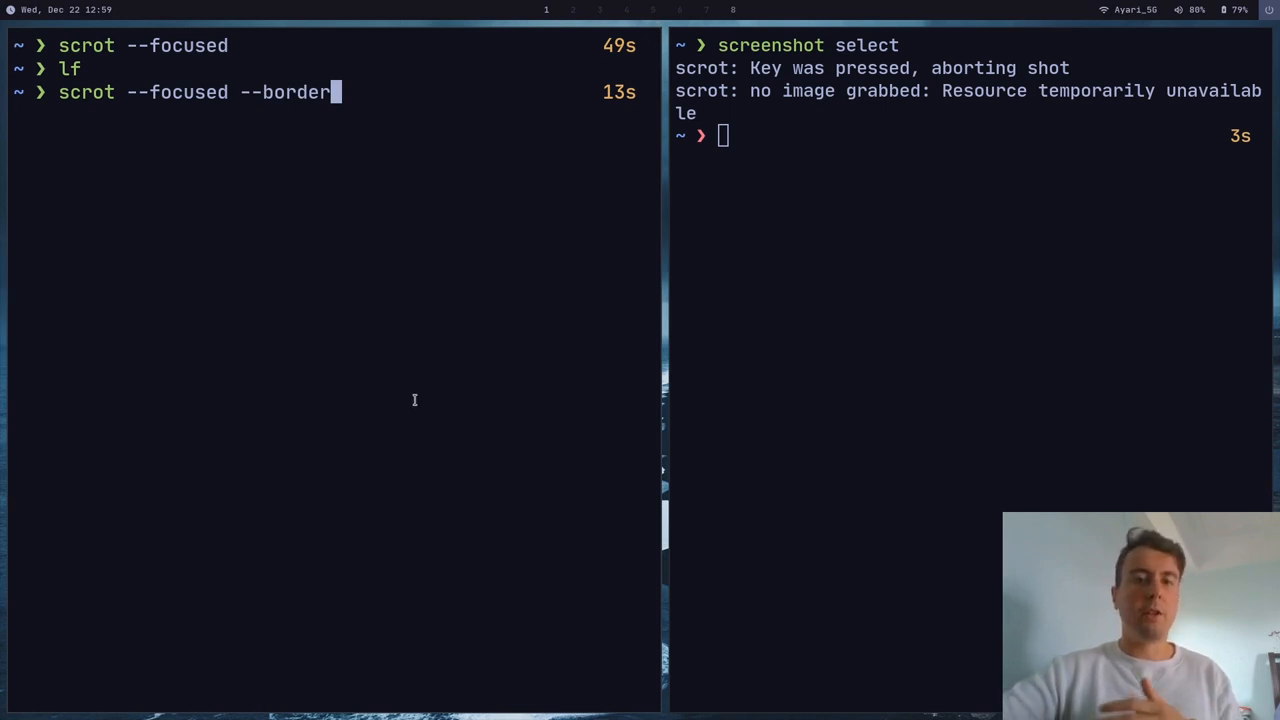
{"action": "mouse_move", "coordinate": [570, 592]}
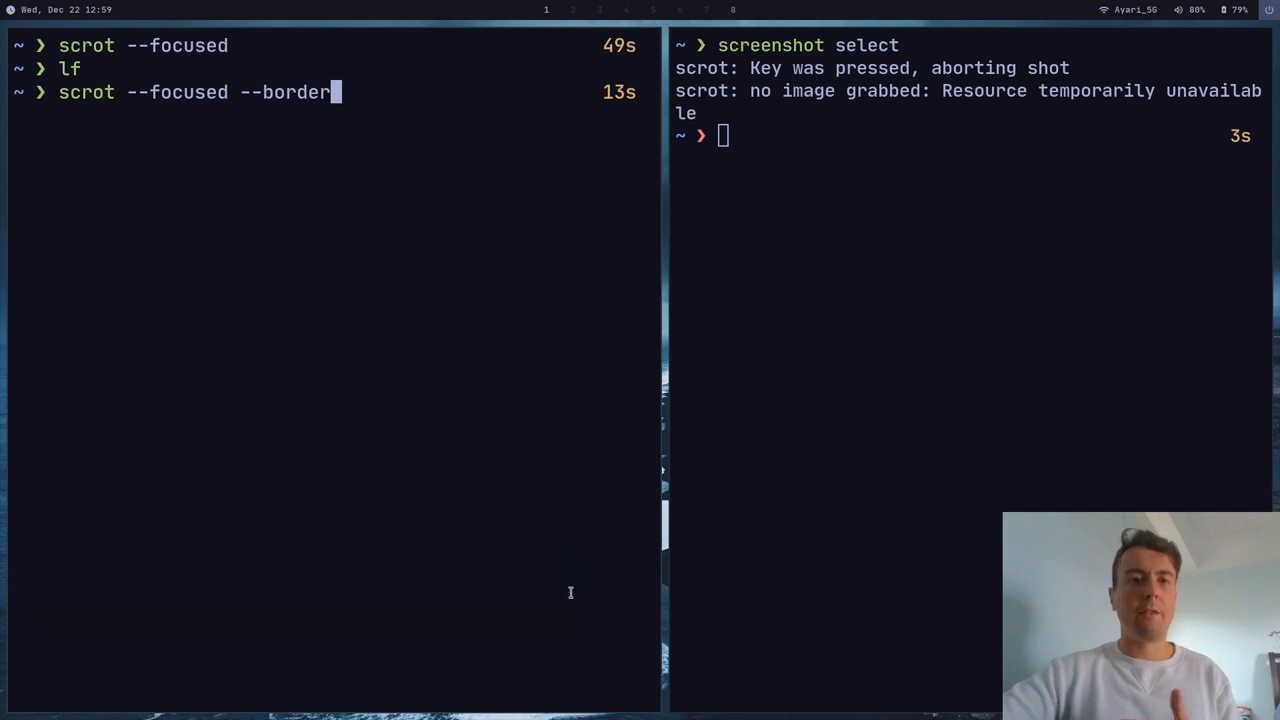
{"action": "key", "text": "Return"}
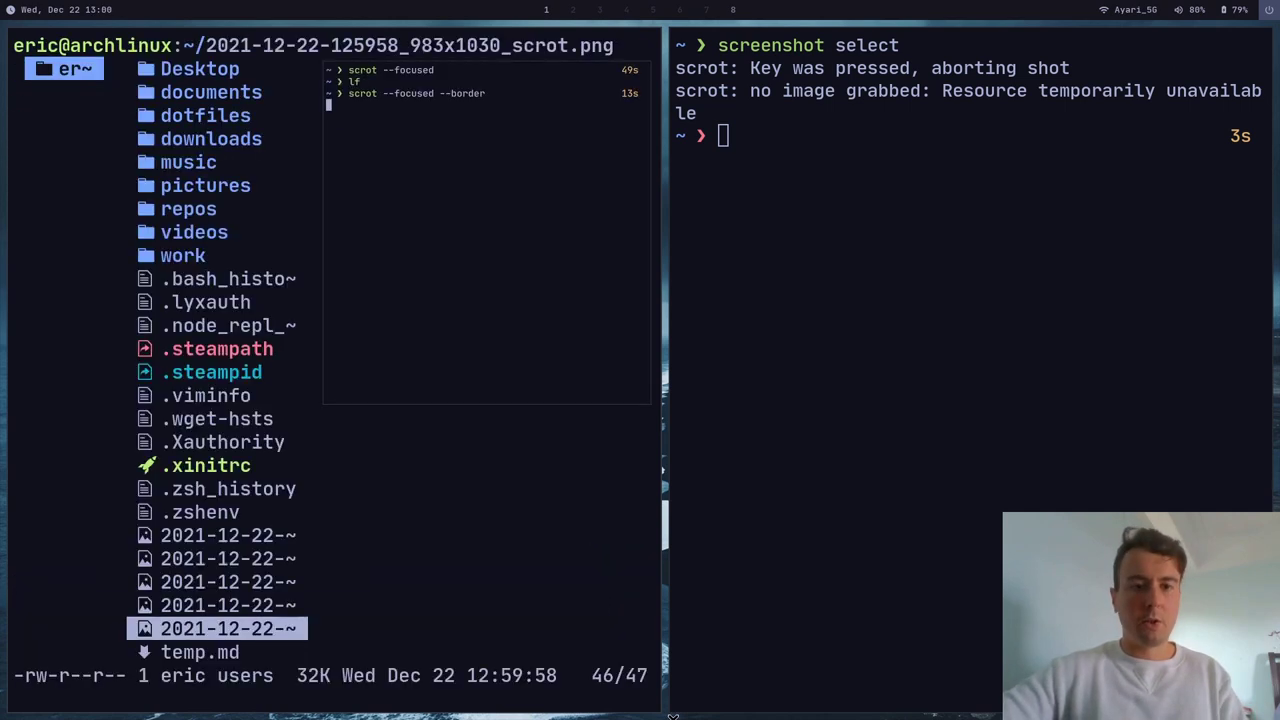
{"action": "mouse_move", "coordinate": [470, 410]}
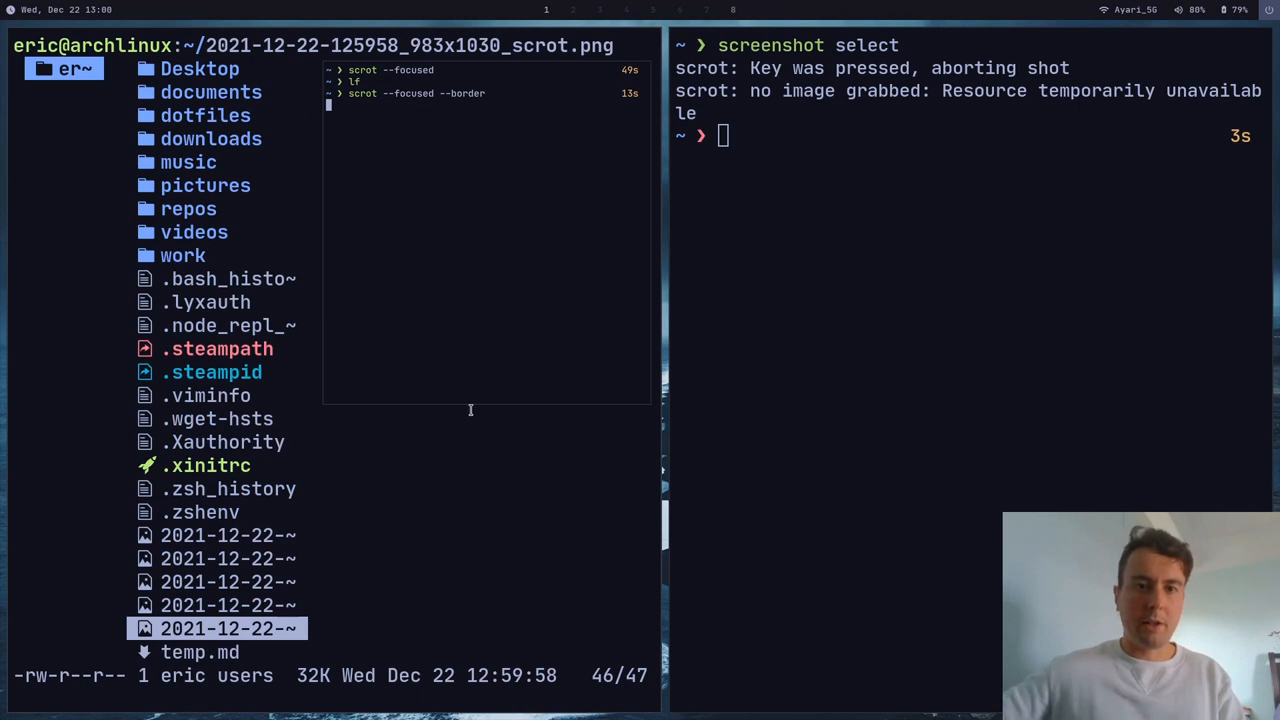
{"action": "mouse_move", "coordinate": [516, 60]}
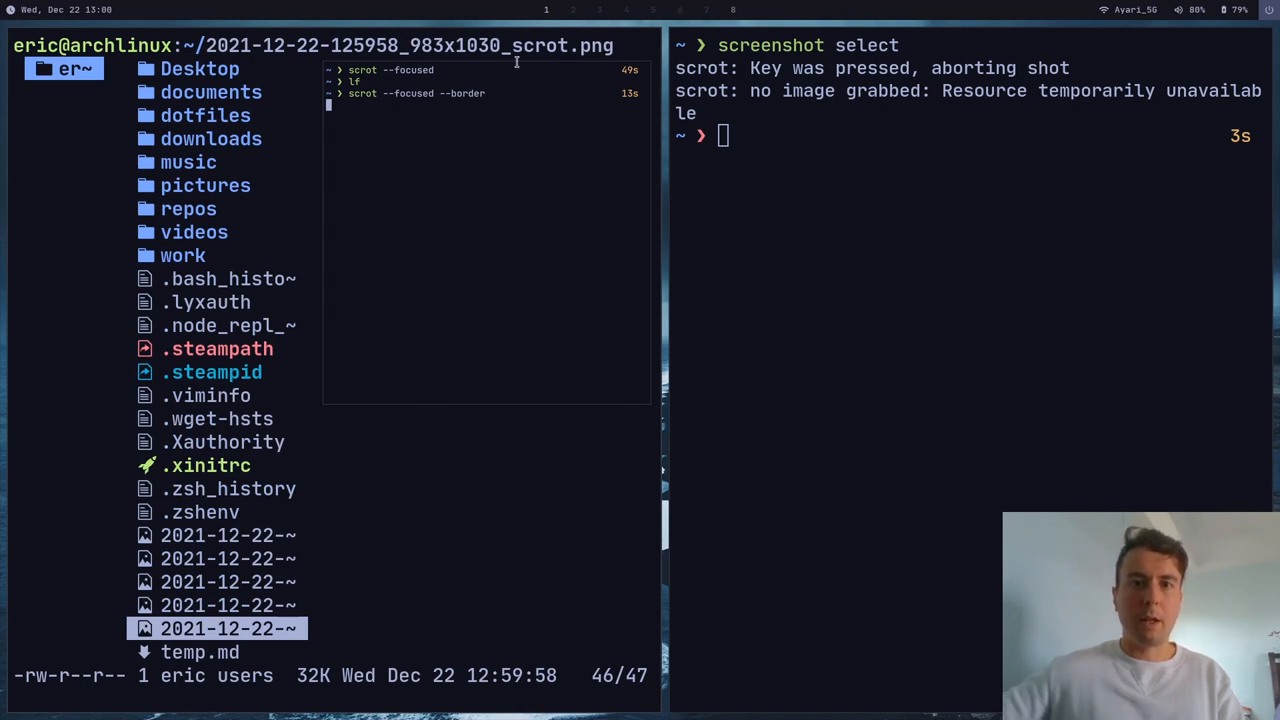
{"action": "mouse_move", "coordinate": [508, 436]}
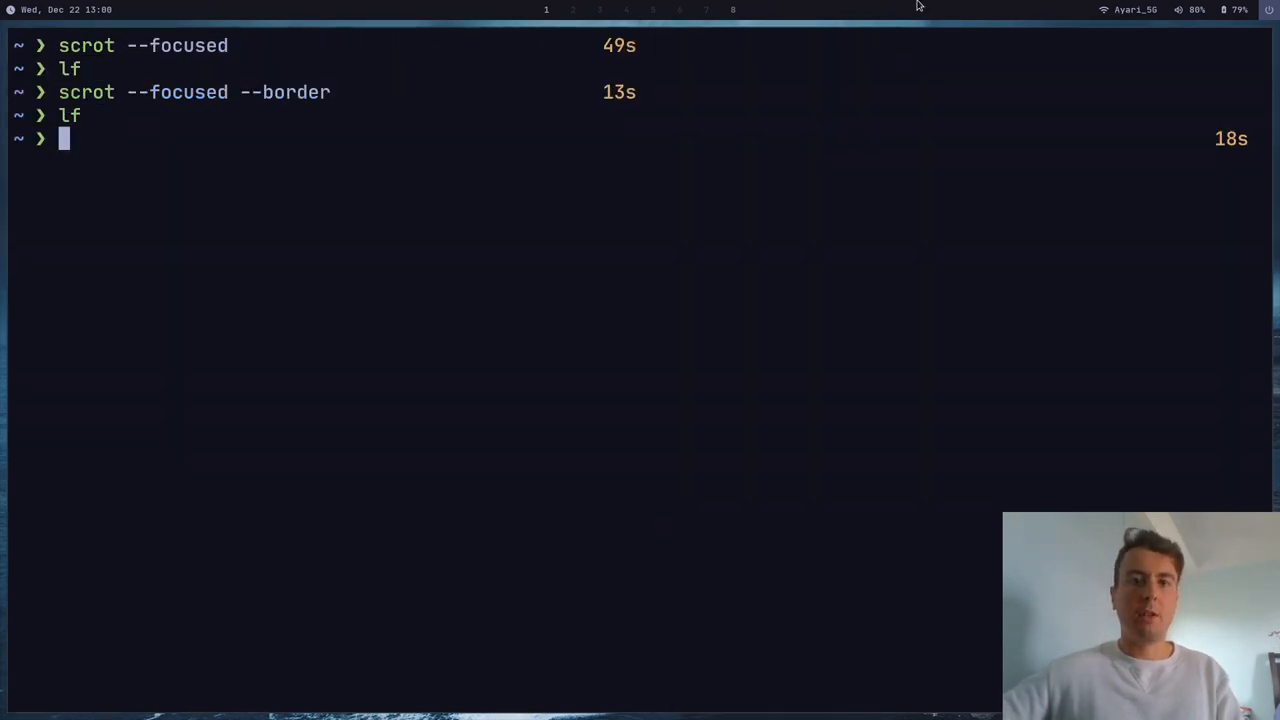
{"action": "type", "text": "vim .local/bin/screenshot"}
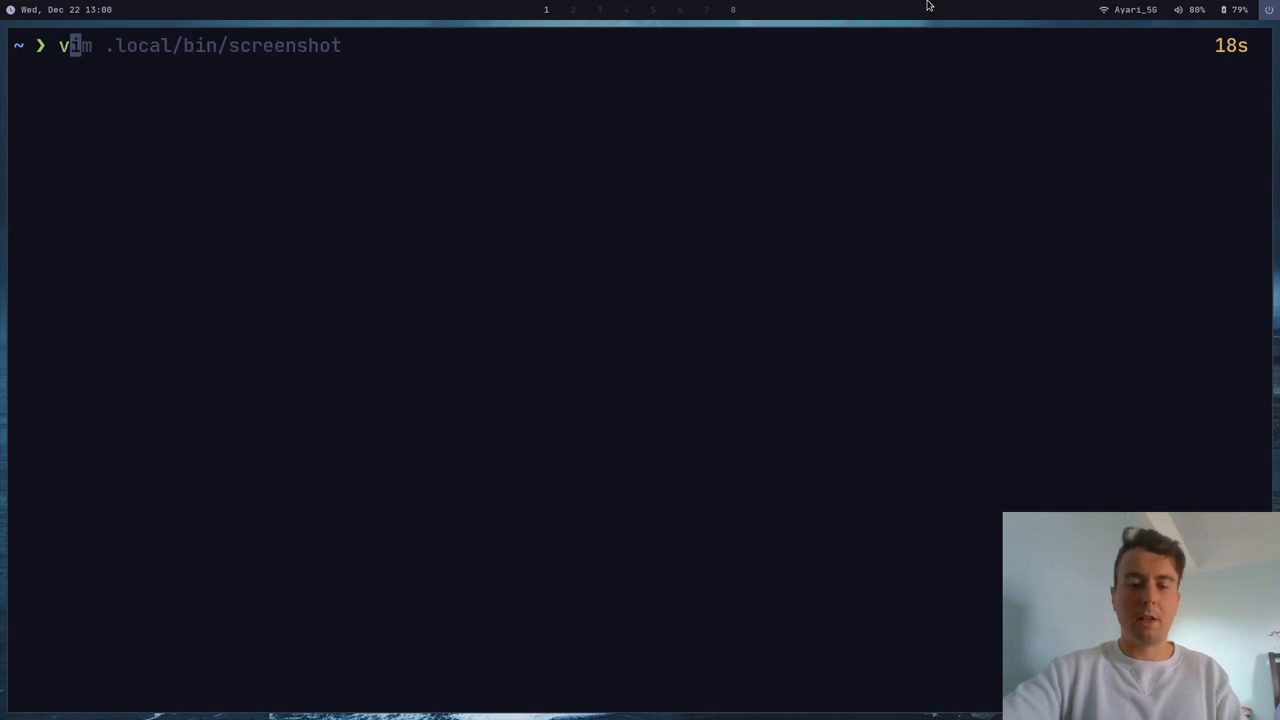
{"action": "key", "text": "Return"}
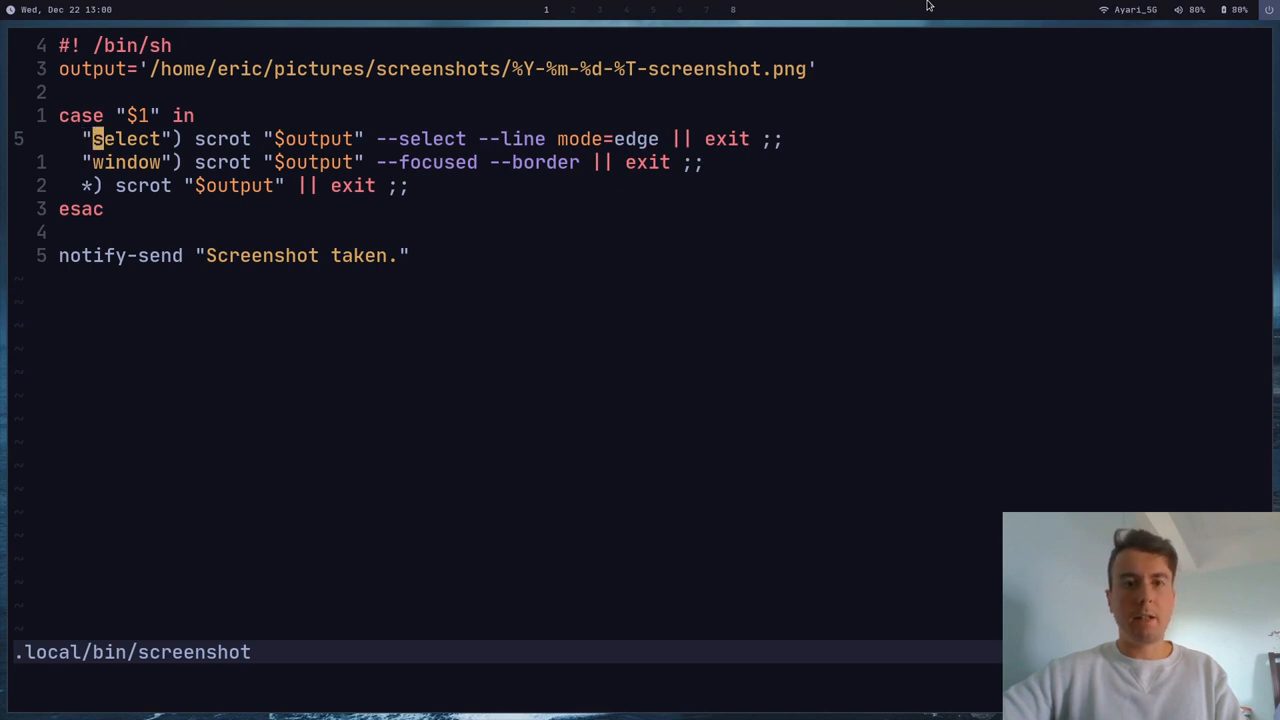
{"action": "key", "text": "j"}
{"action": "type", "text": "vim"}
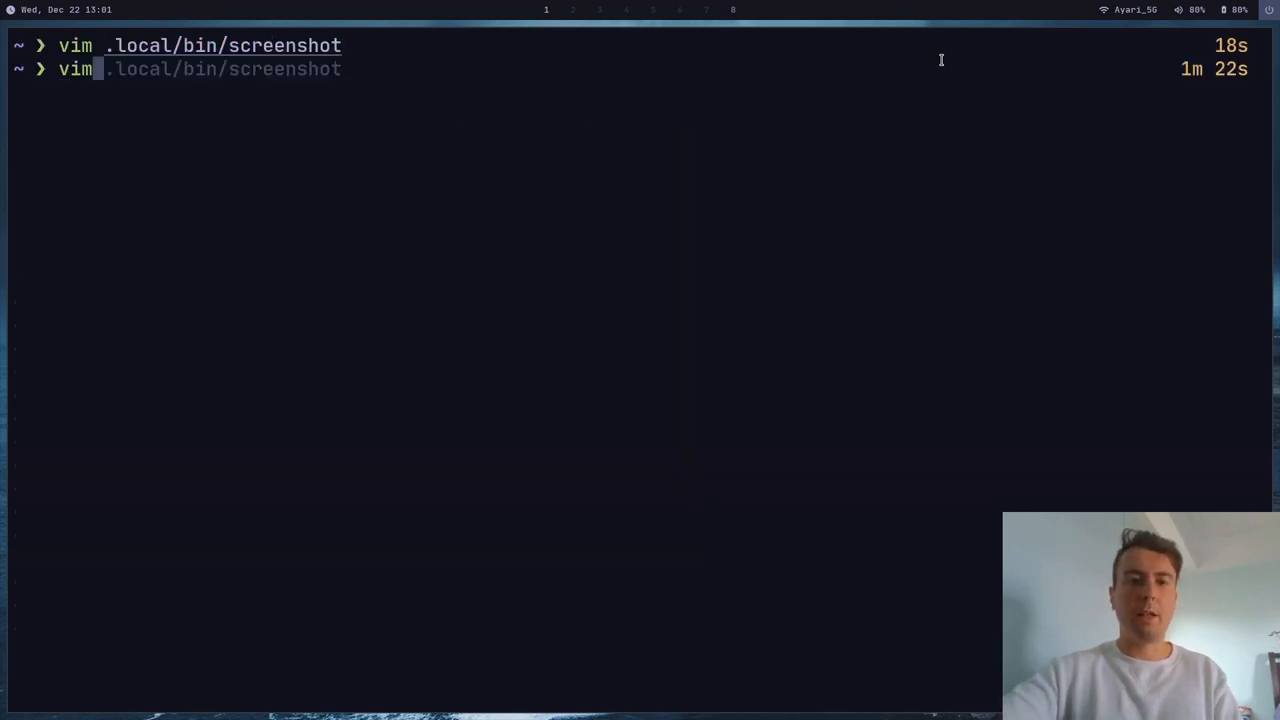
{"action": "key", "text": "Return"}
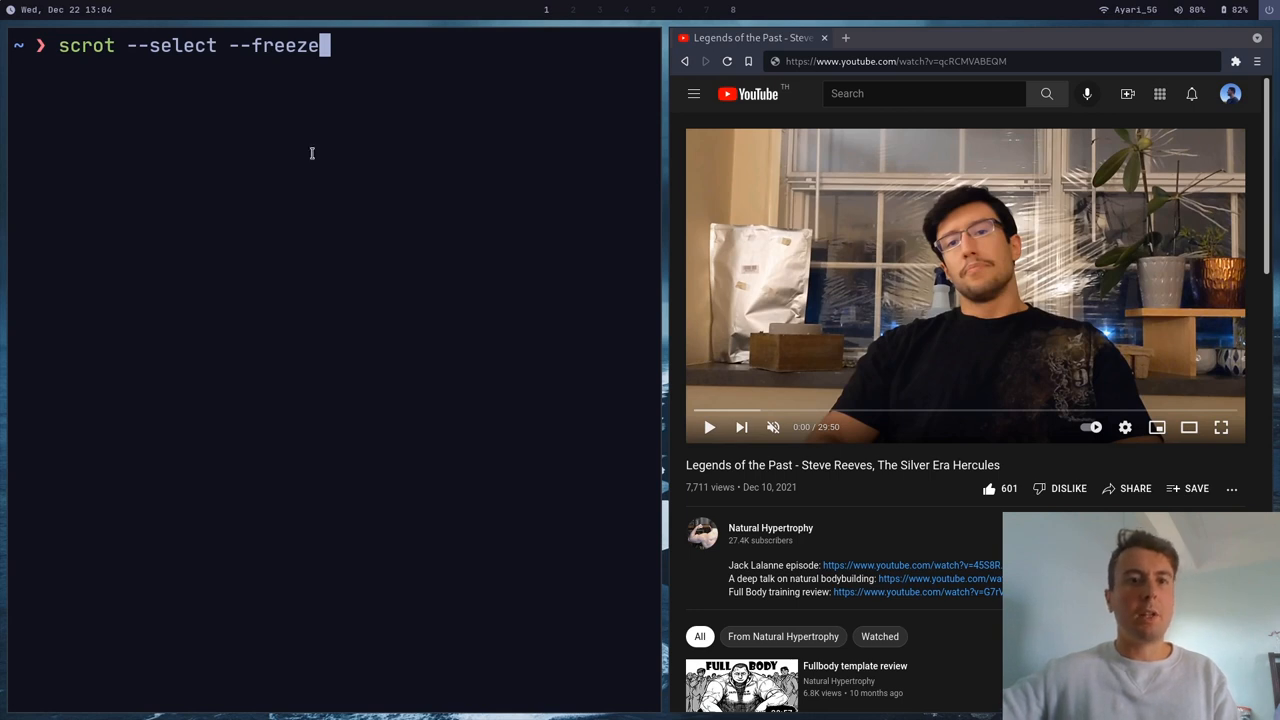
{"action": "mouse_move", "coordinate": [748, 242]}
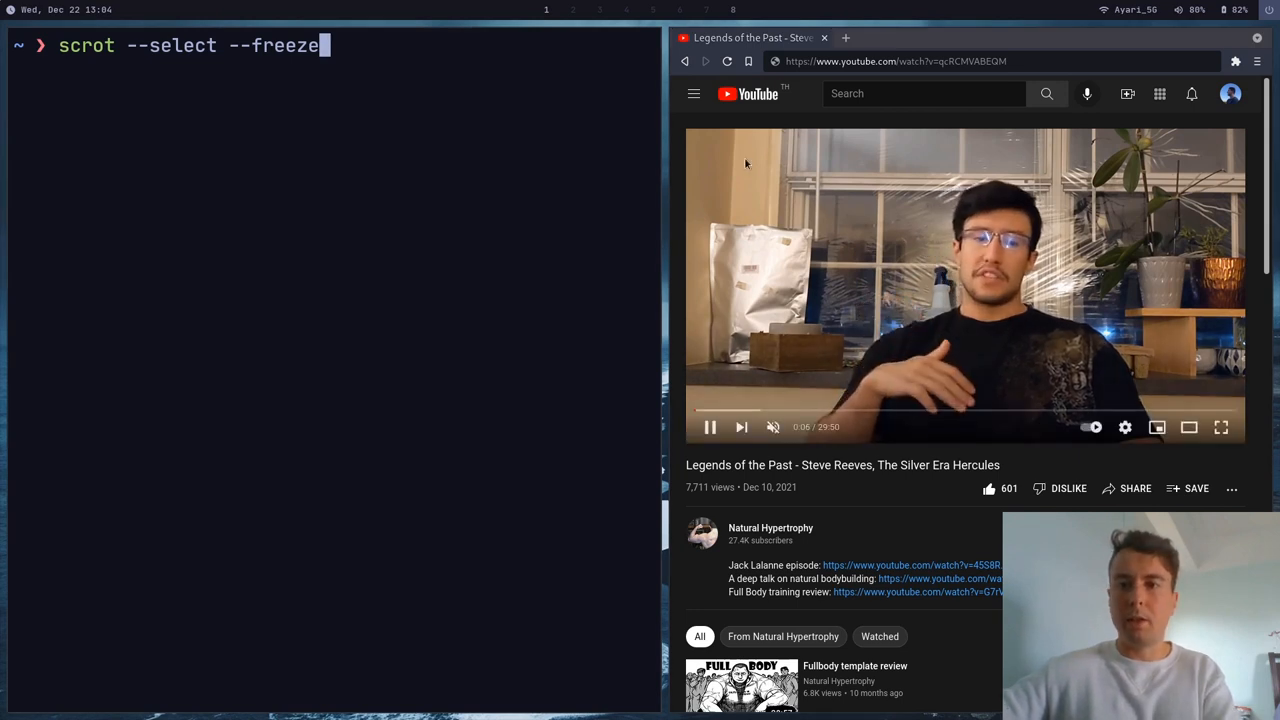
{"action": "mouse_move", "coordinate": [1076, 398]}
{"action": "type", "text": "scrot -p"}
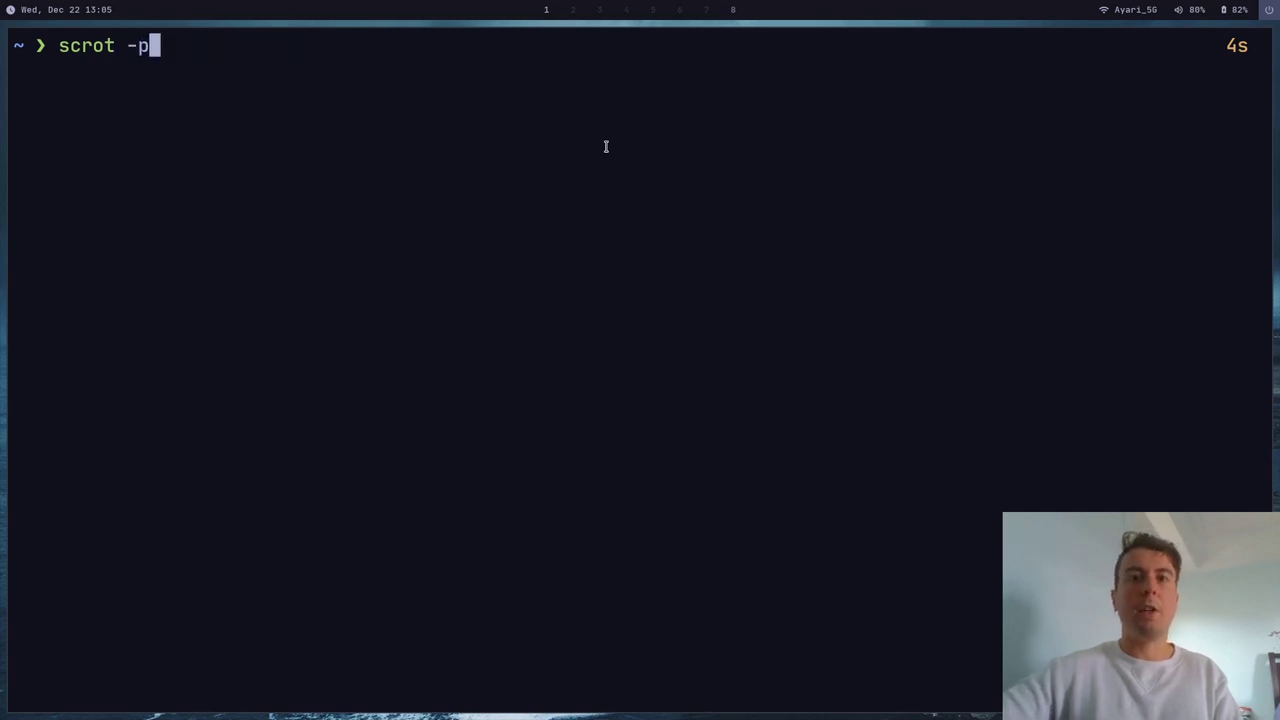
{"action": "mouse_move", "coordinate": [472, 110]}
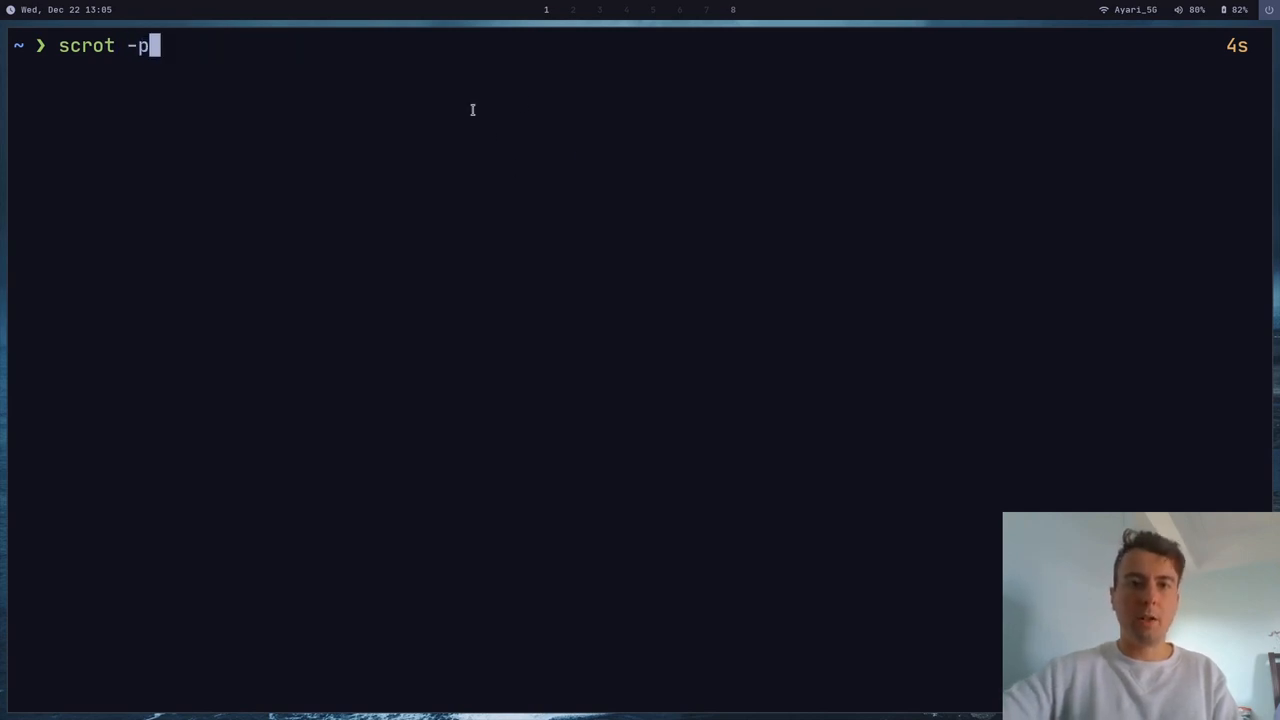
{"action": "mouse_move", "coordinate": [408, 20]}
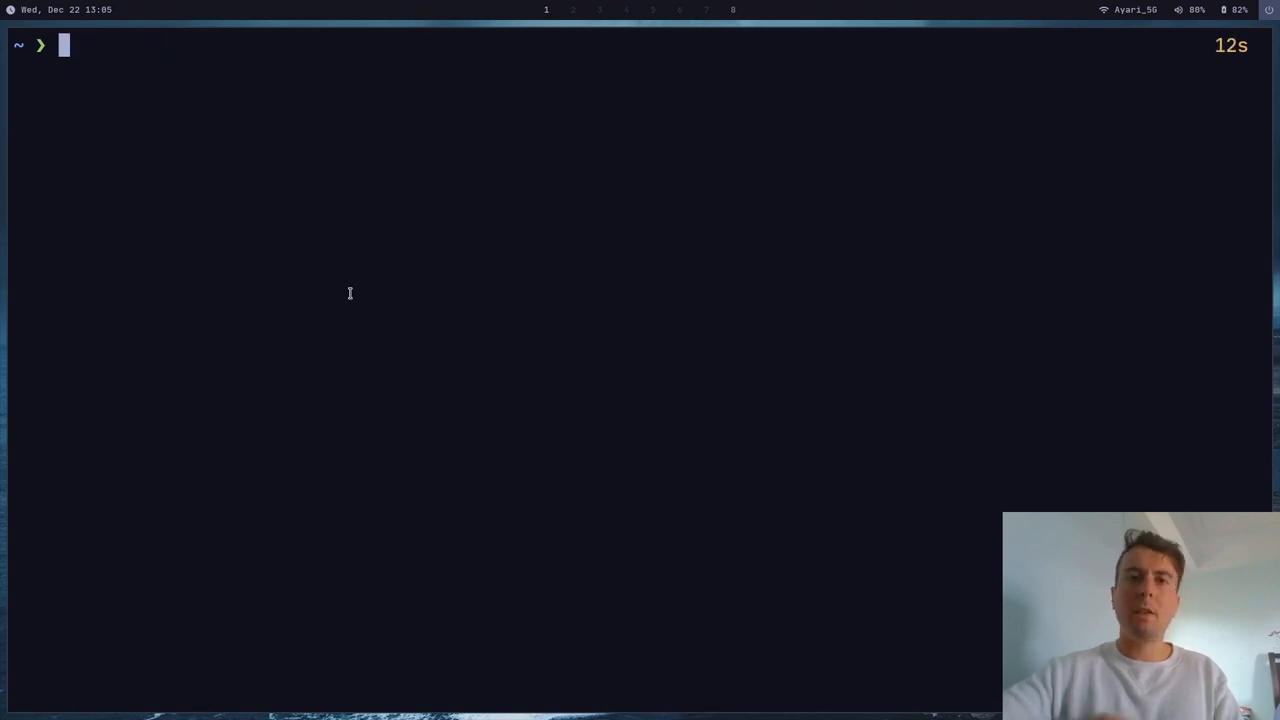
{"action": "type", "text": "man scrot"}
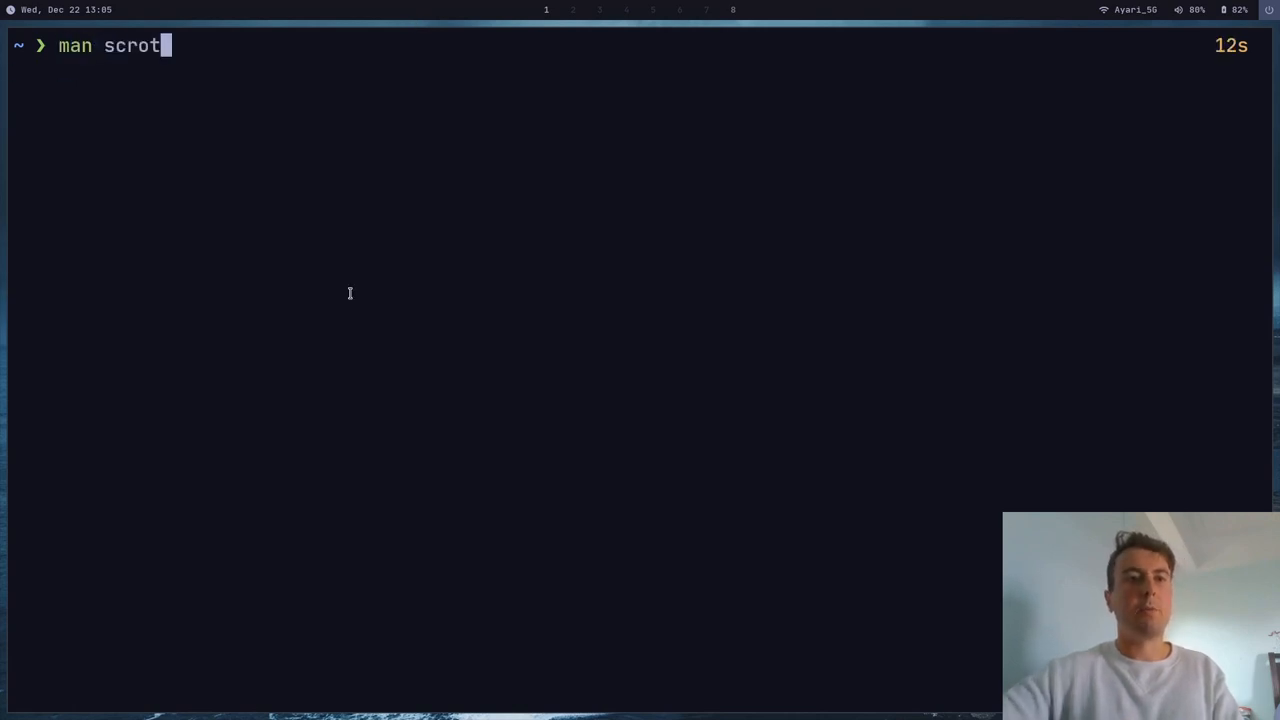
{"action": "key", "text": "Return"}
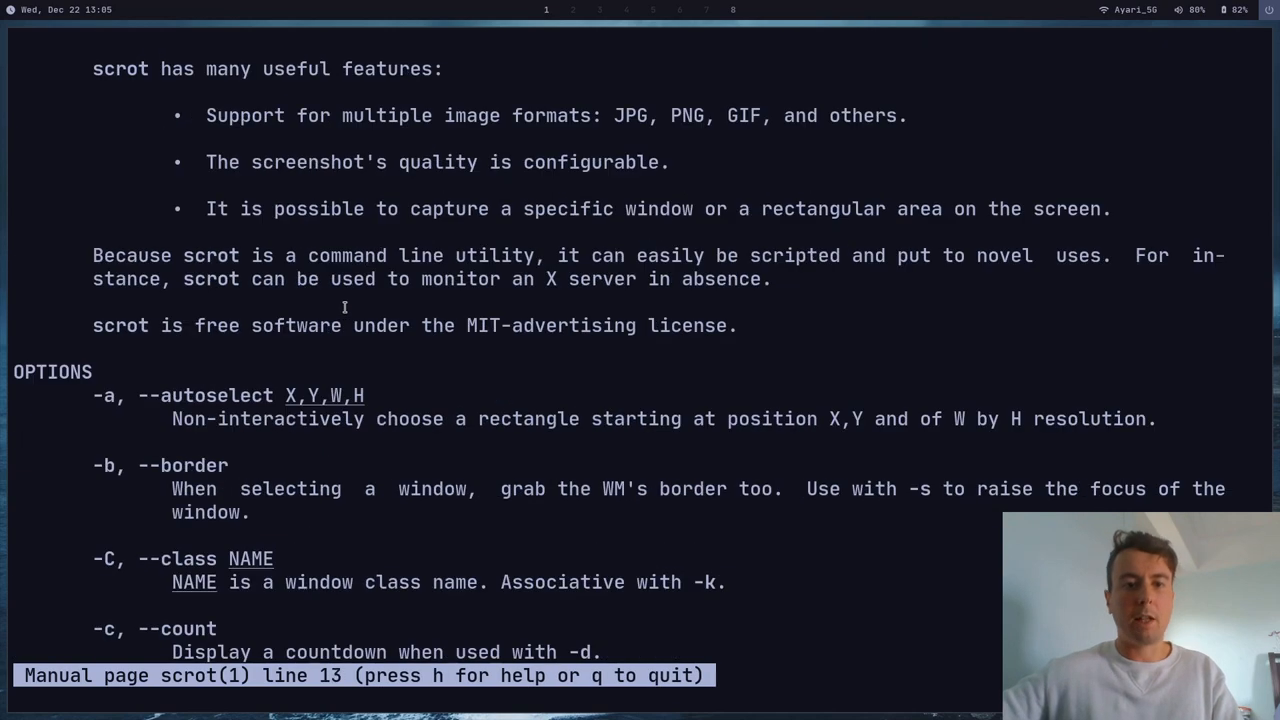
{"action": "scroll", "scroll_direction": "down", "scroll_amount": 3}
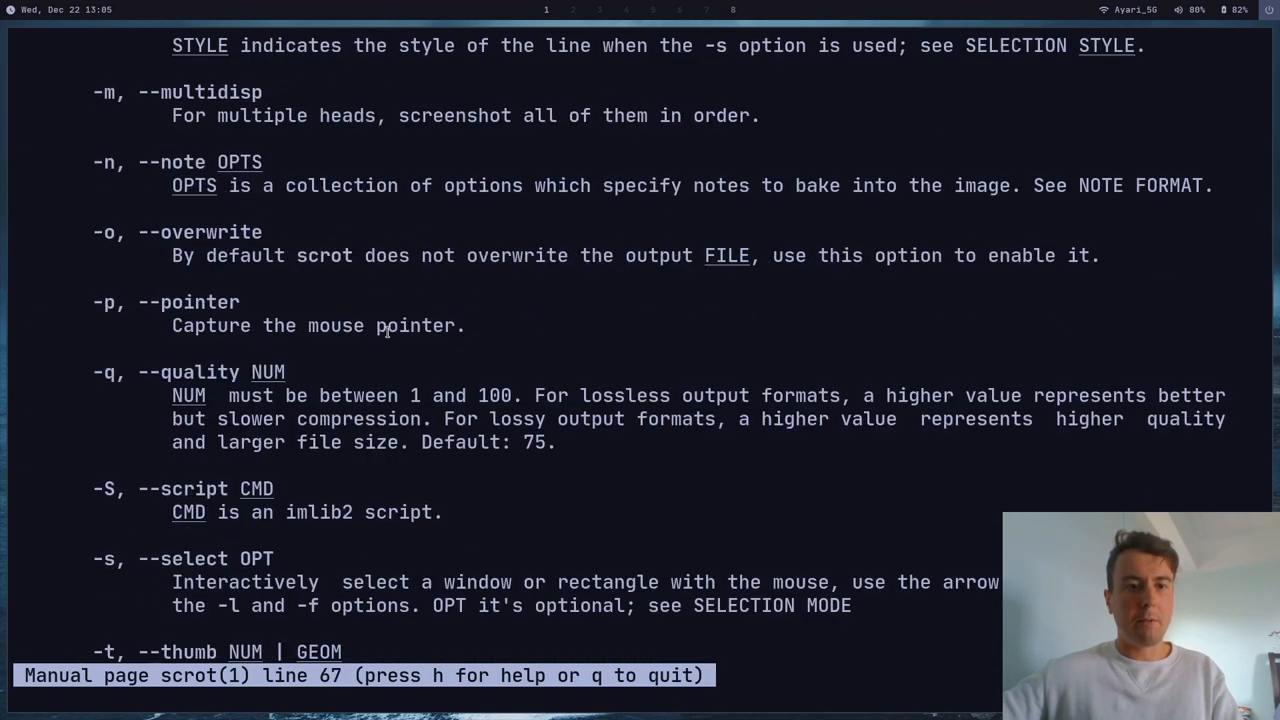
{"action": "scroll", "scroll_direction": "down", "scroll_amount": 3}
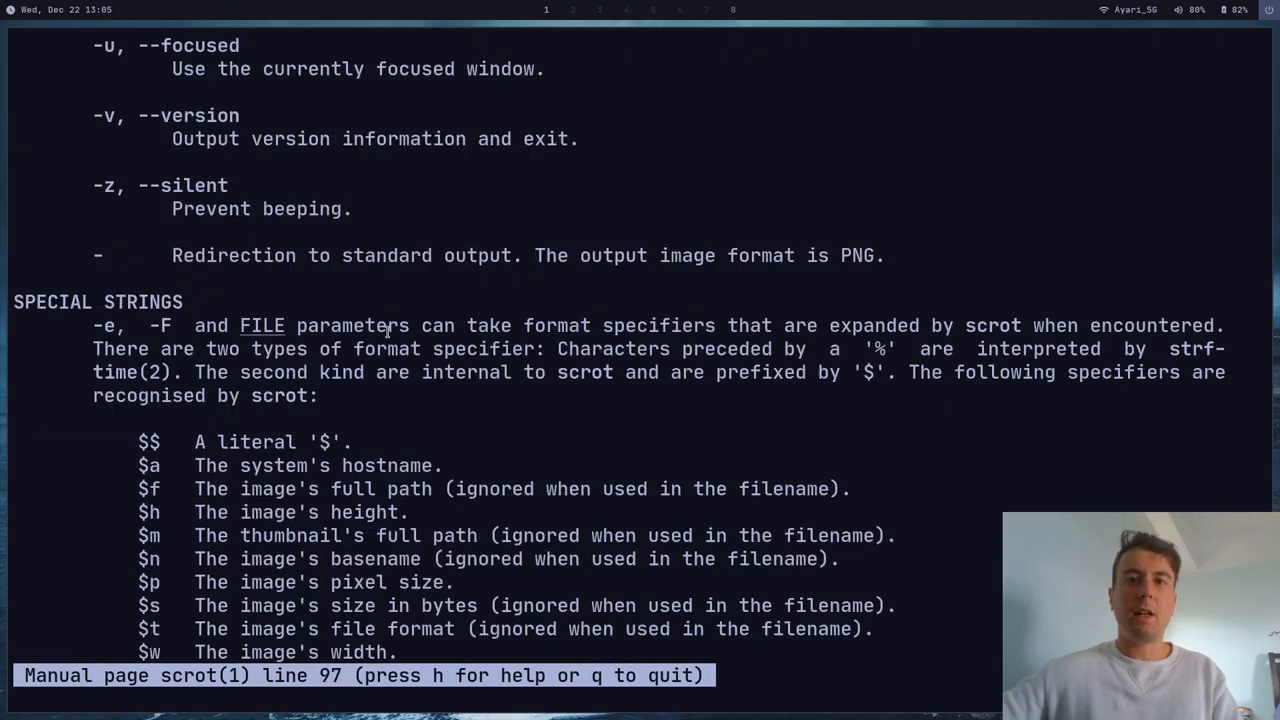
{"action": "scroll", "scroll_direction": "down", "scroll_amount": 3}
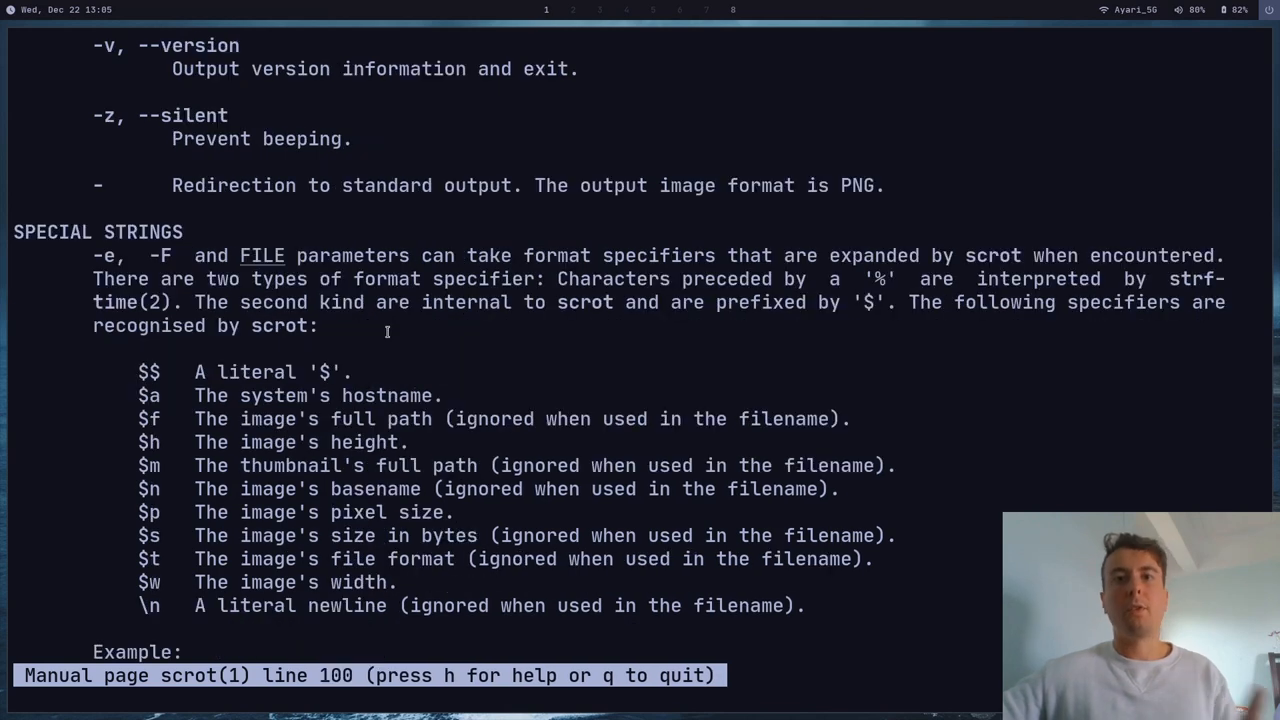
{"action": "scroll", "scroll_direction": "down", "scroll_amount": 3}
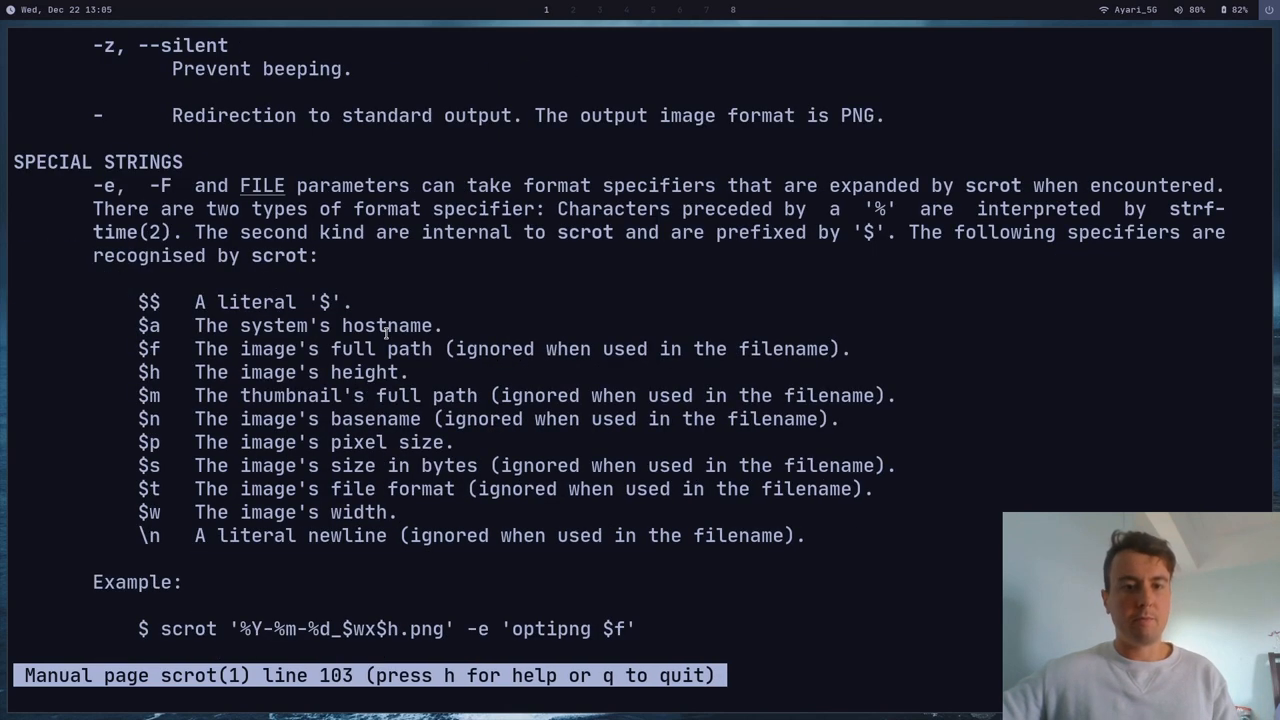
{"action": "key", "text": "q"}
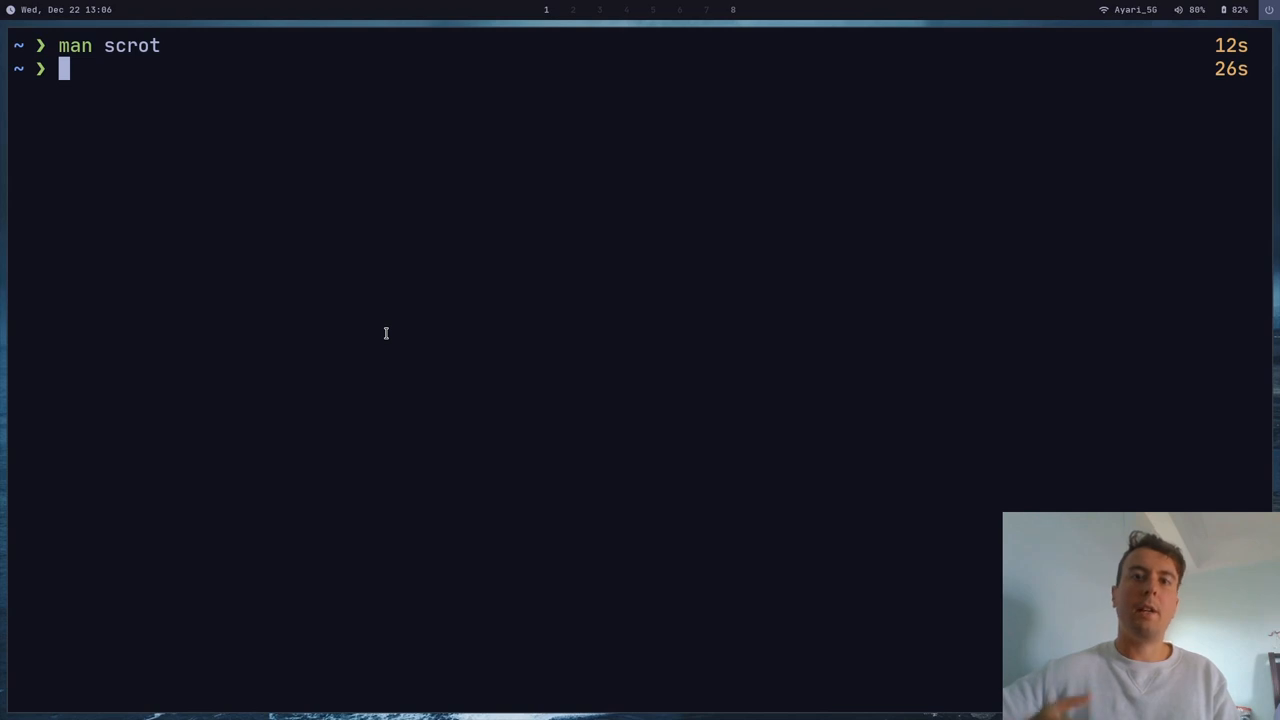
{"action": "mouse_move", "coordinate": [232, 172]}
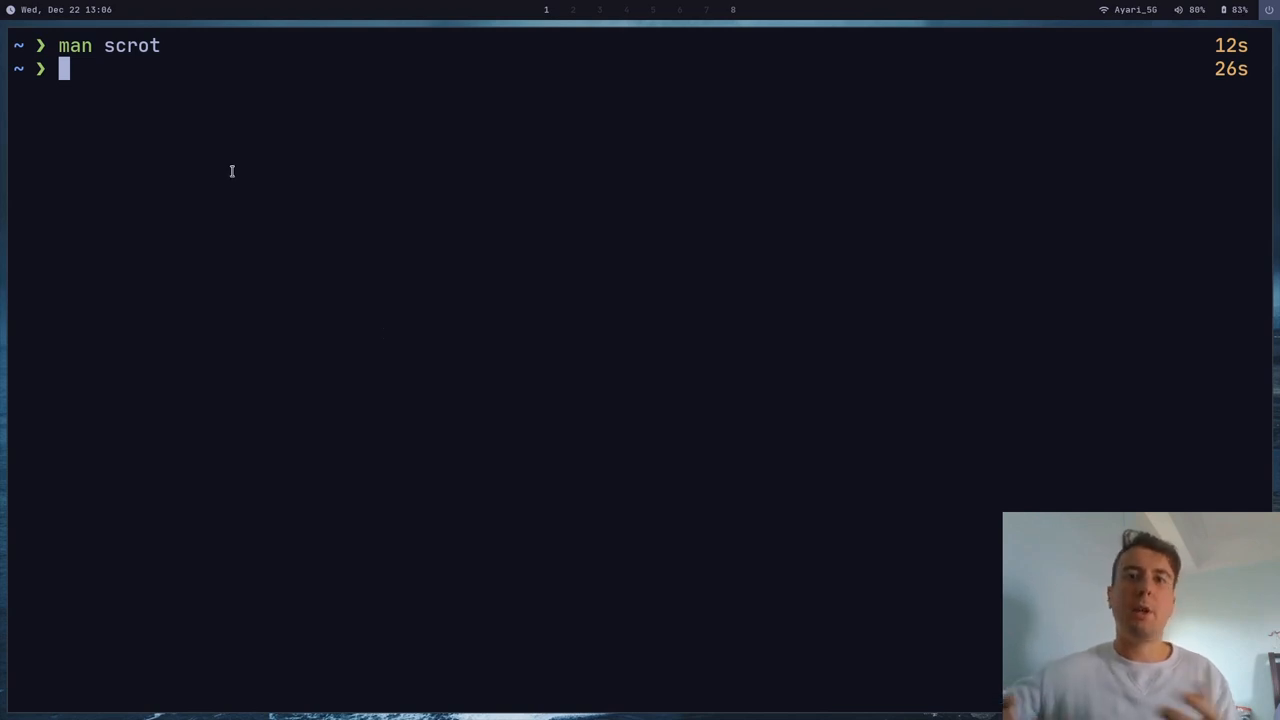
{"action": "mouse_move", "coordinate": [176, 60]}
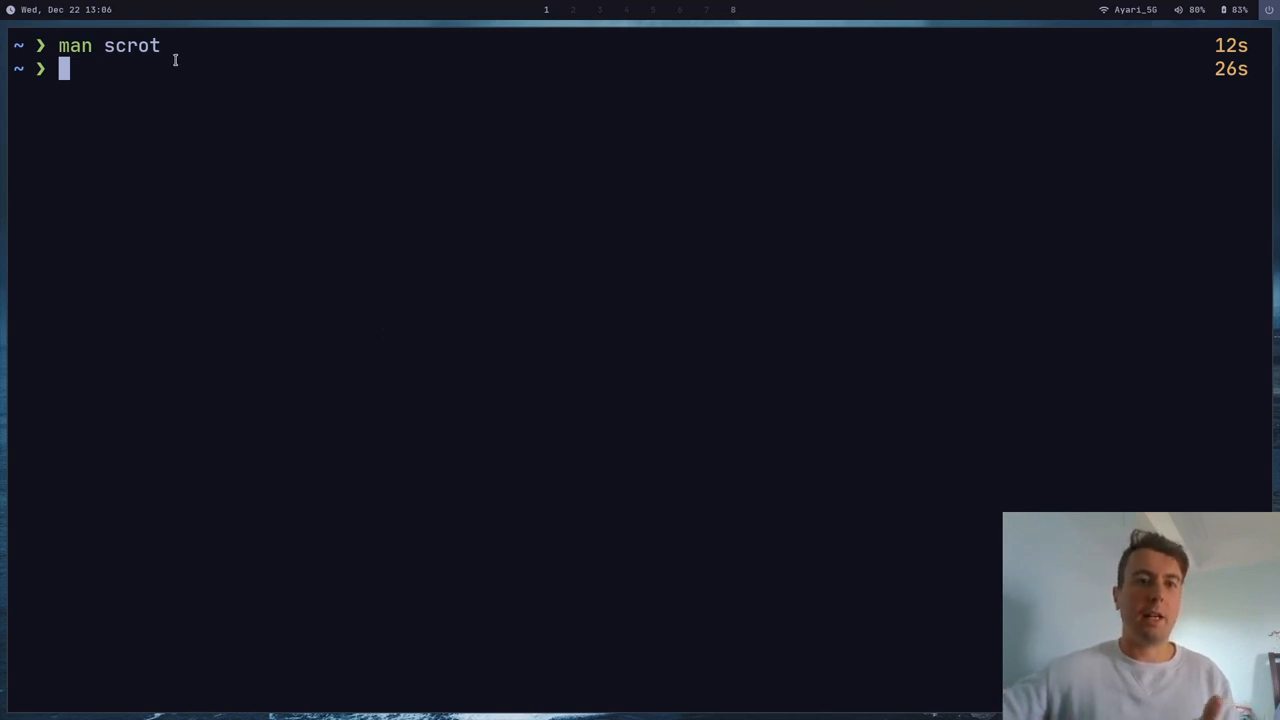
{"action": "mouse_move", "coordinate": [340, 224]}
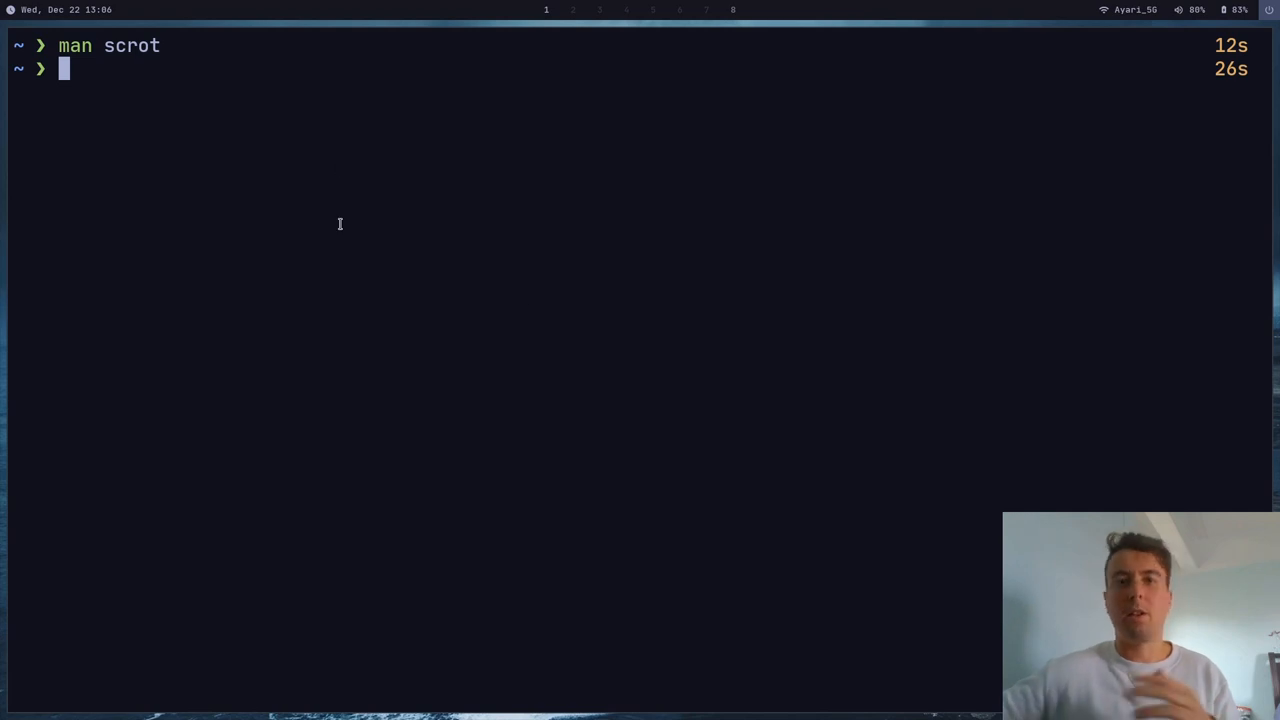